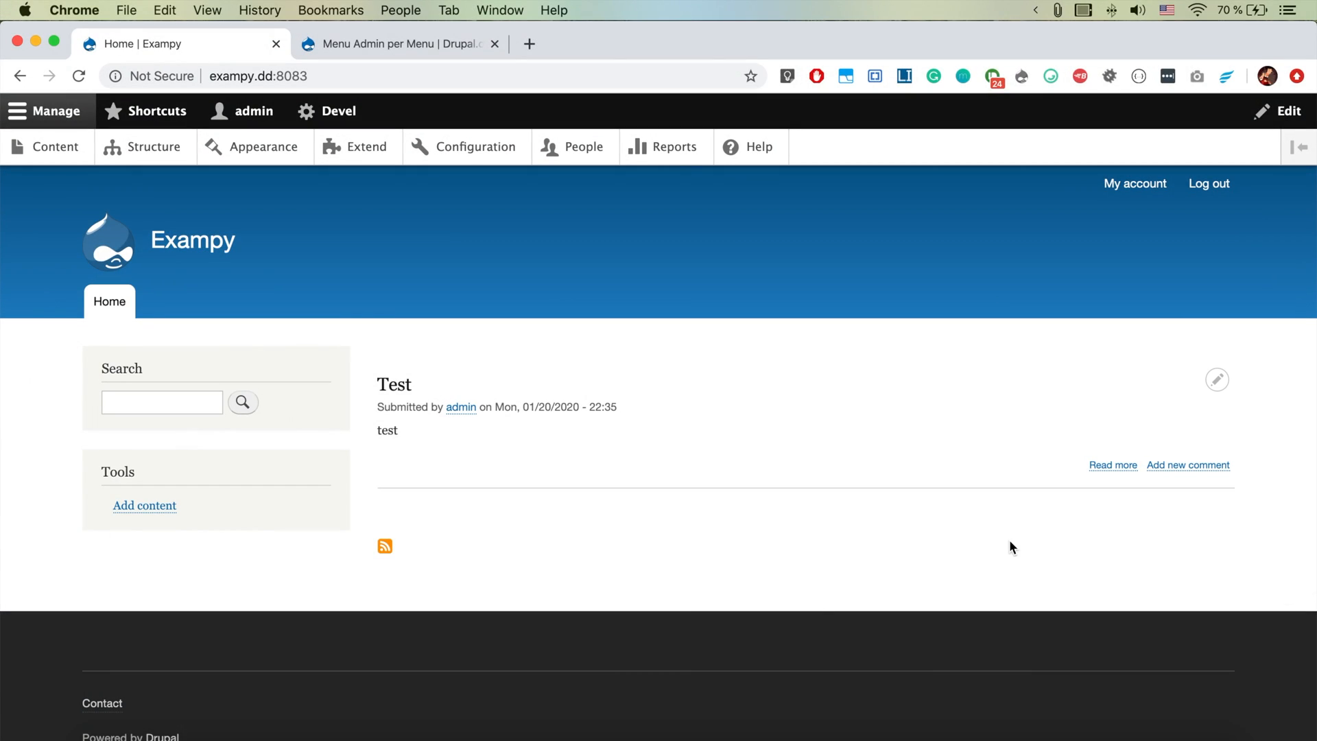
mouse_move(636, 364)
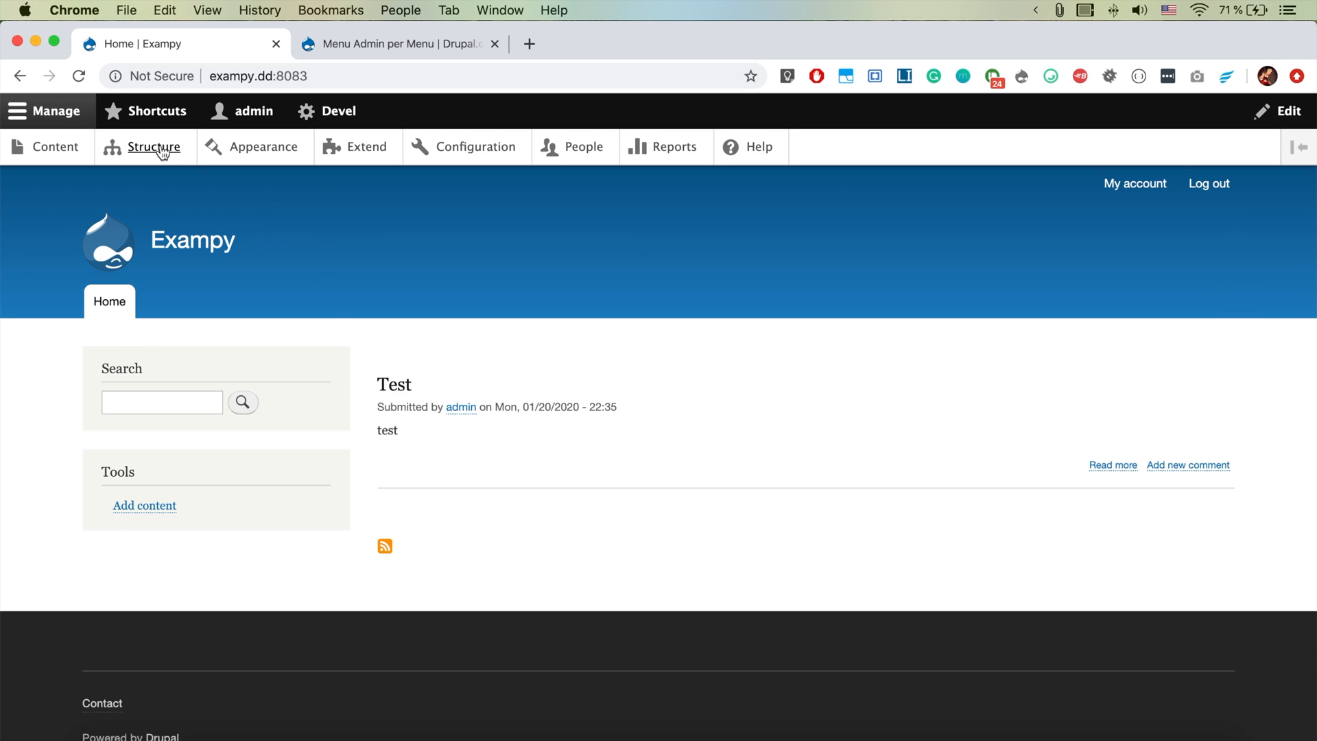
- Go to Structure > Menus and select the Main navigation menu title
left_click(153, 146)
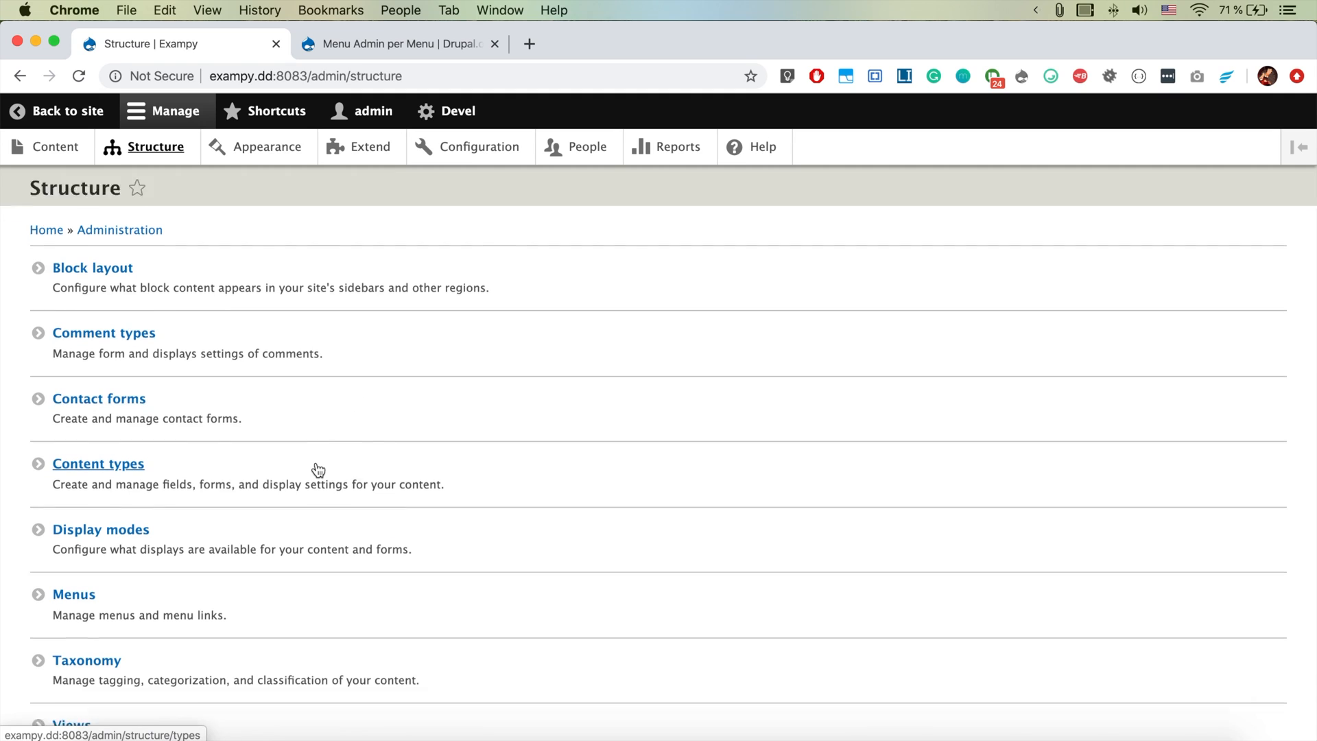
left_click(73, 594)
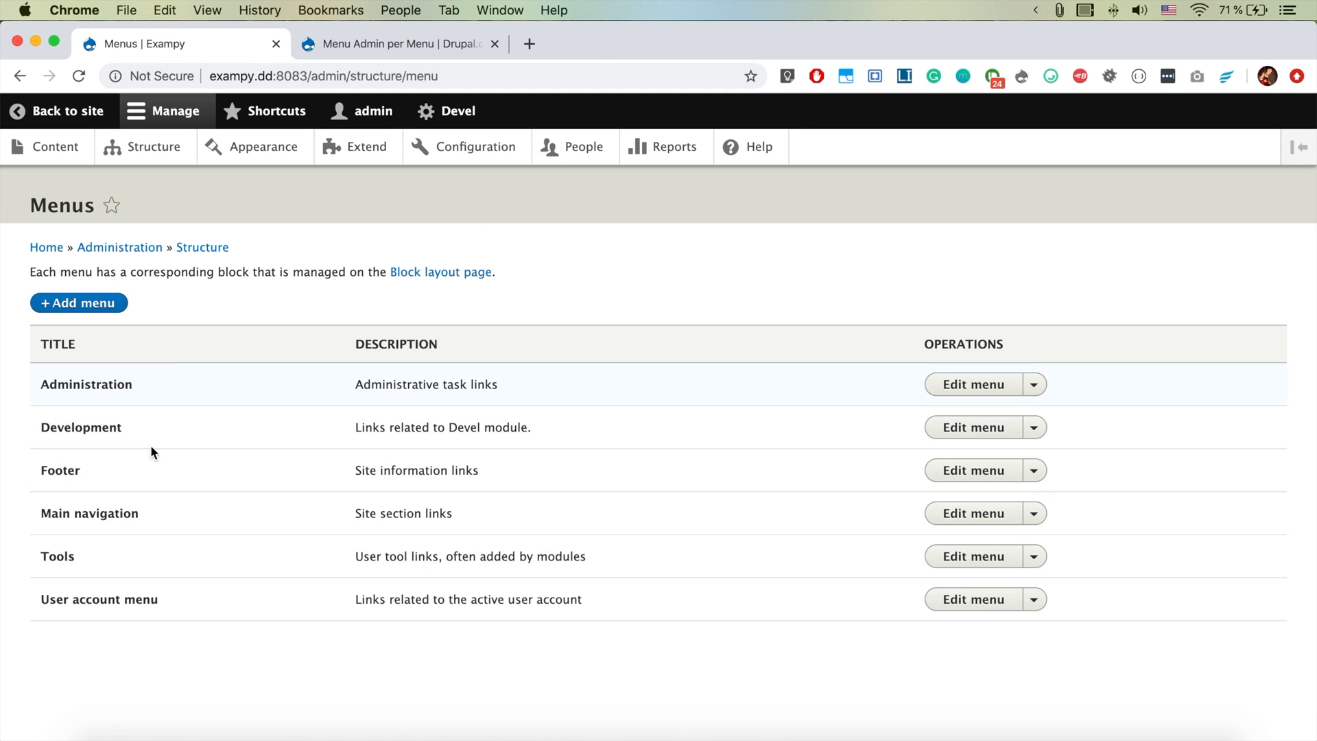
mouse_move(255, 616)
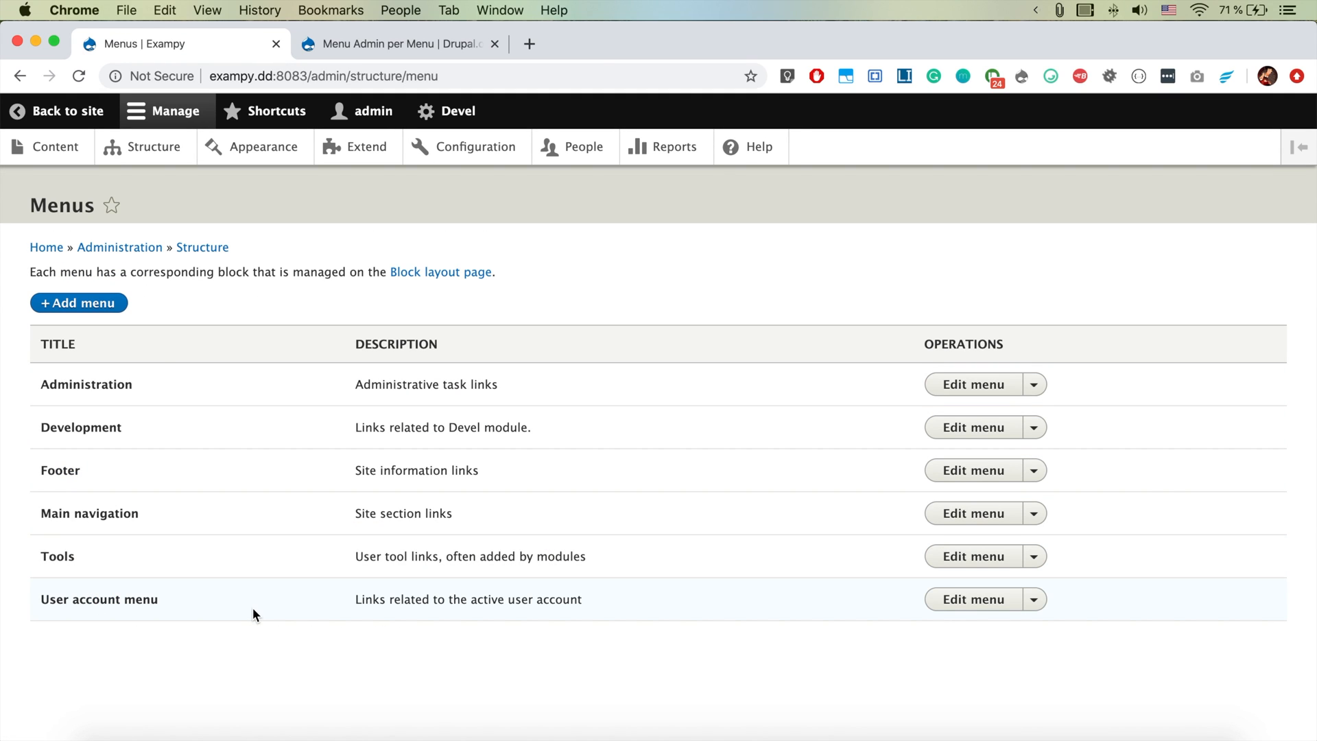
mouse_move(53, 468)
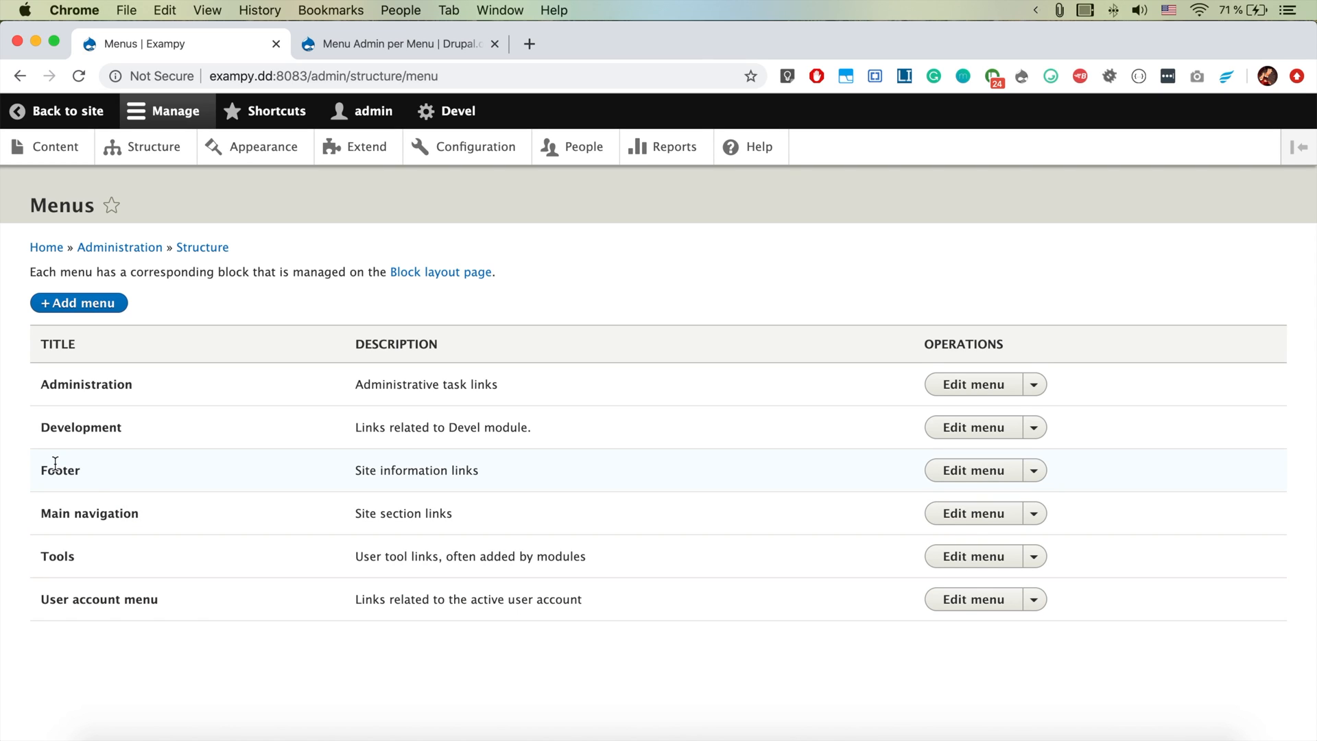
double_click(89, 513)
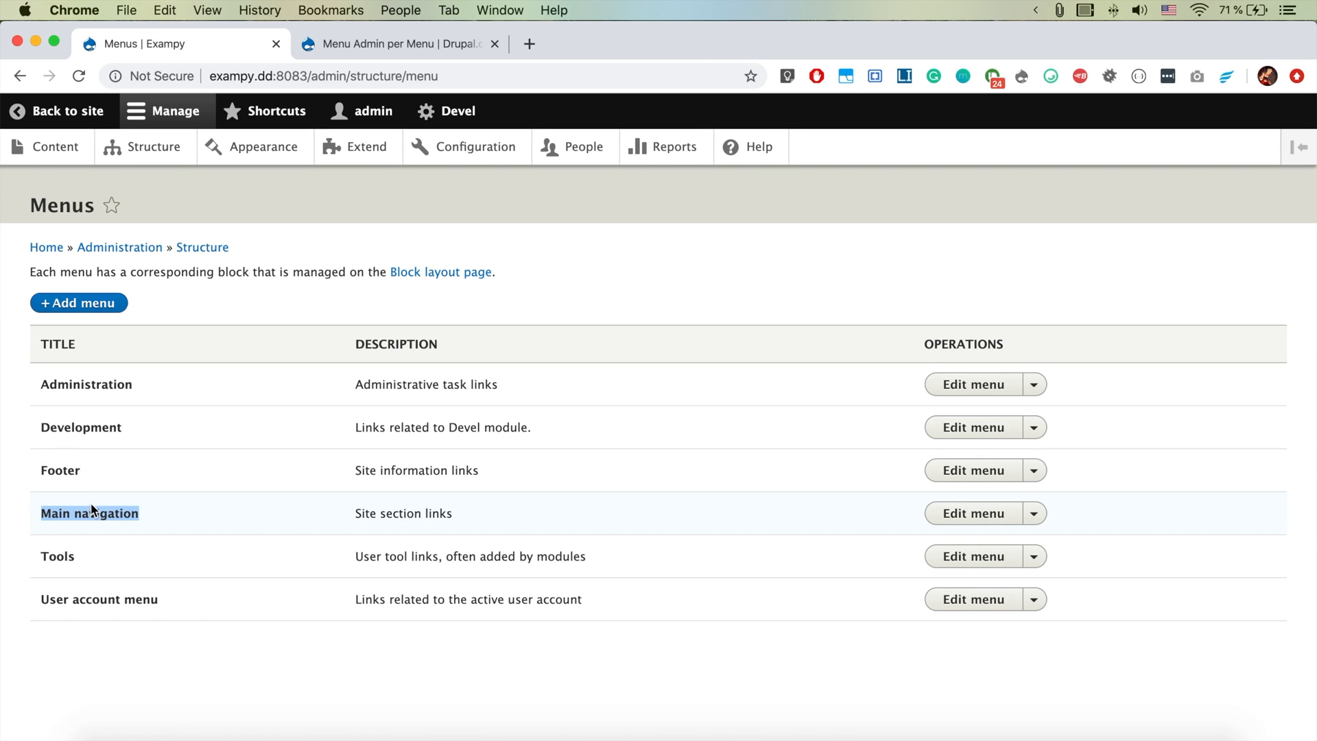
- Find the 'Administer menus and menu items' permission on the People > Permissions page
left_click(584, 147)
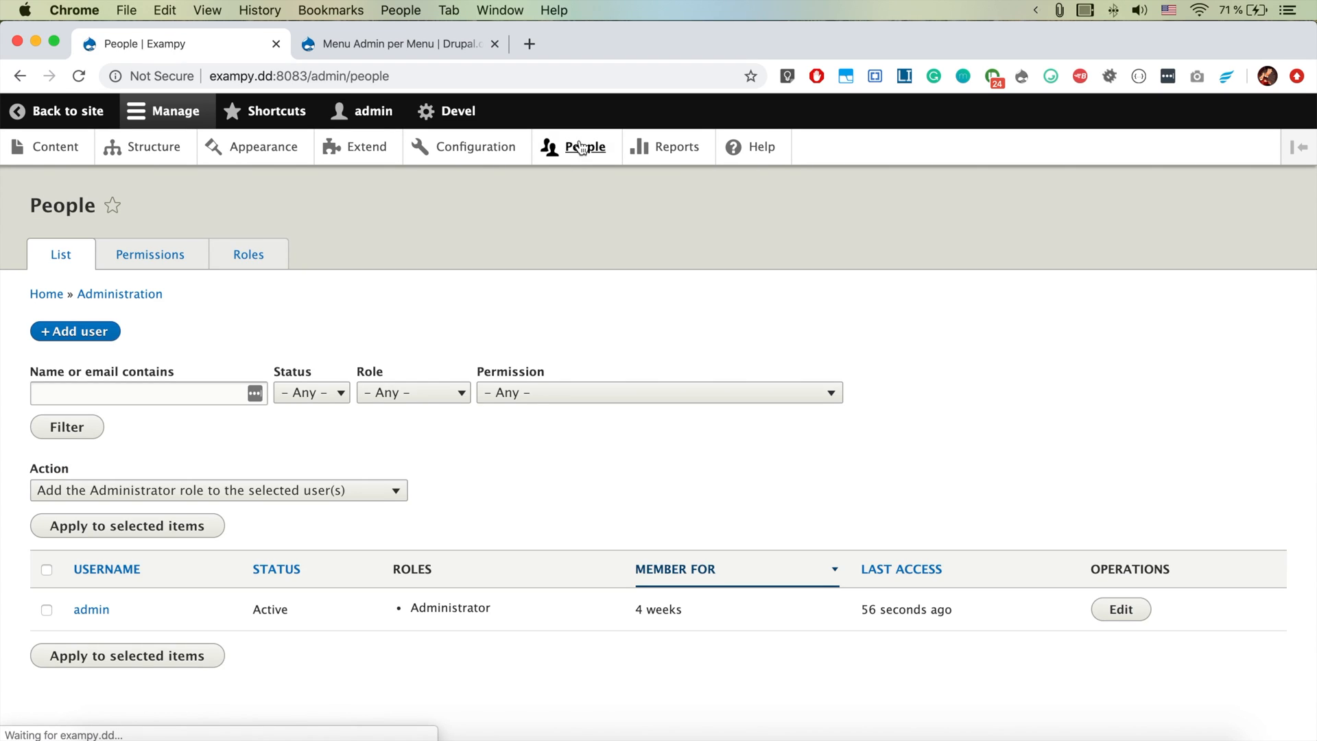
left_click(150, 254)
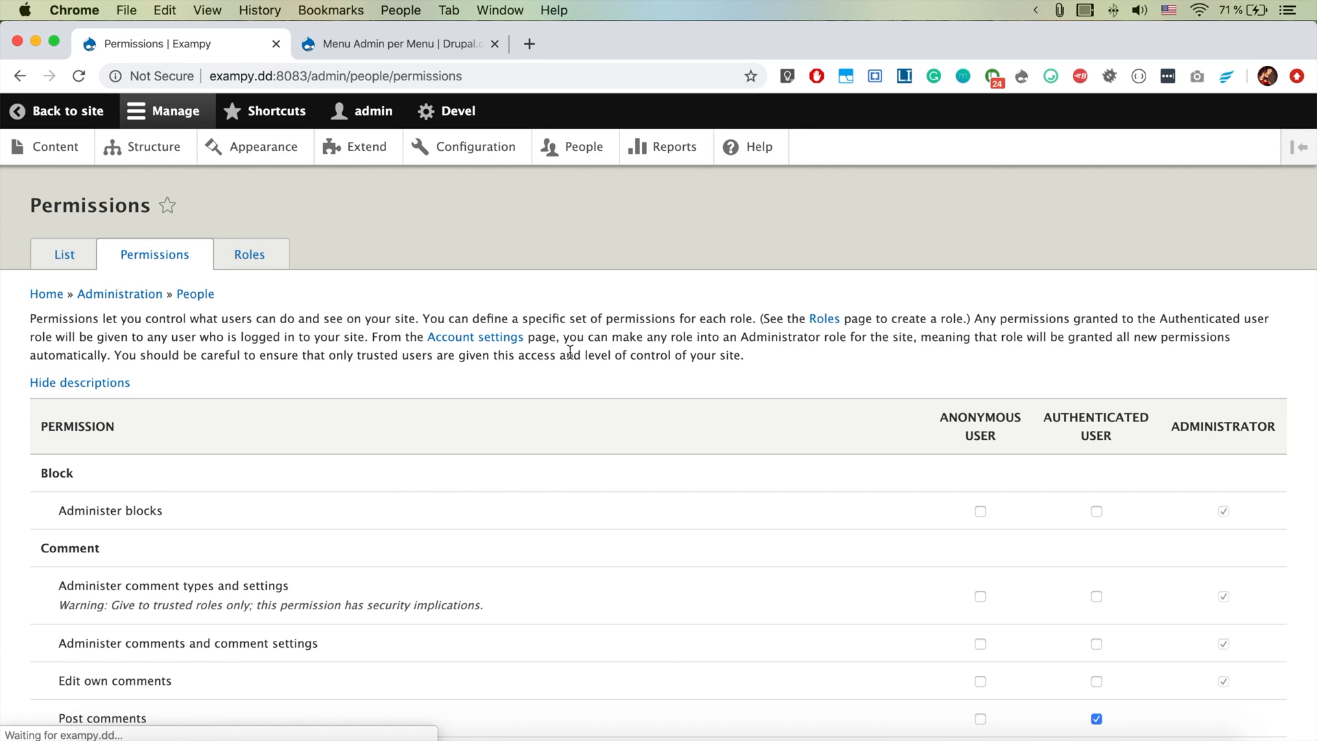
type("Menu")
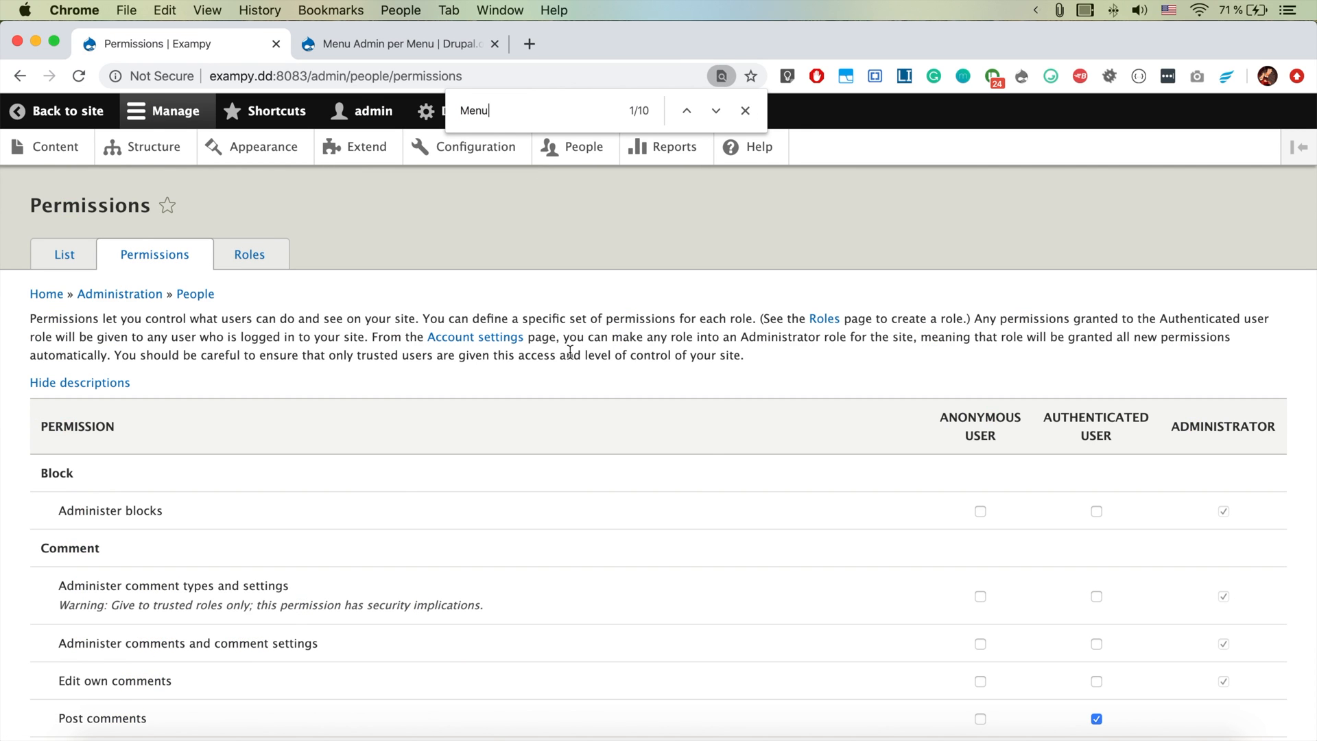
scroll("down", 3)
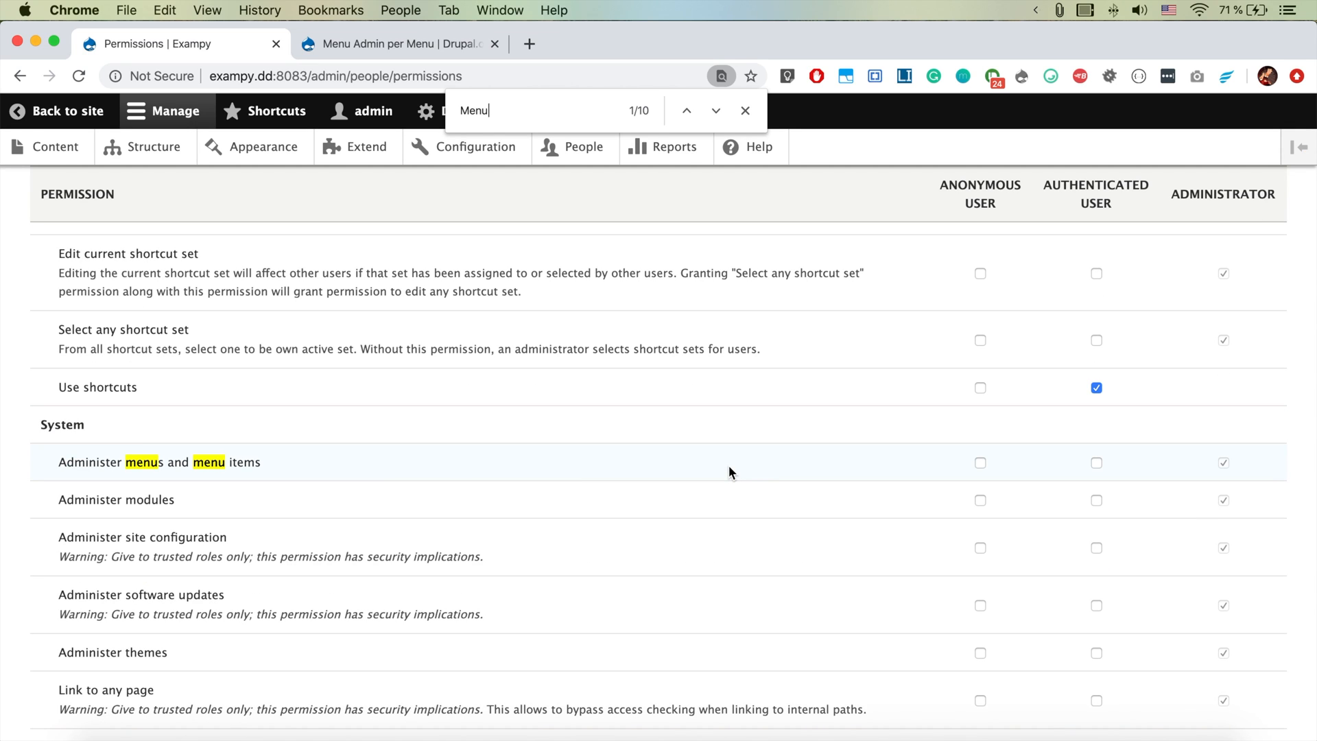
double_click(89, 461)
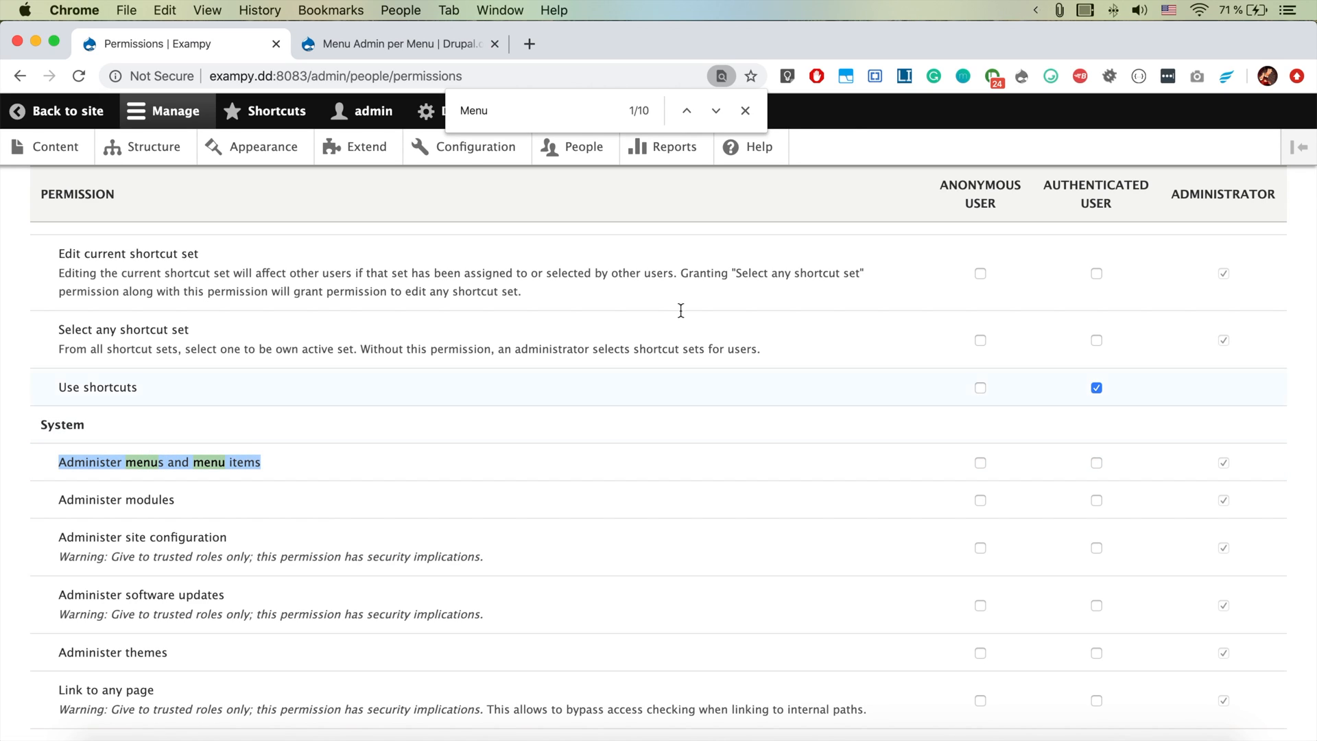
- Close the in-page search and return to the site home page
left_click(745, 110)
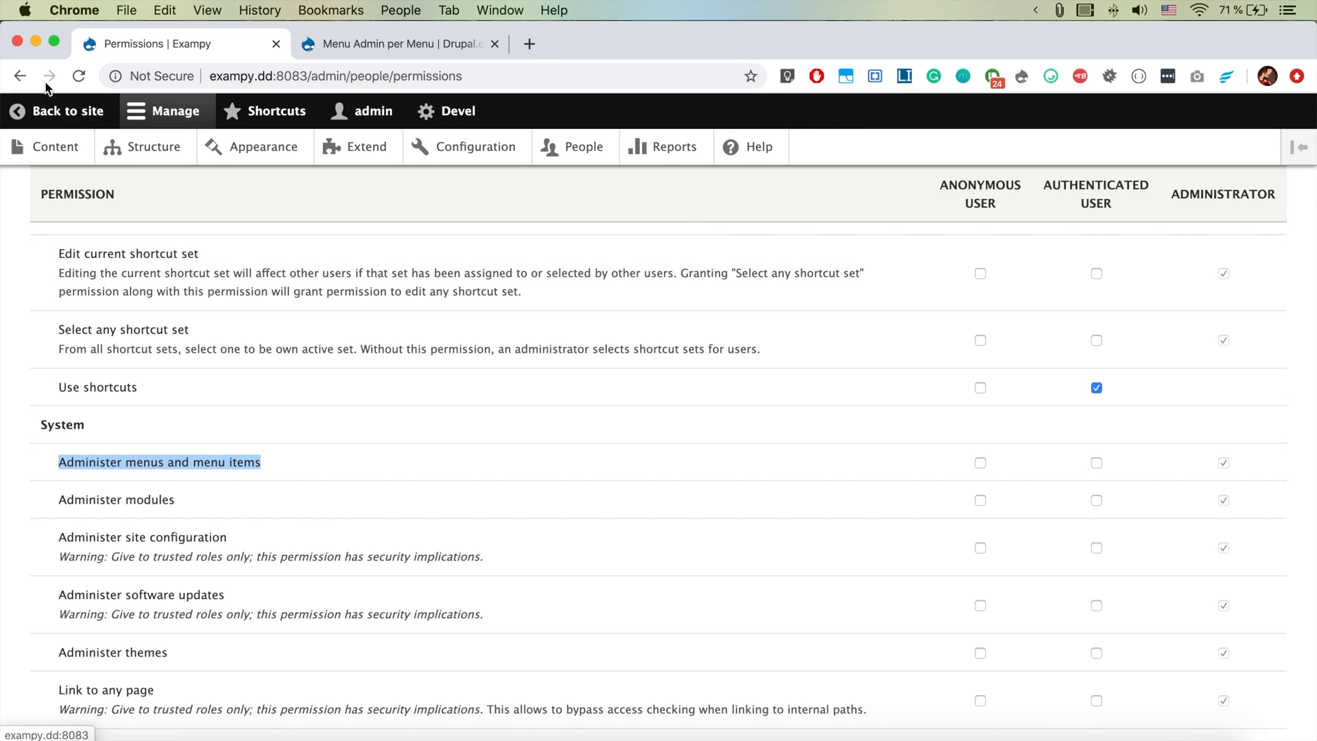
left_click(57, 110)
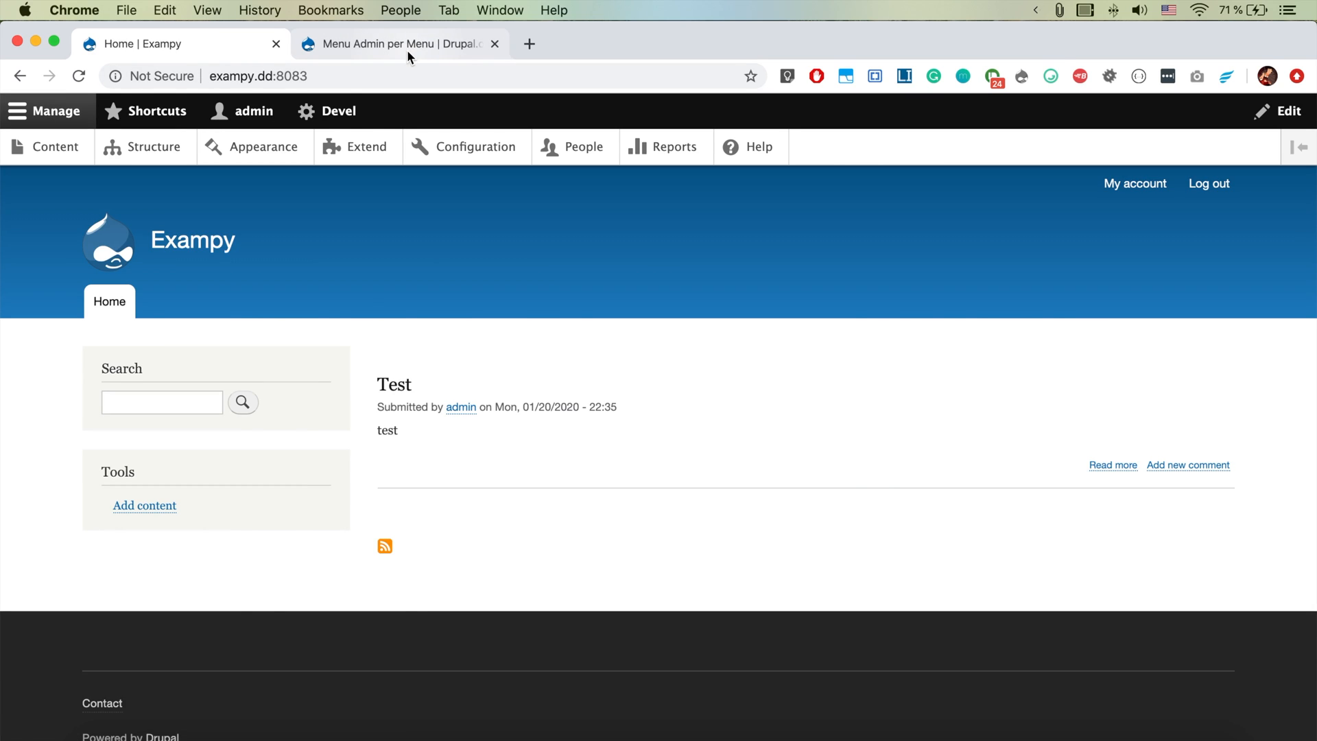
left_click(395, 44)
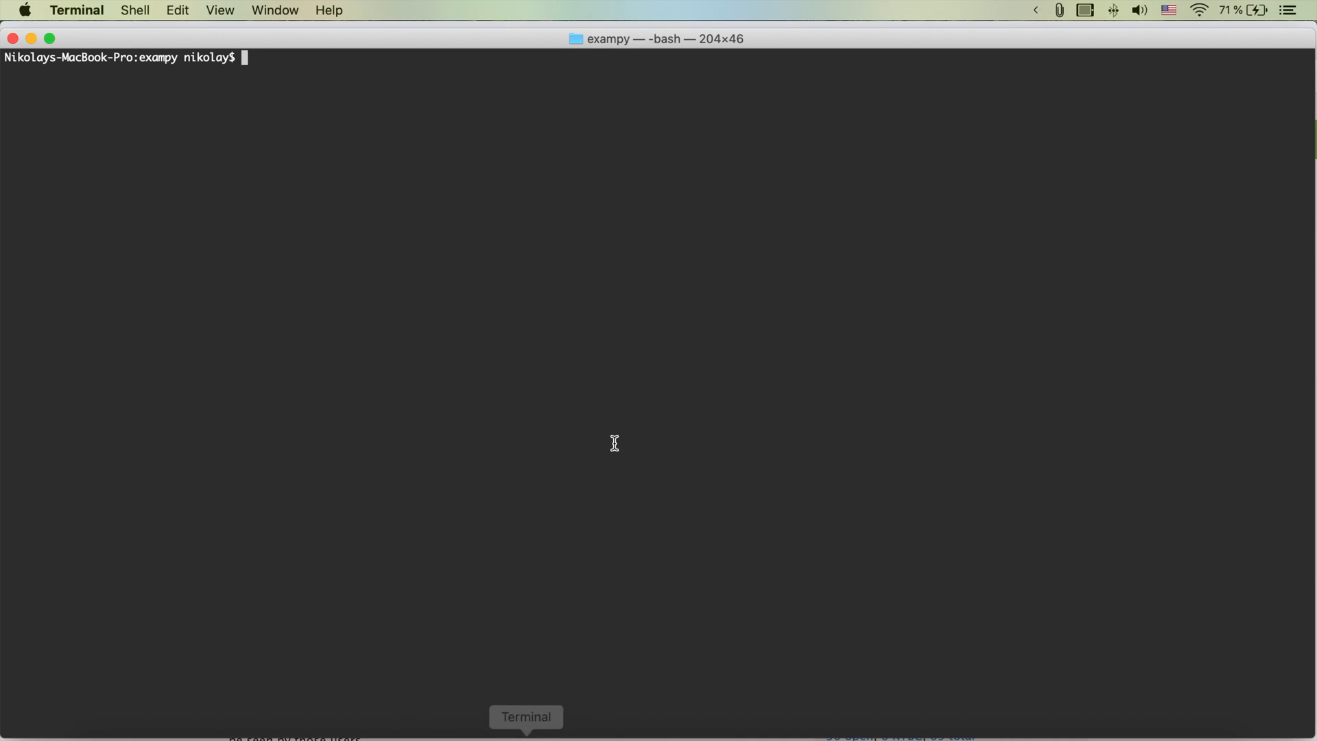
- Run composer require drupal/menu_admin_per_menu in the exampy project terminal
type("composer require")
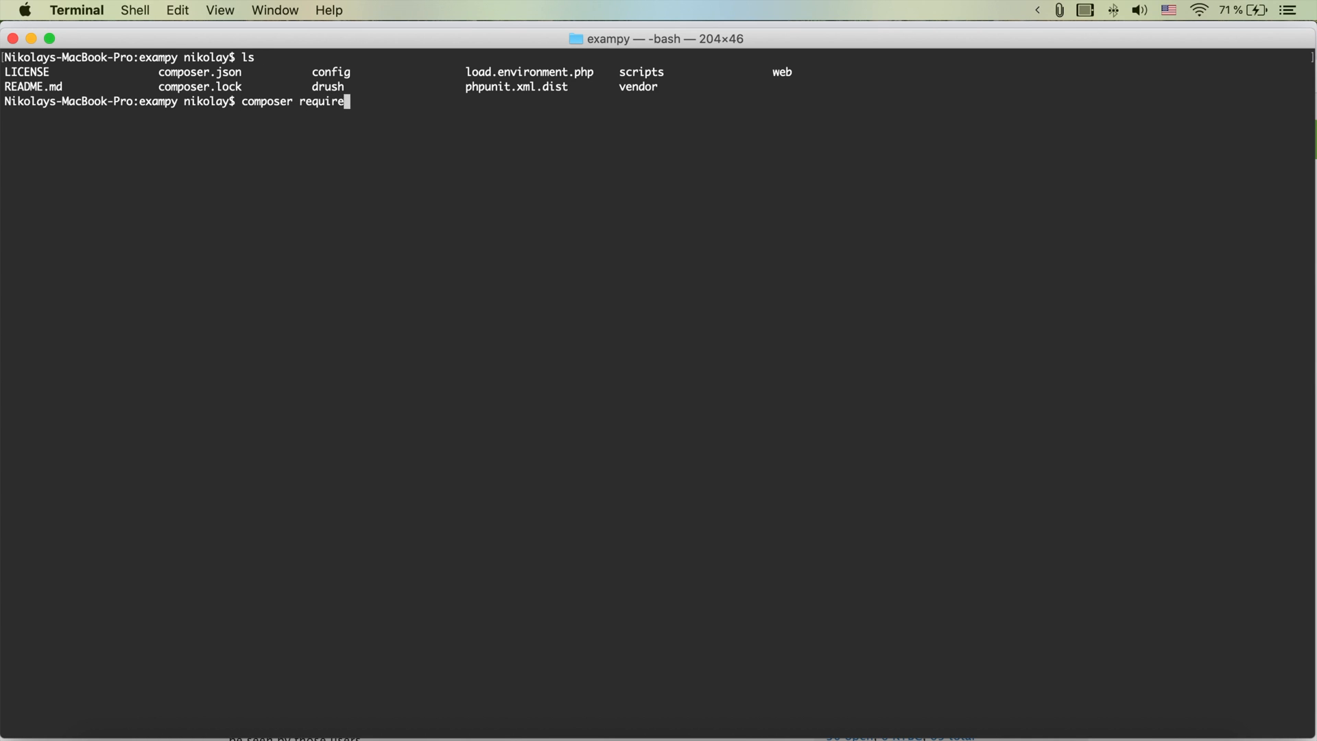
type("drupal/menu_admin_per_menu")
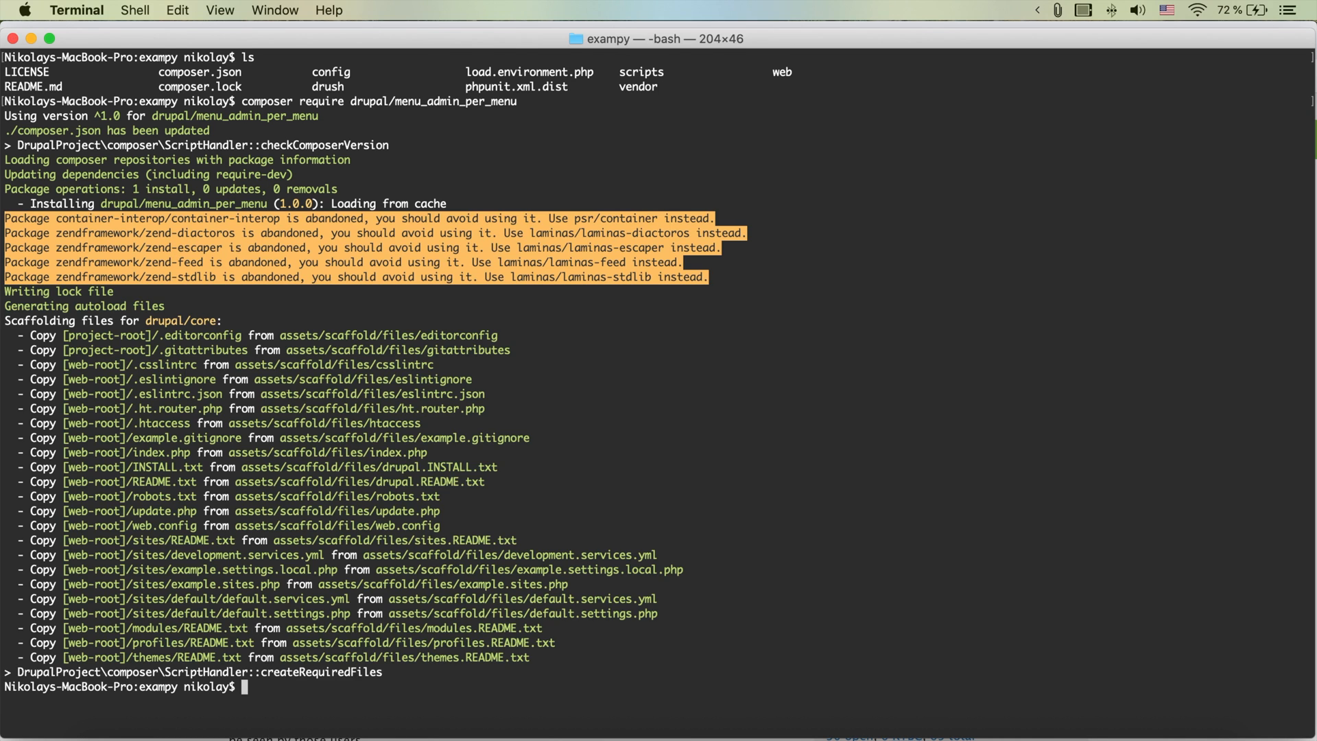
mouse_move(374, 685)
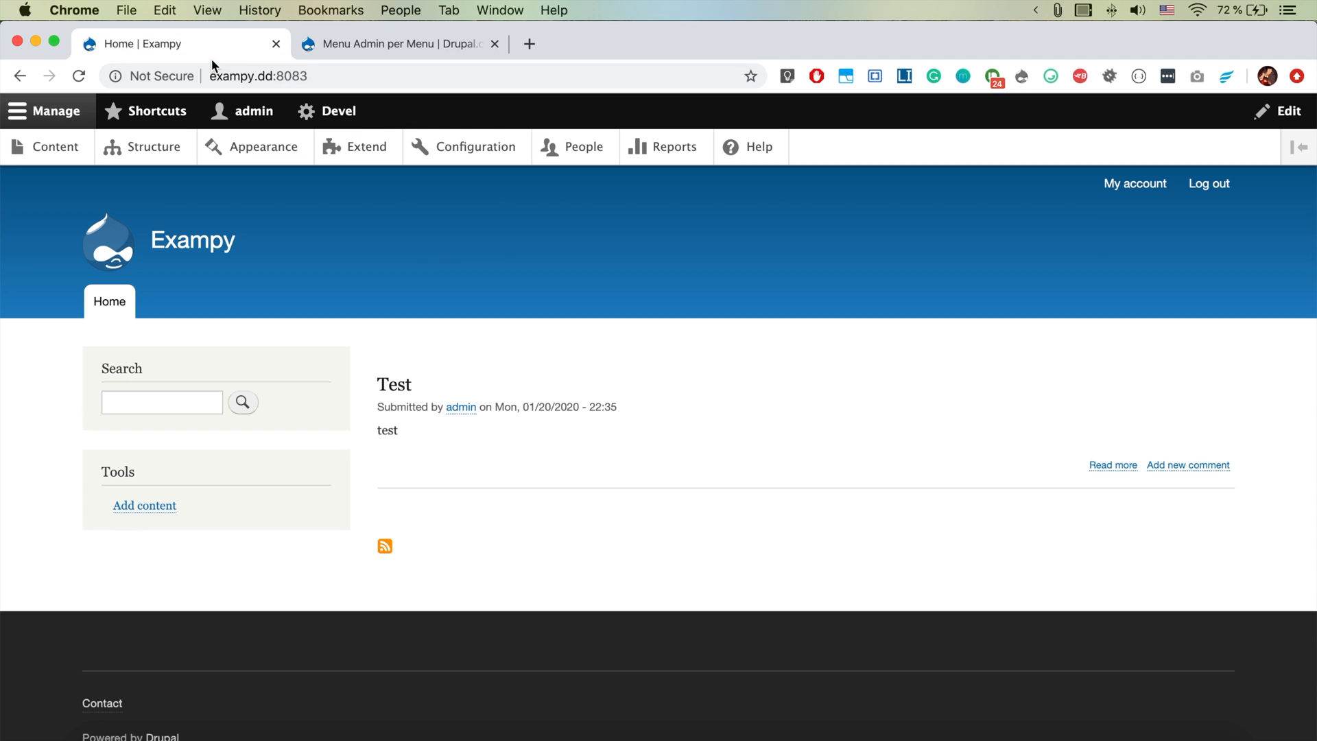
- Filter Extend by 'menu' and install the Menu Admin per Menu module
left_click(356, 147)
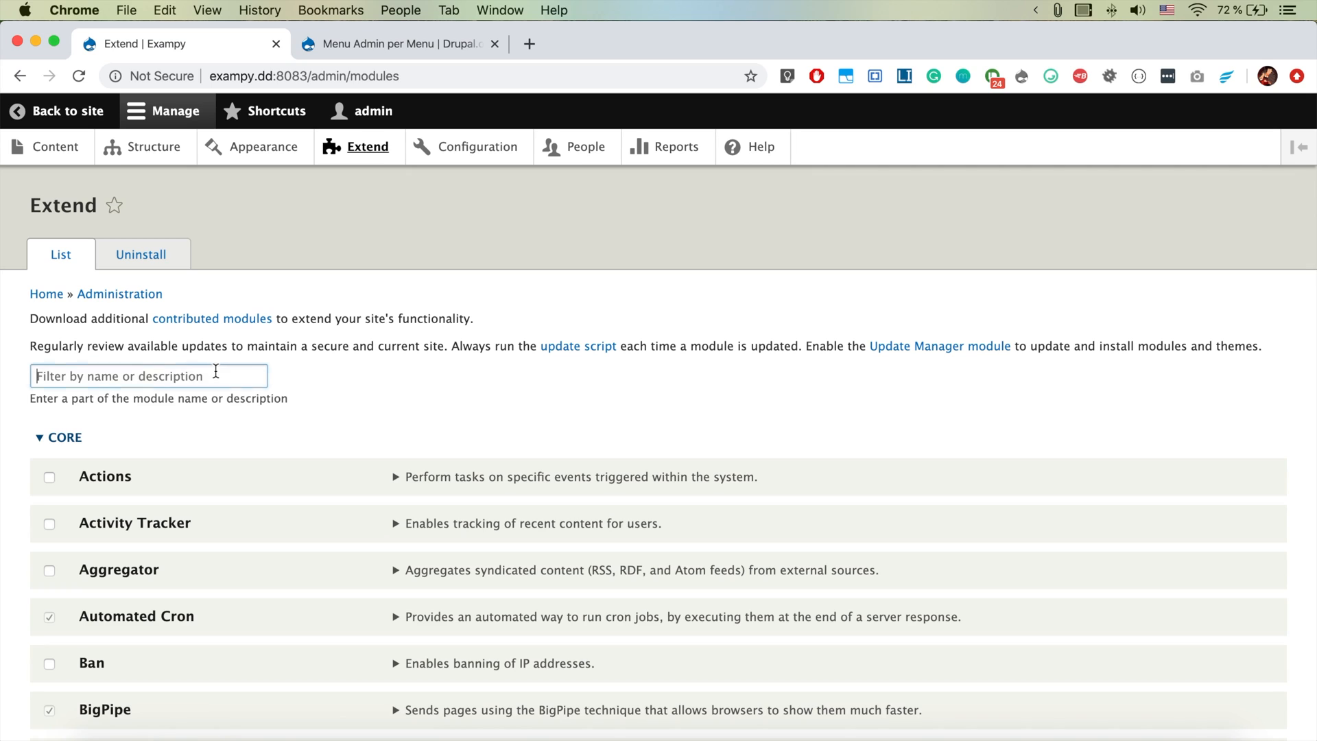
type("menu")
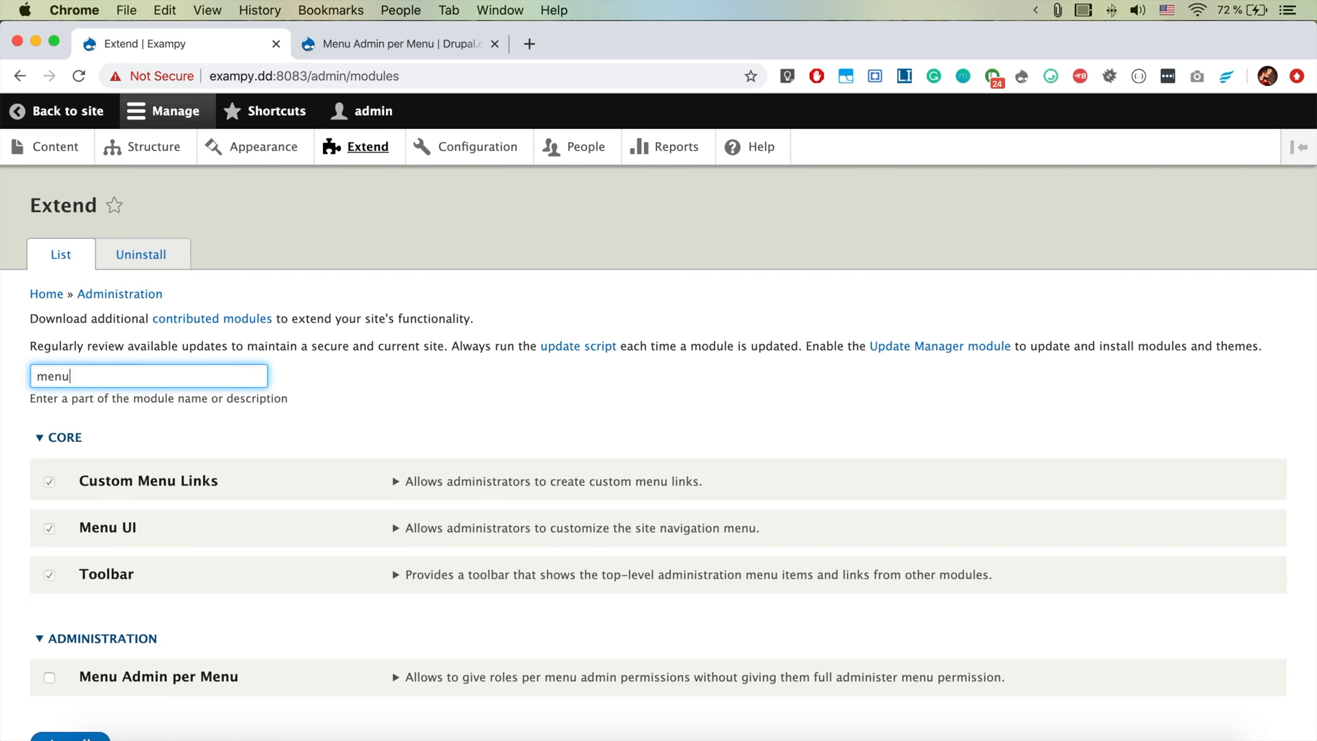
scroll("down", 3)
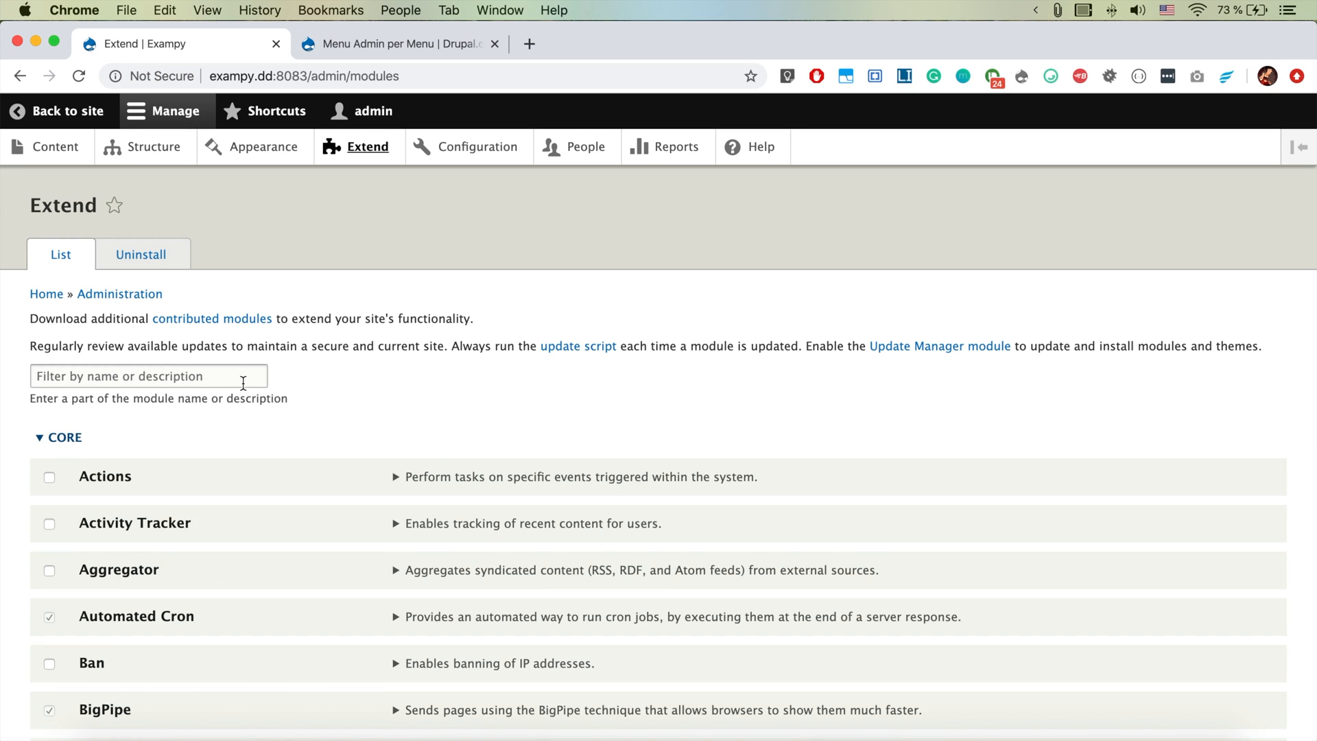
type("menu")
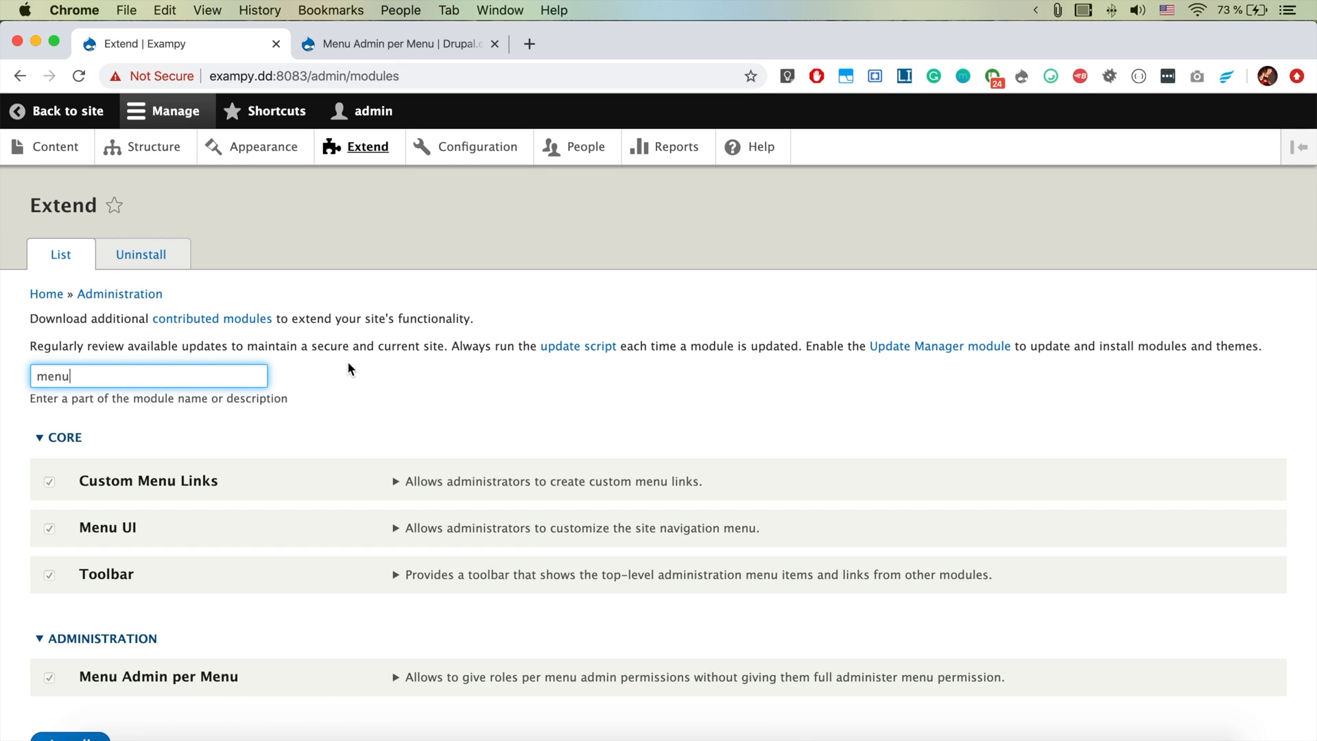
mouse_move(551, 277)
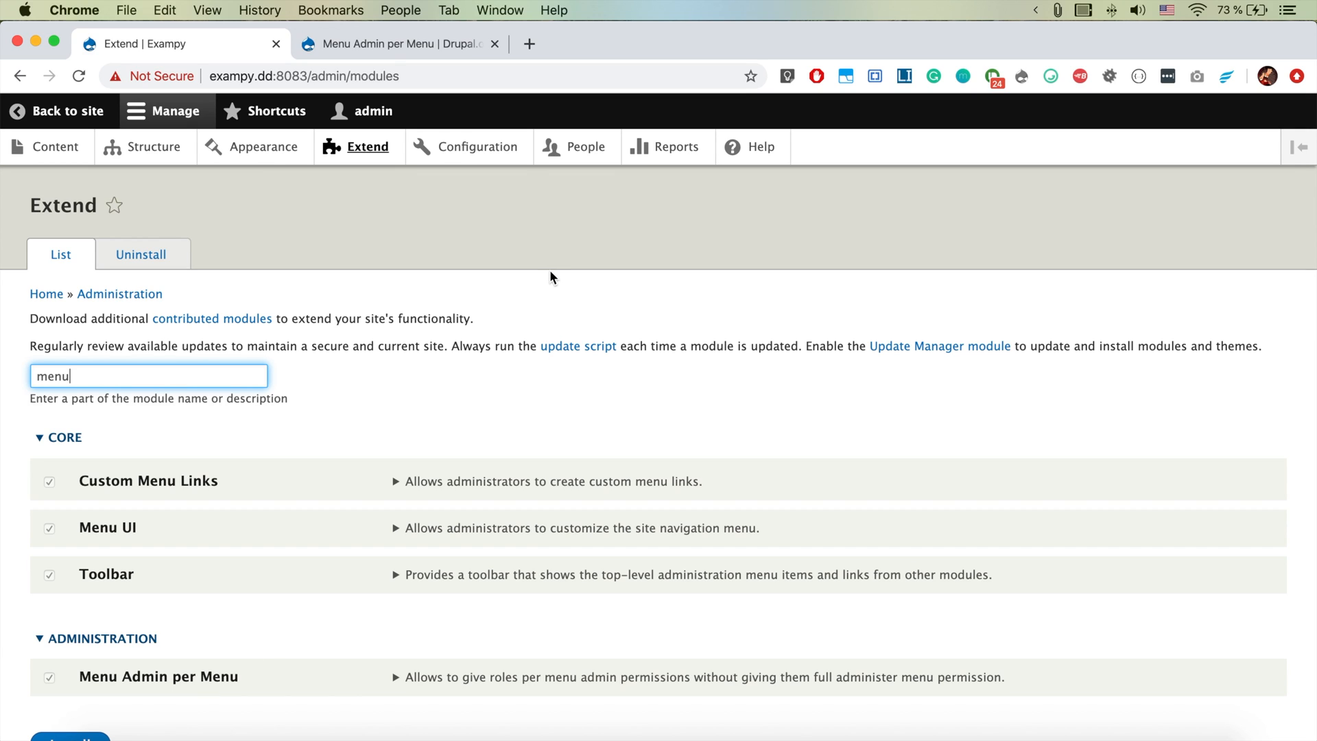
left_click(585, 146)
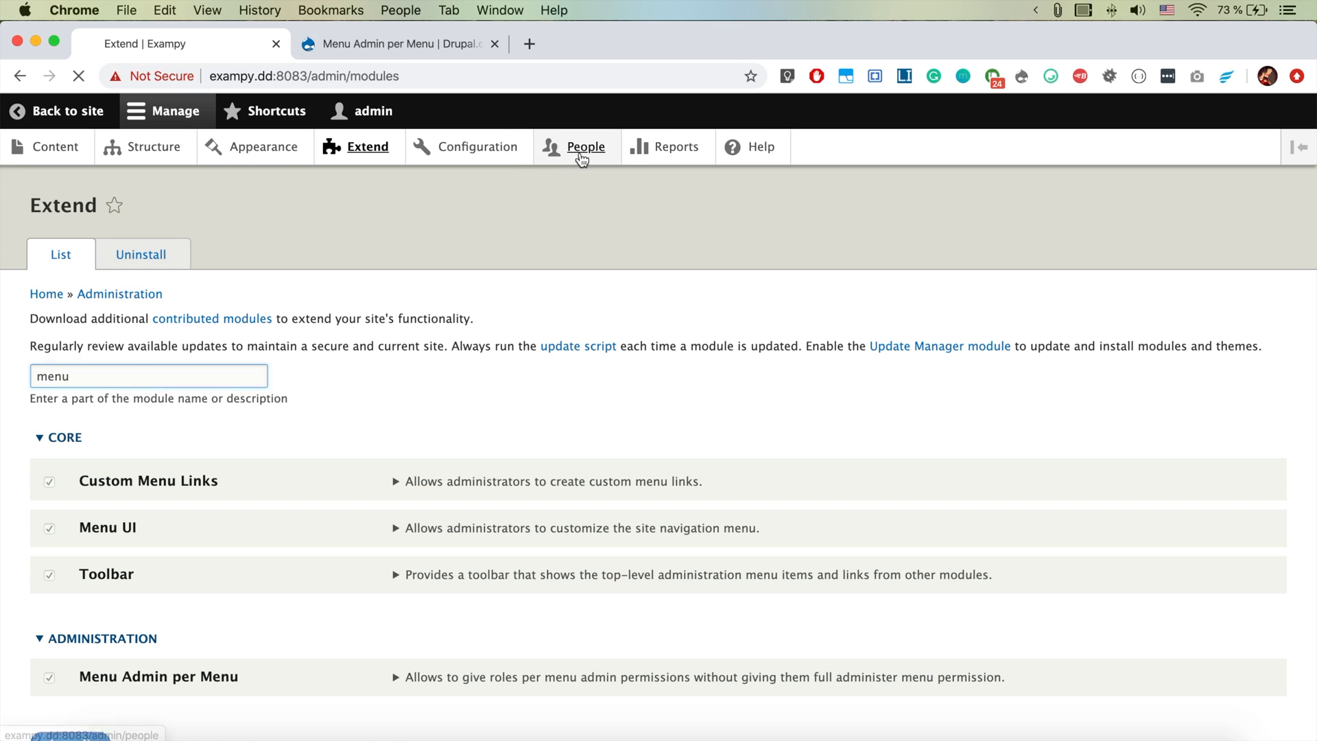
- Grant Authenticated user 'Administer Footer menu items' on Permissions and save the permissions
left_click(585, 147)
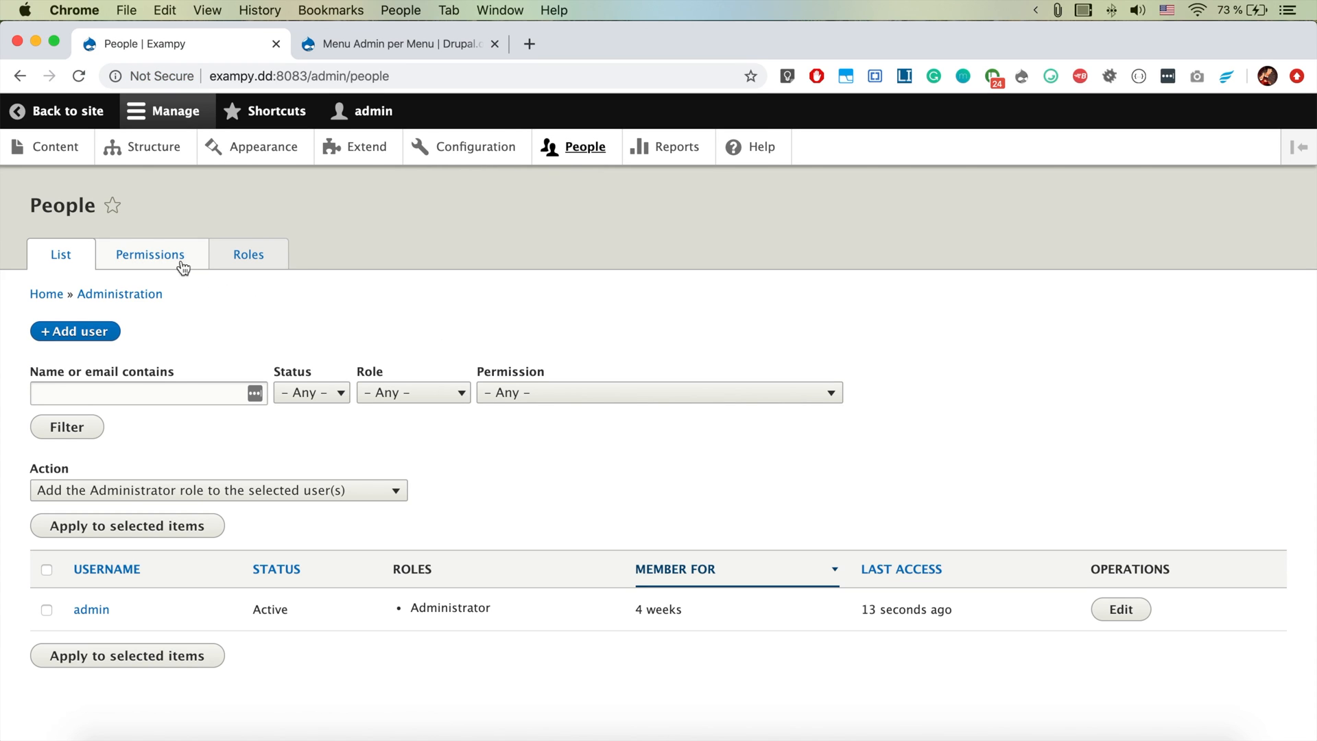
left_click(149, 254)
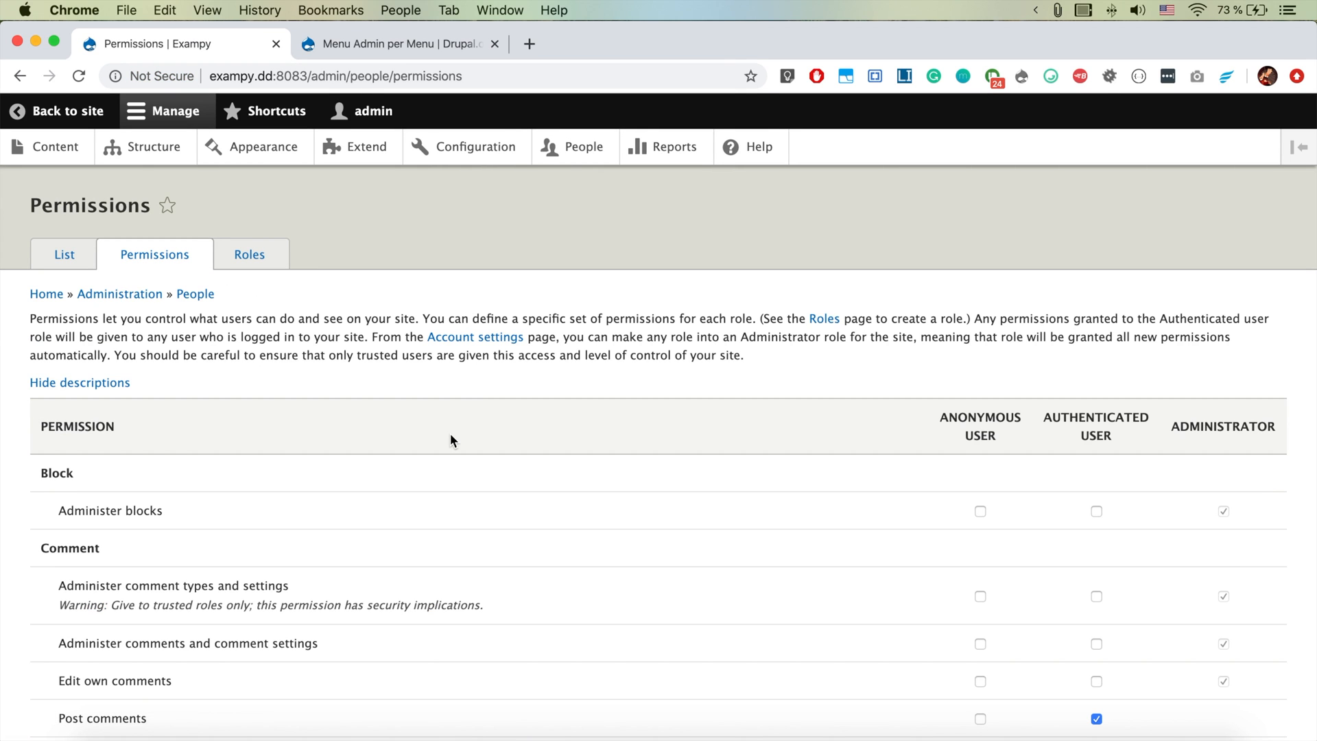
type("menu")
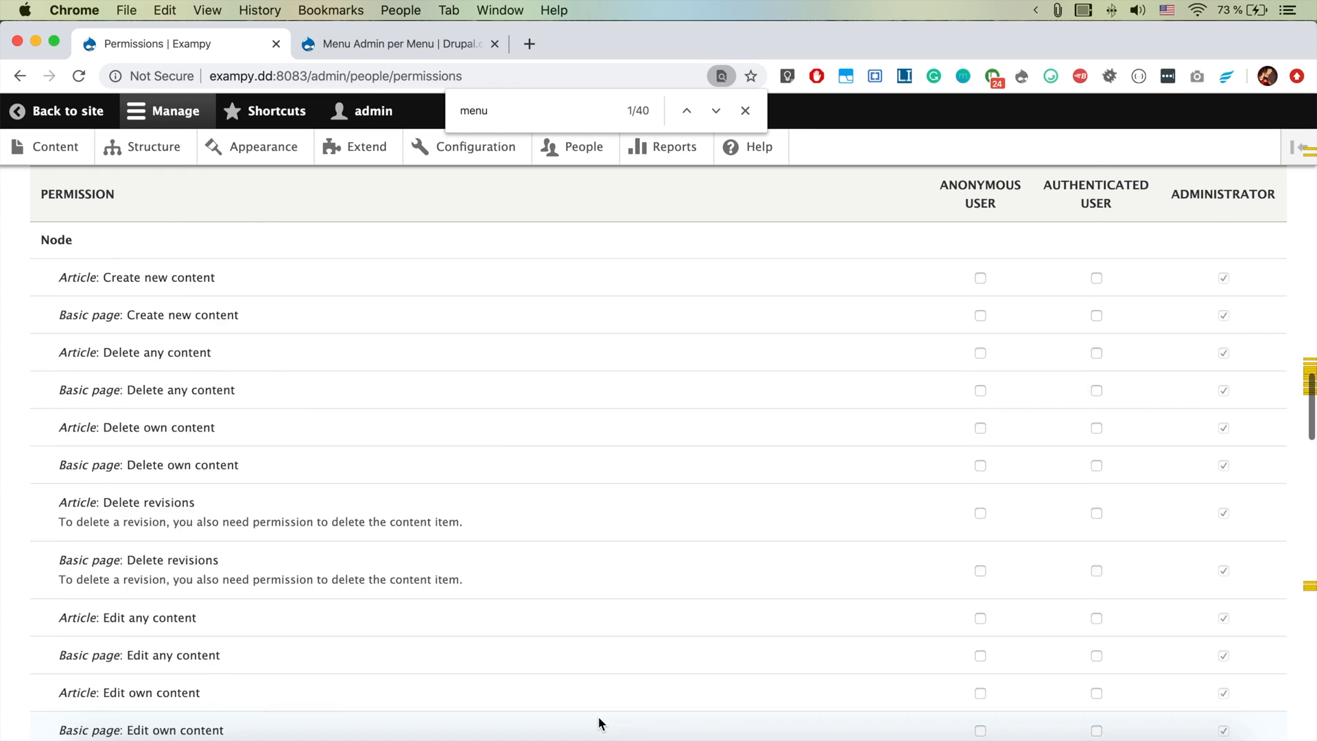
scroll("down", 3)
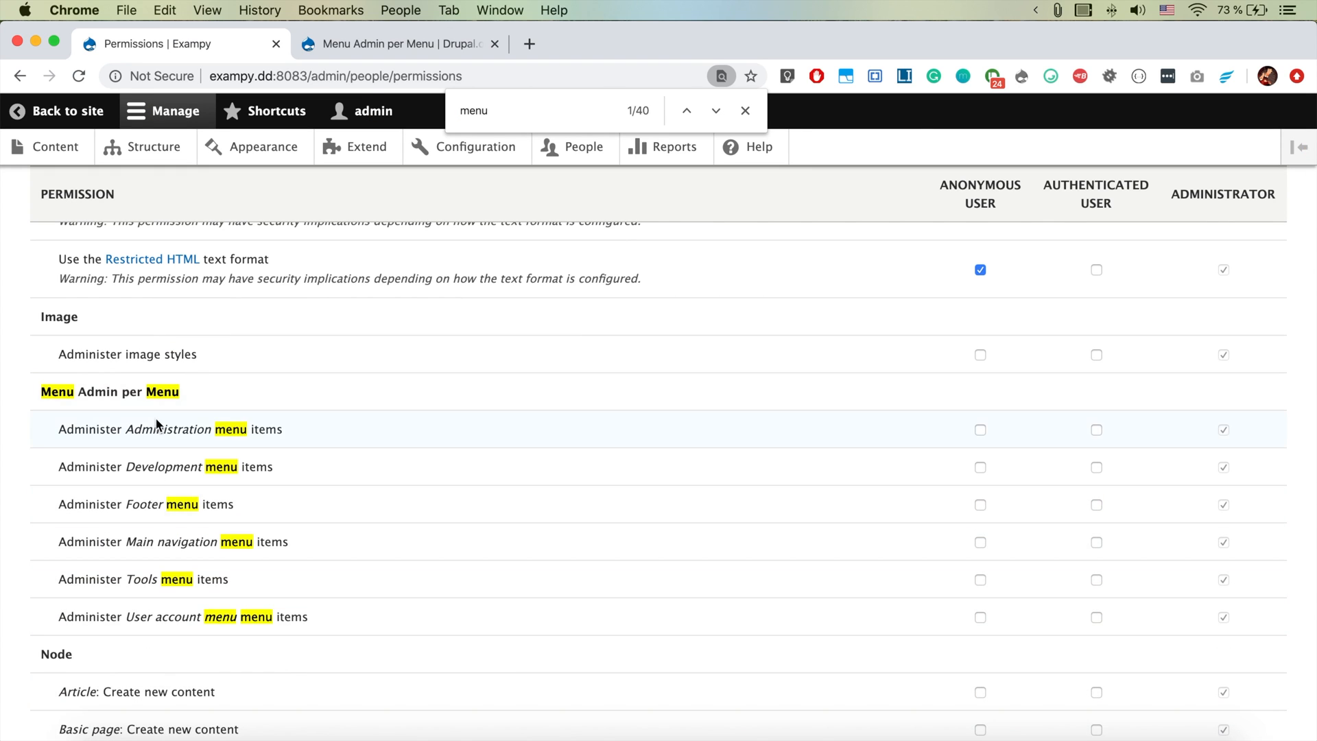
mouse_move(221, 448)
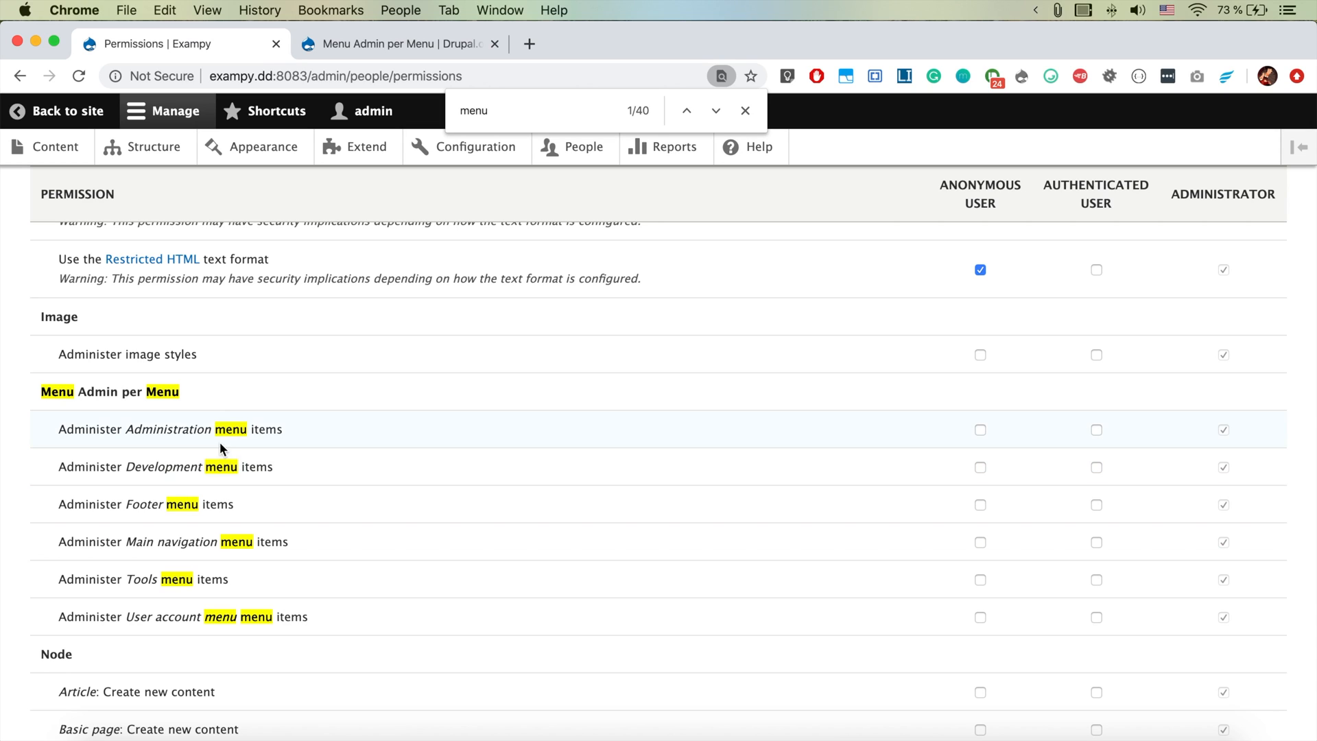
mouse_move(1096, 442)
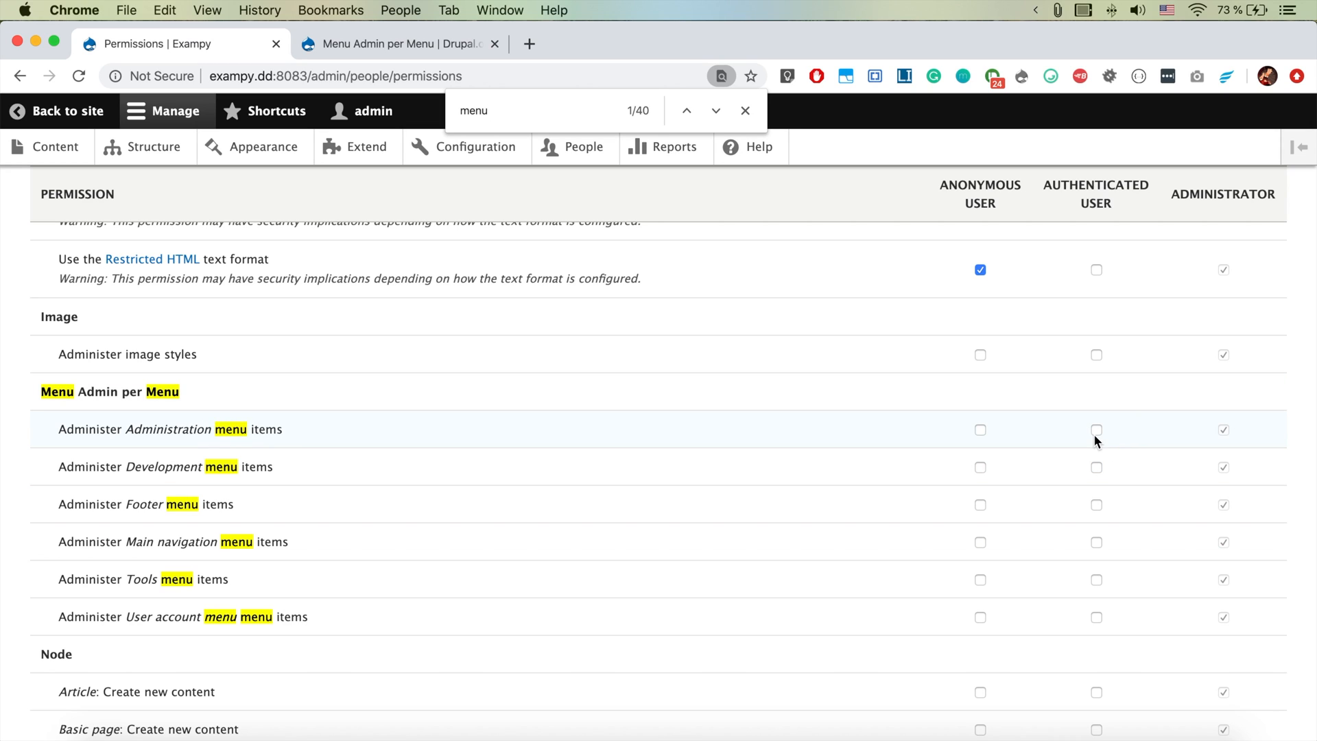
mouse_move(1103, 510)
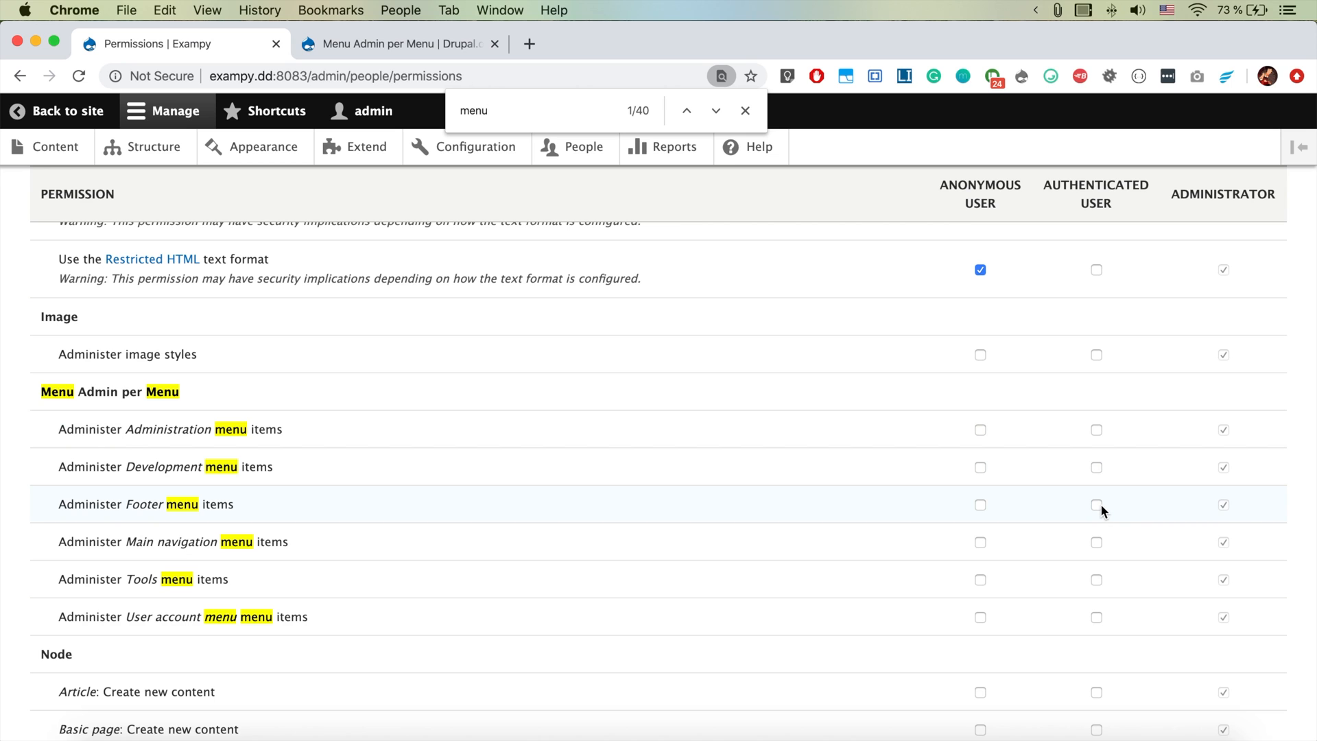
left_click(1096, 504)
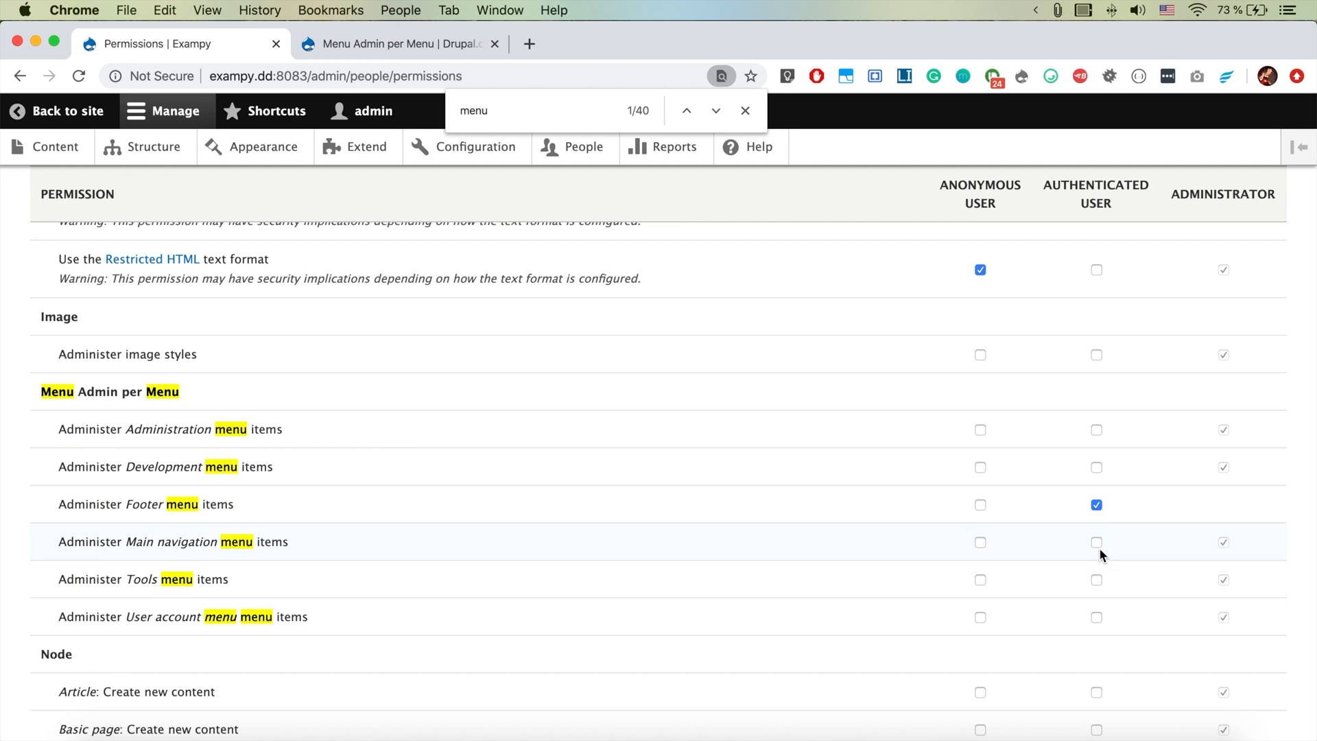
scroll("down", 3)
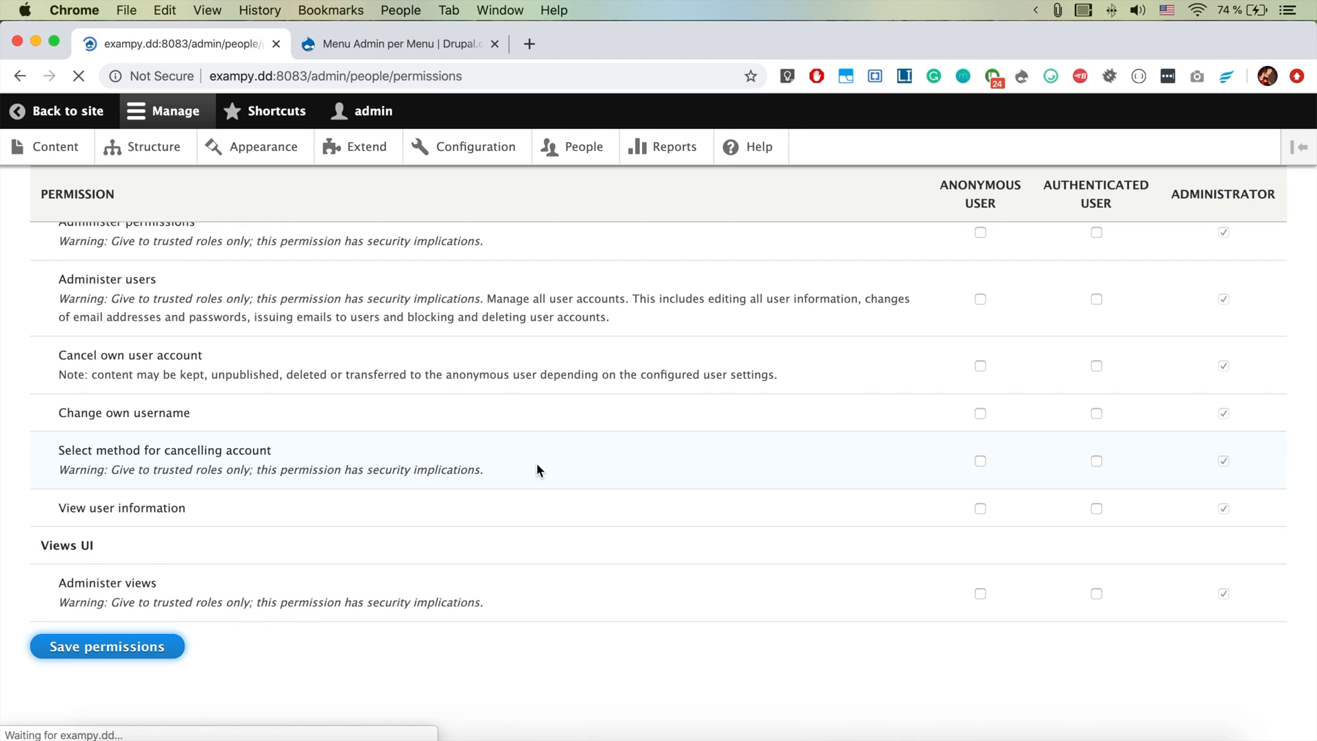
left_click(106, 646)
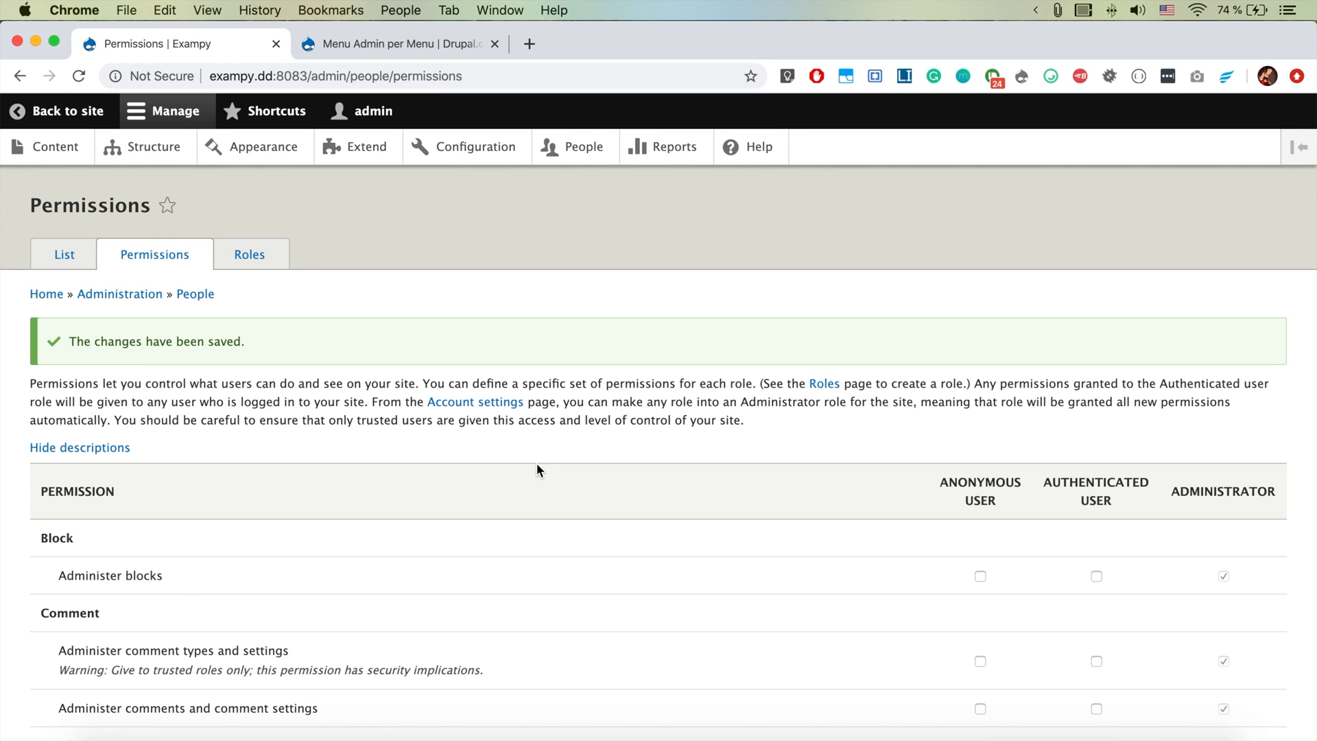
mouse_move(495, 378)
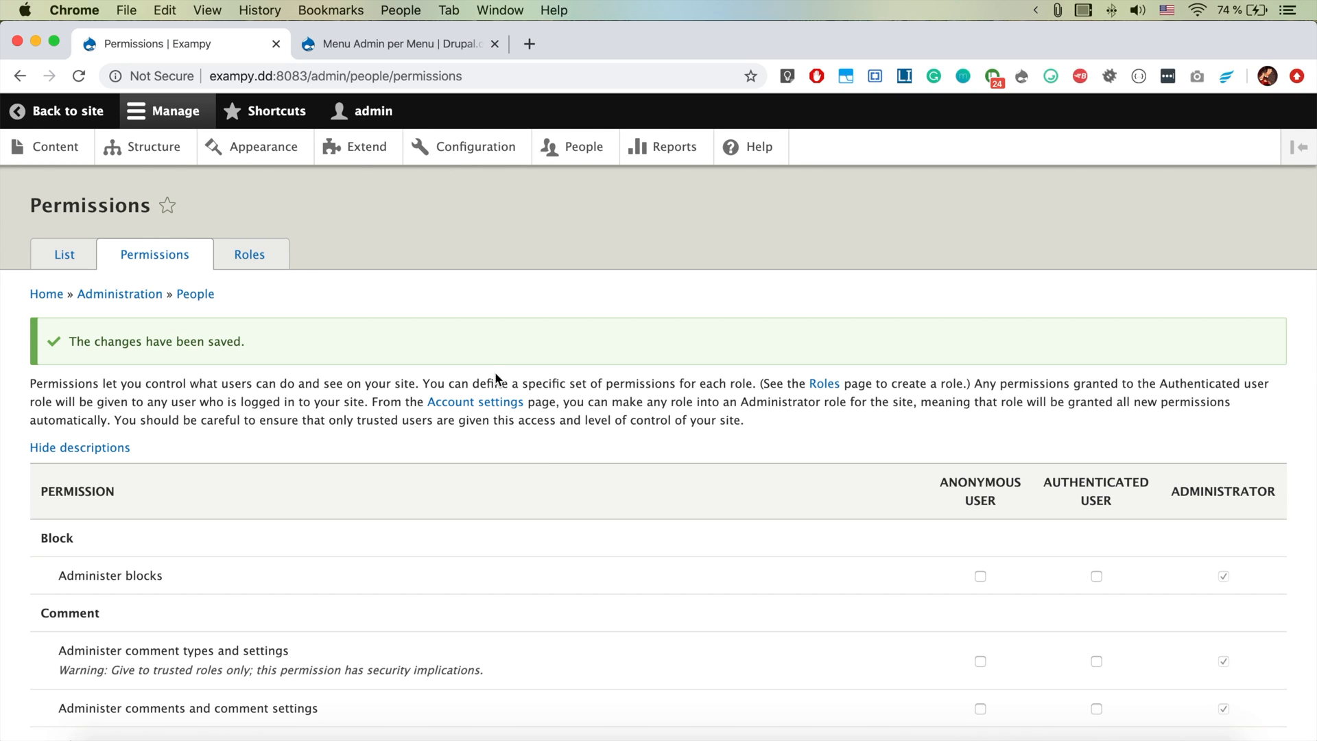
mouse_move(366, 351)
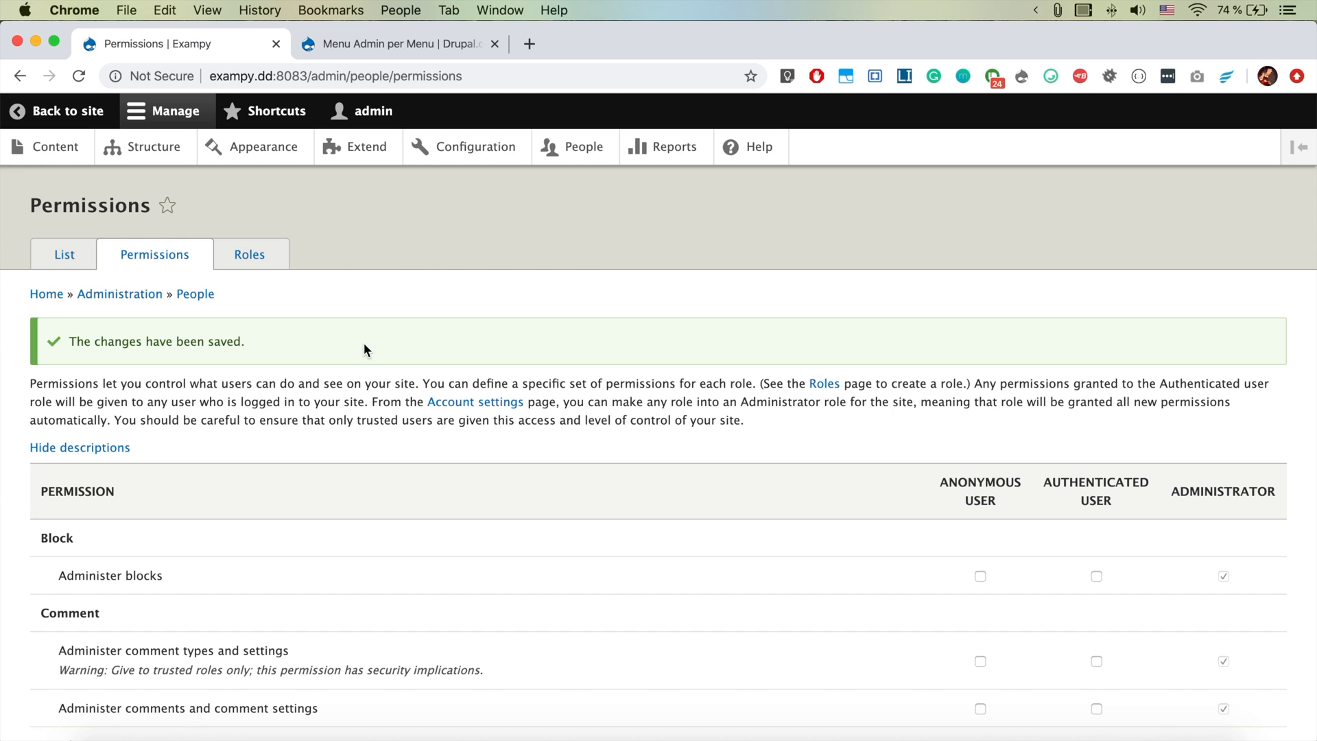
mouse_move(153, 147)
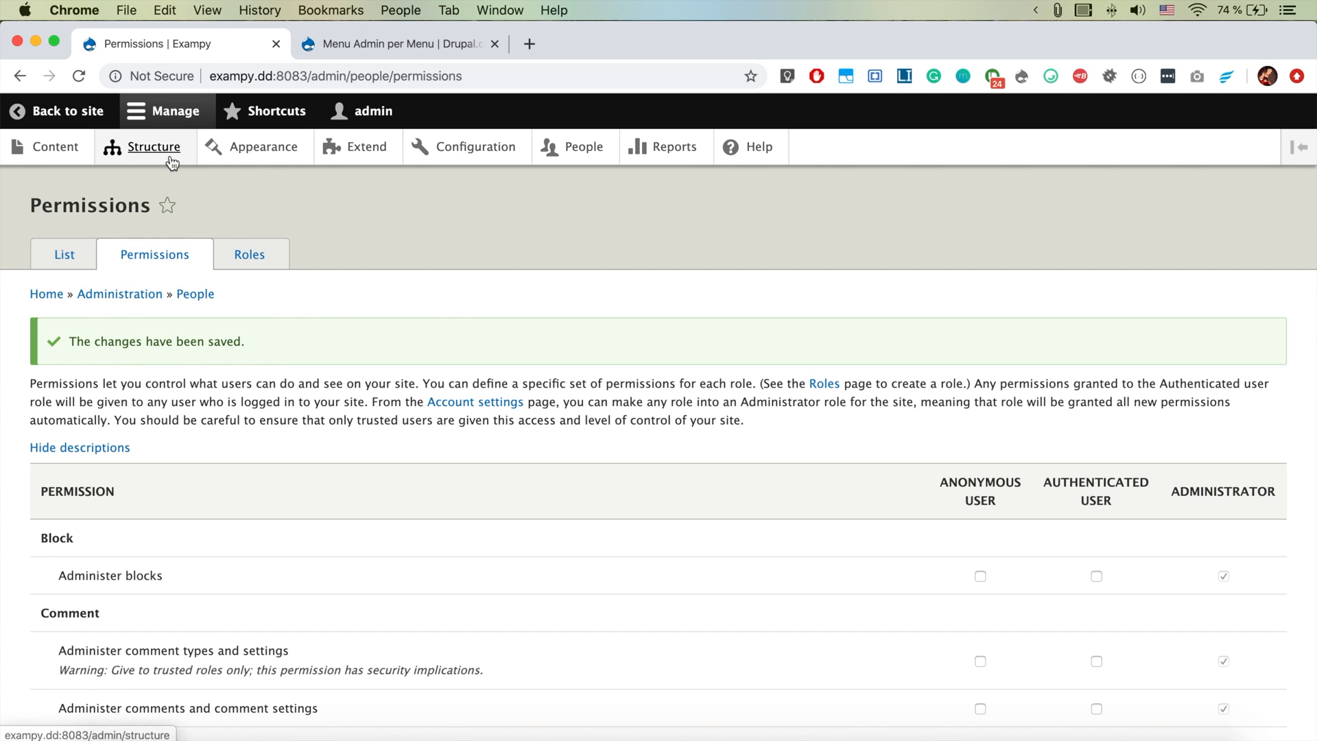
- Open Structure > Menus, view the Administration menu's edit page, then return to Menus
left_click(153, 146)
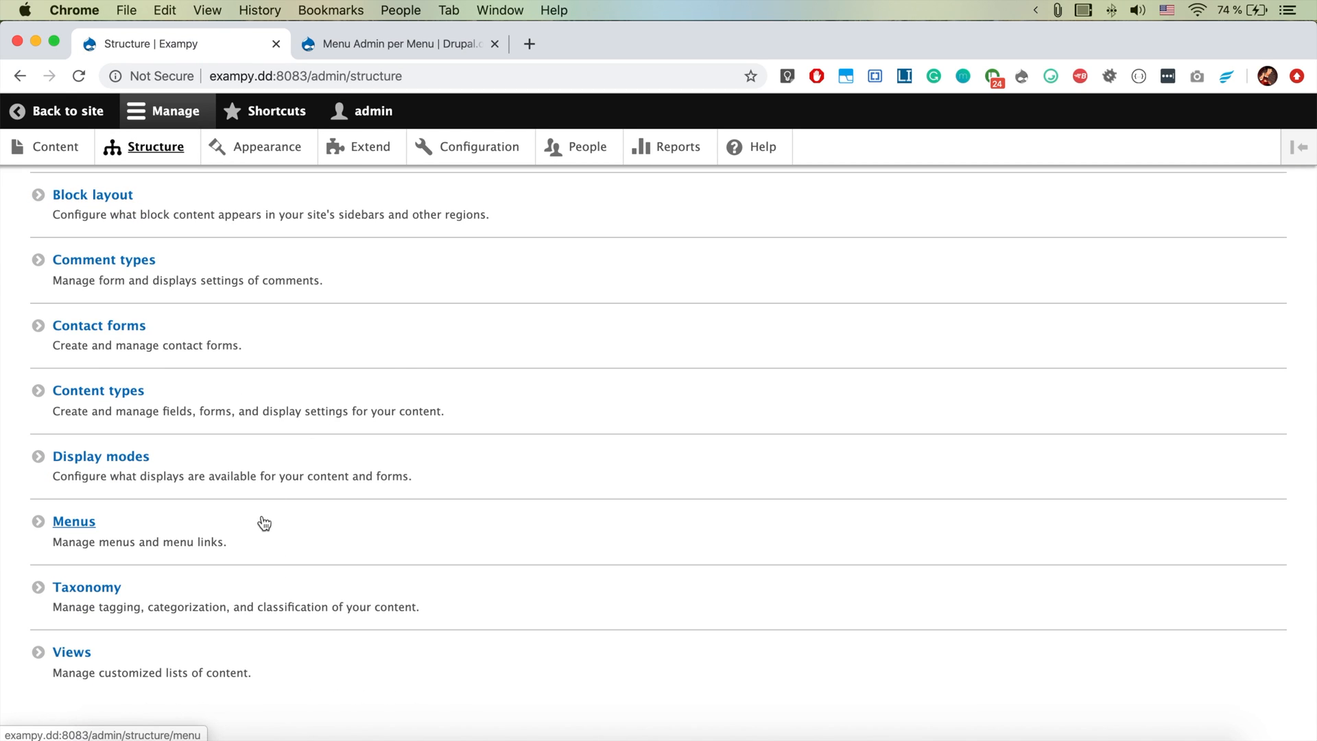
left_click(73, 520)
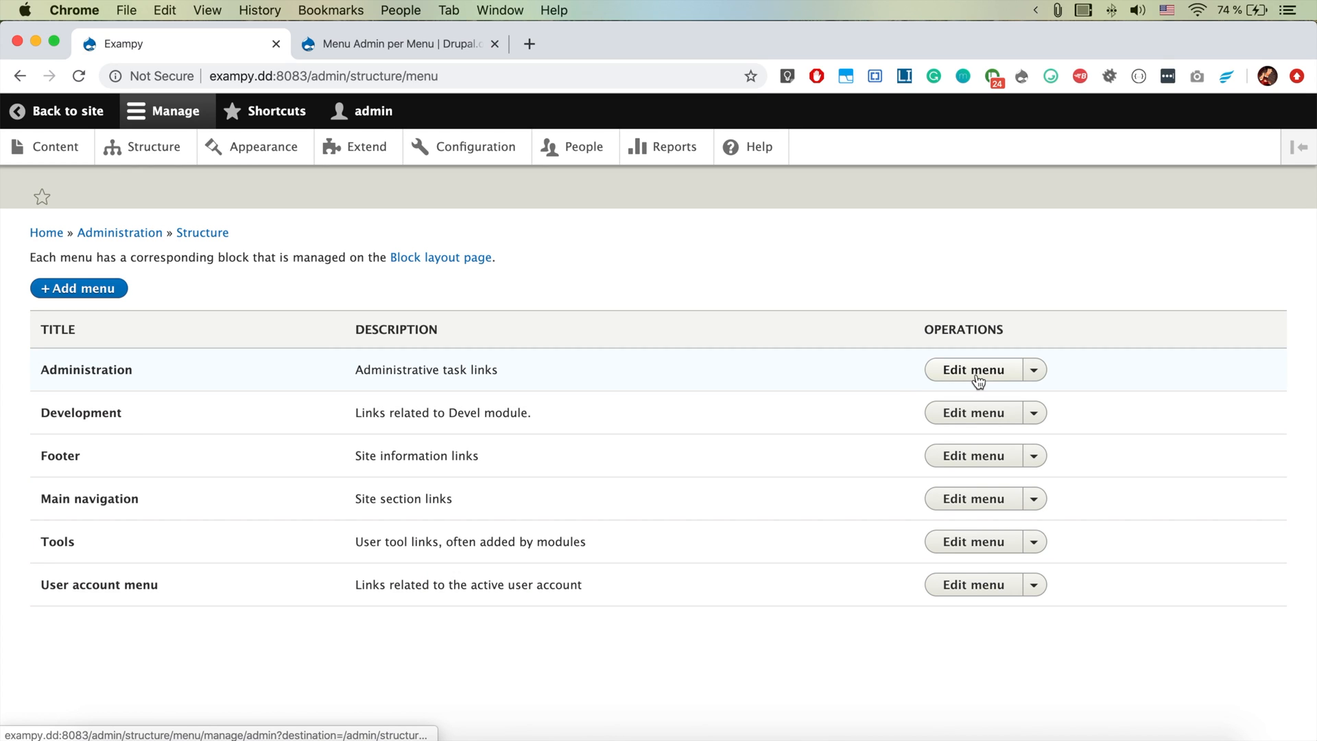
left_click(972, 370)
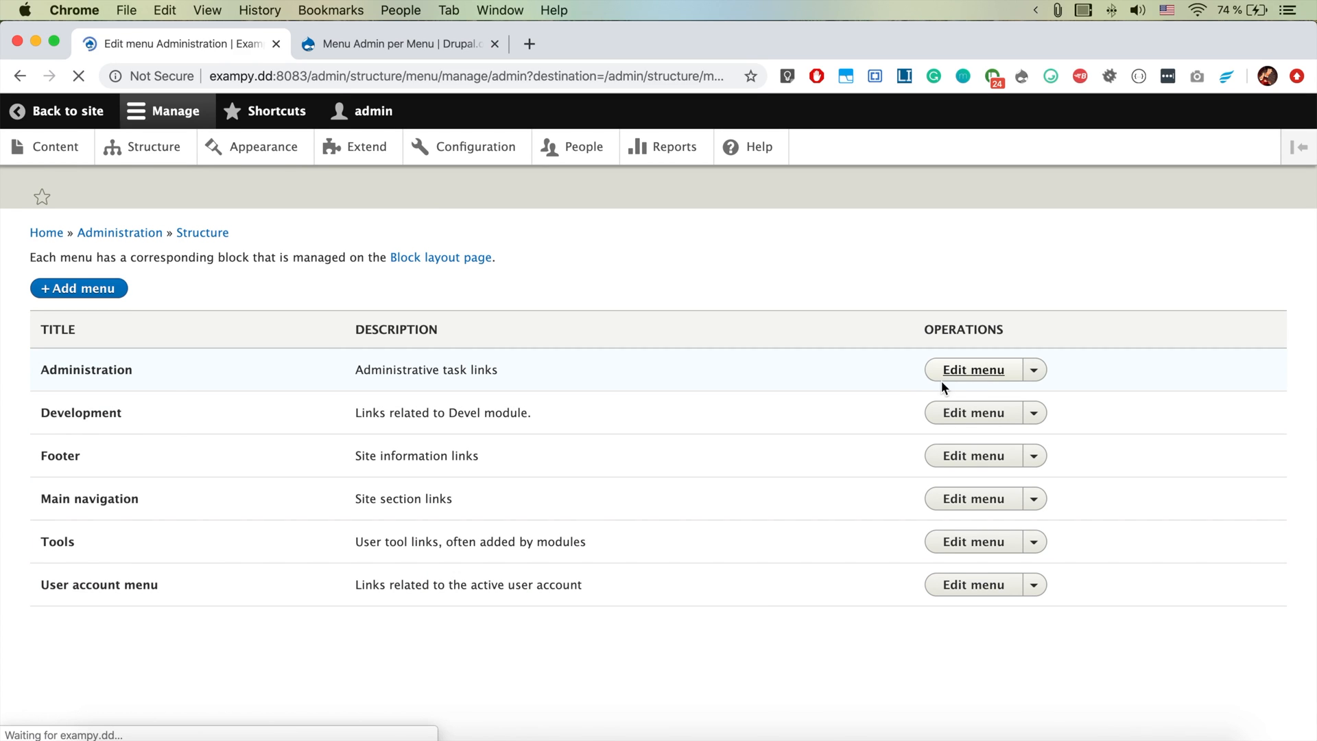
left_click(972, 370)
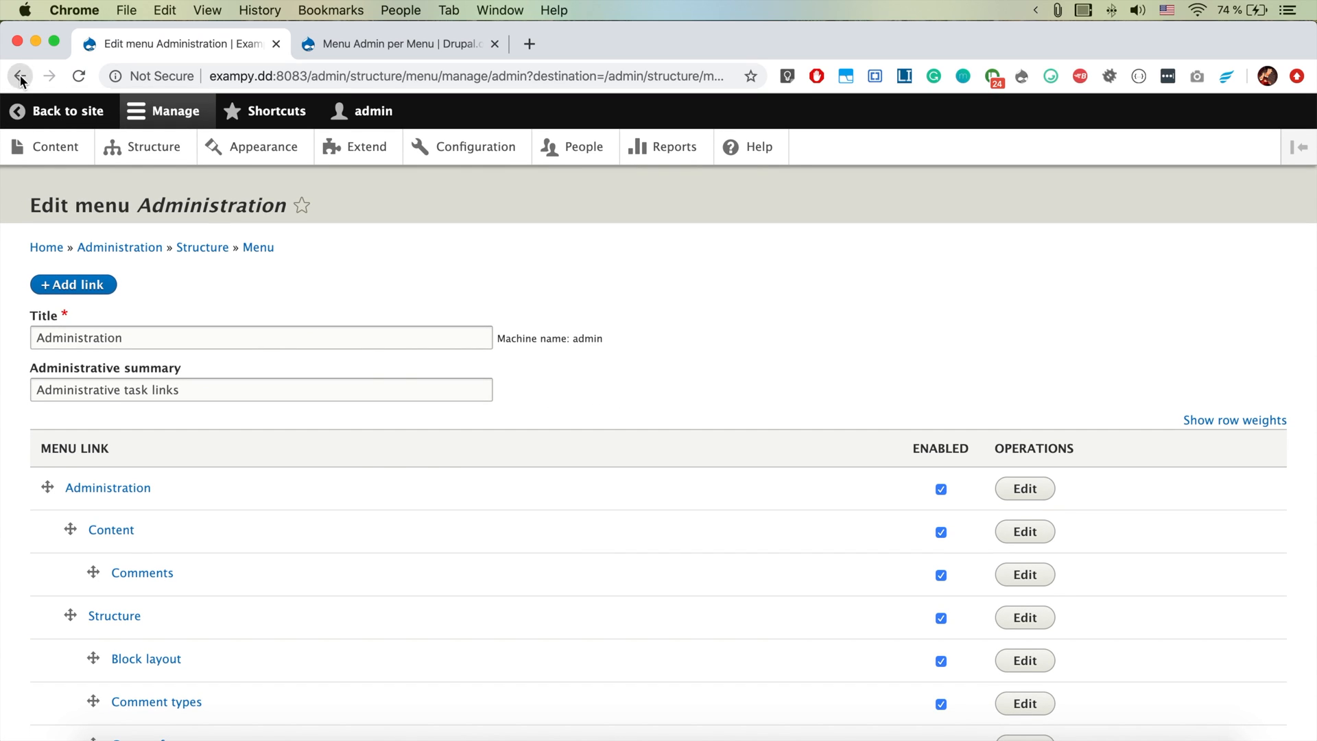
left_click(20, 76)
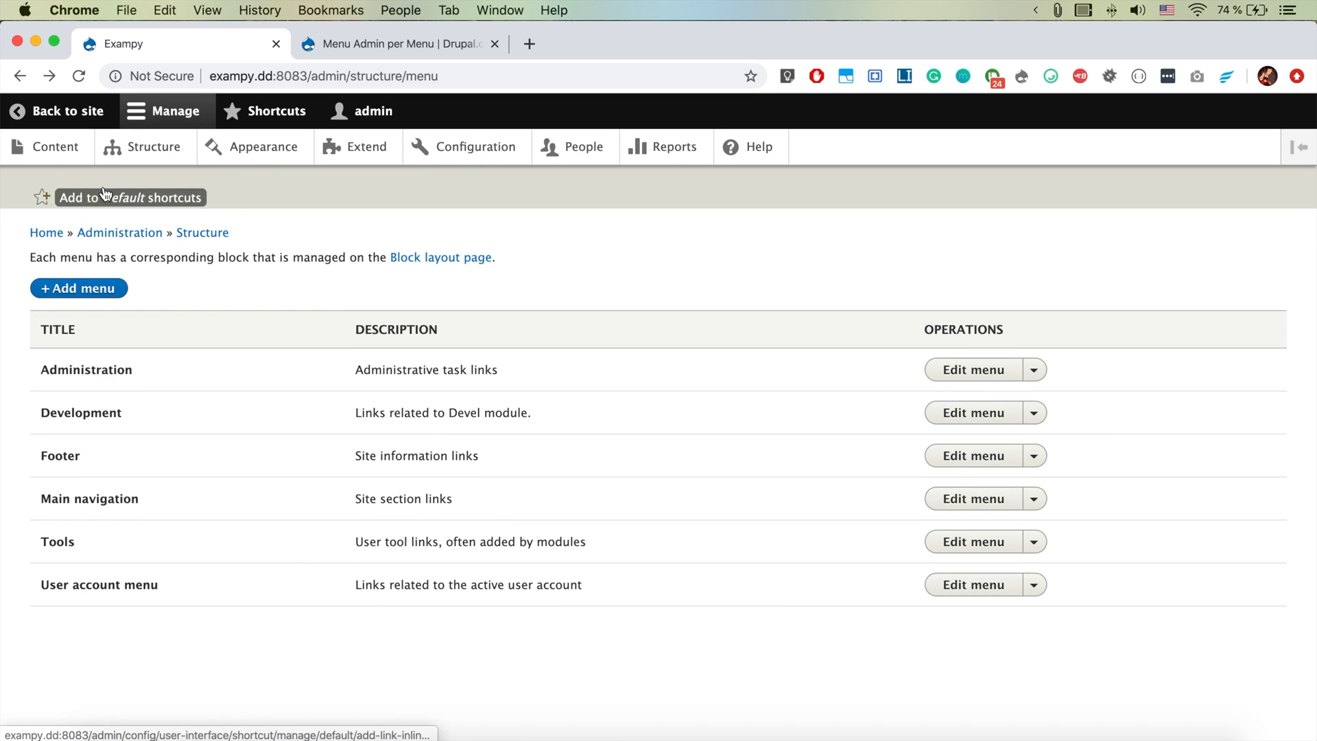
mouse_move(116, 198)
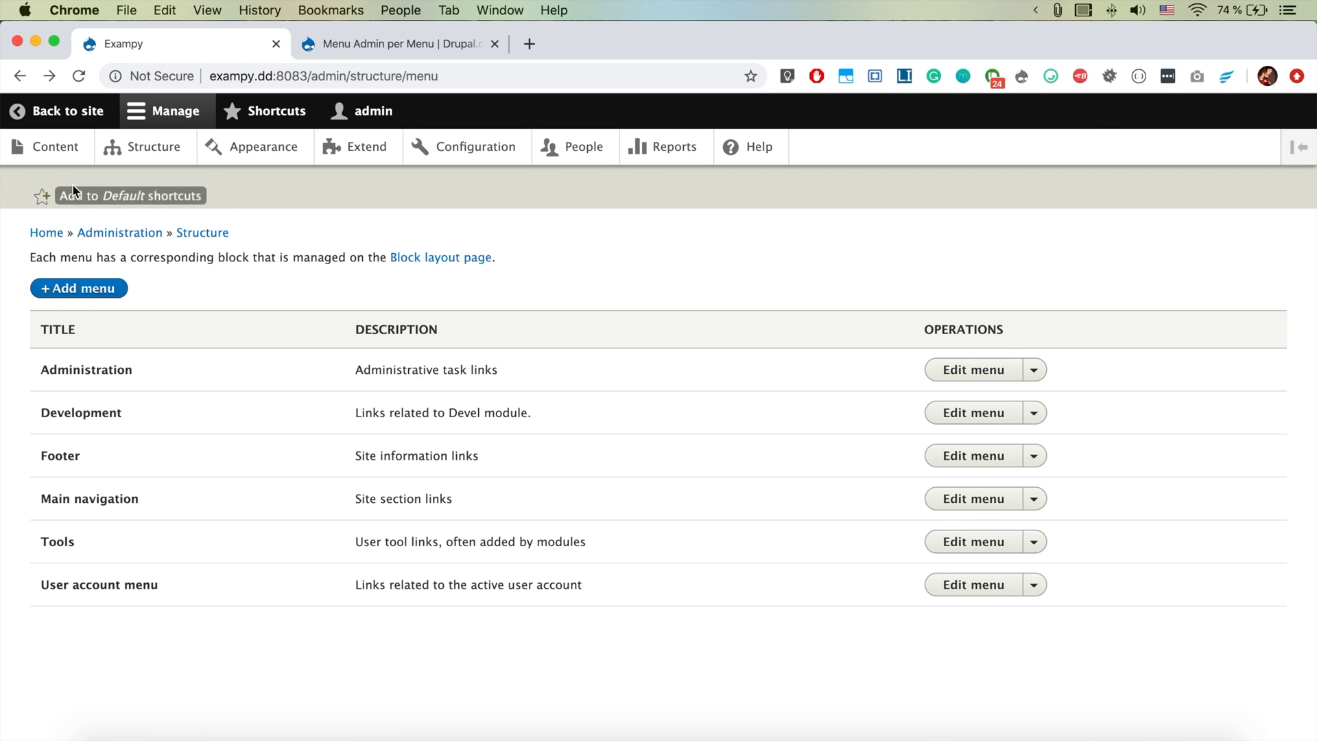
mouse_move(378, 238)
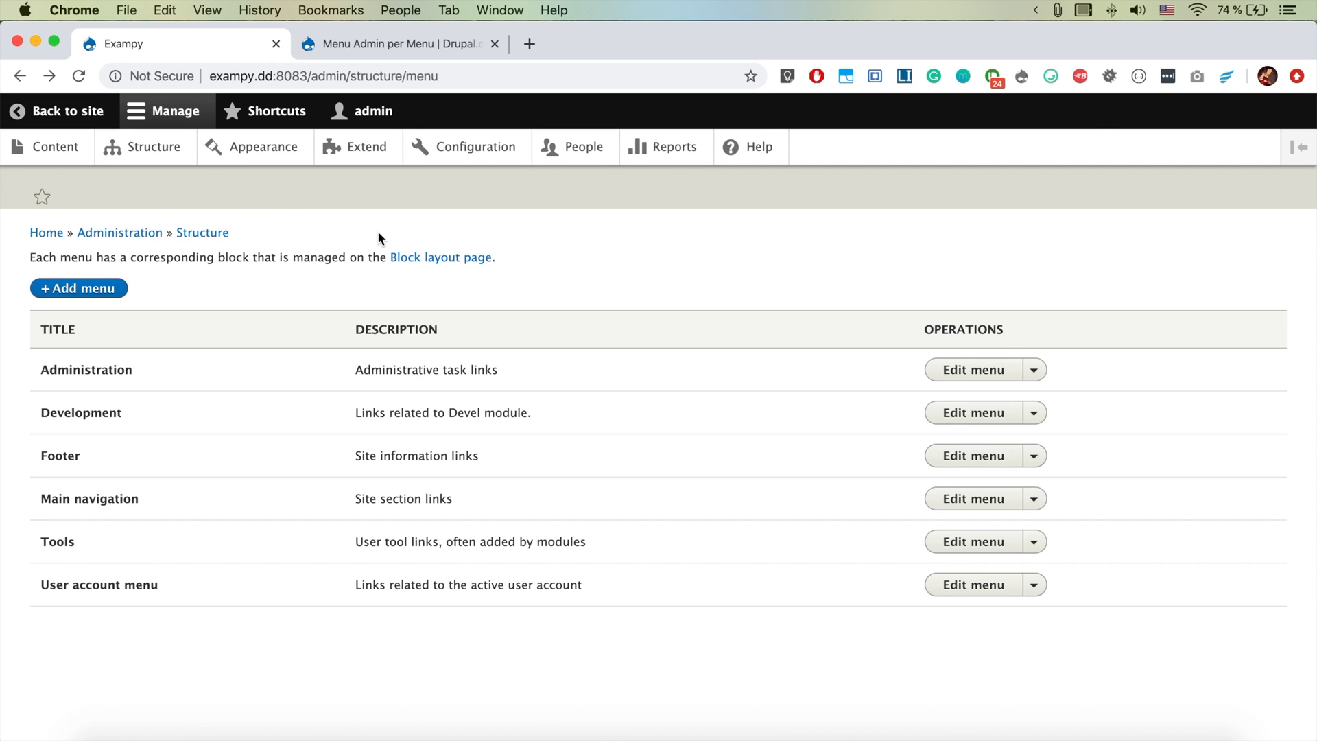
- Open the Menu Admin per Menu issue queue from its Drupal.org project page
left_click(399, 44)
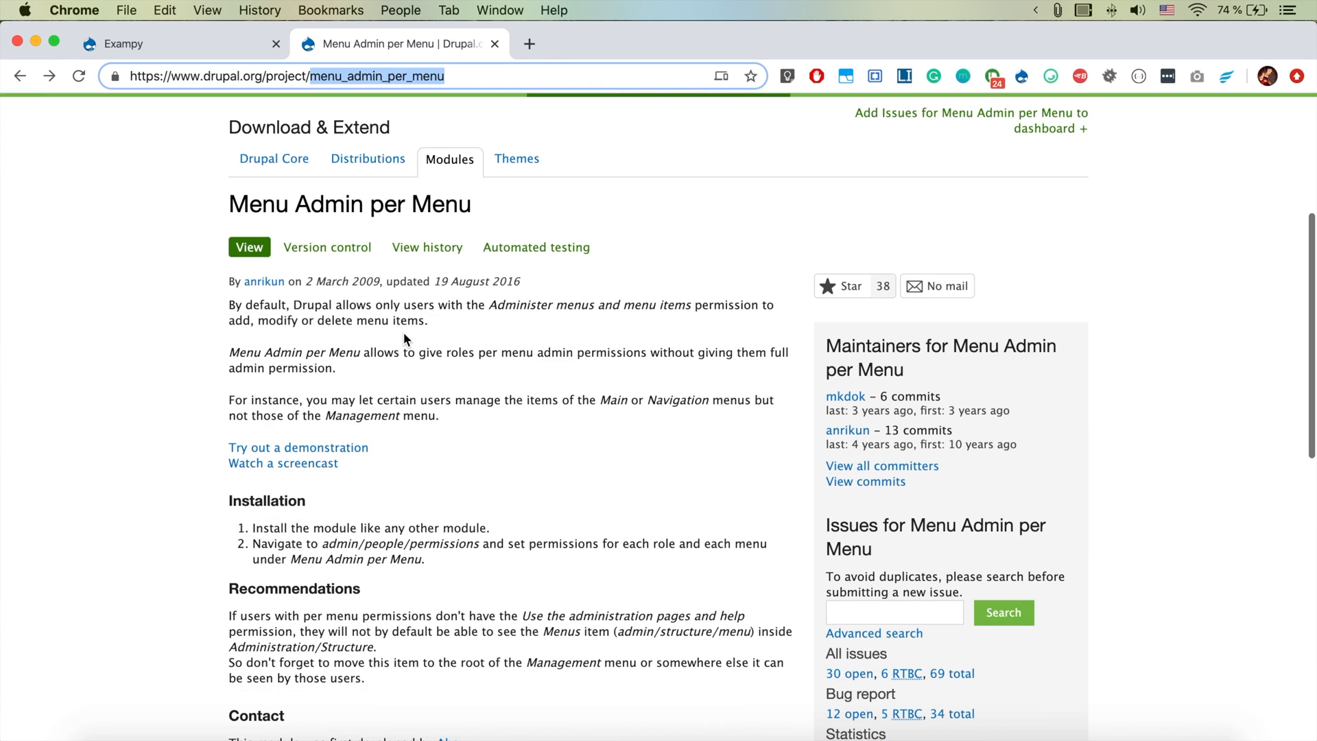
scroll("down", 3)
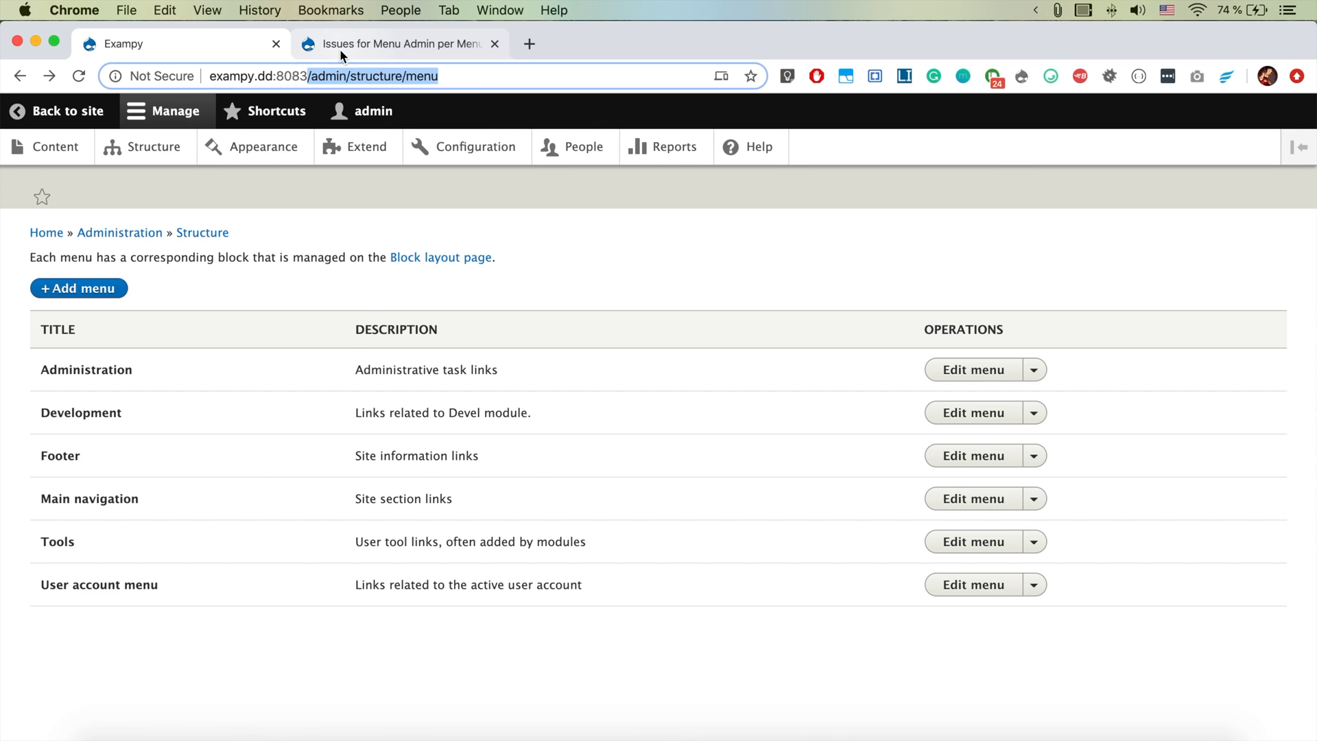
left_click(395, 44)
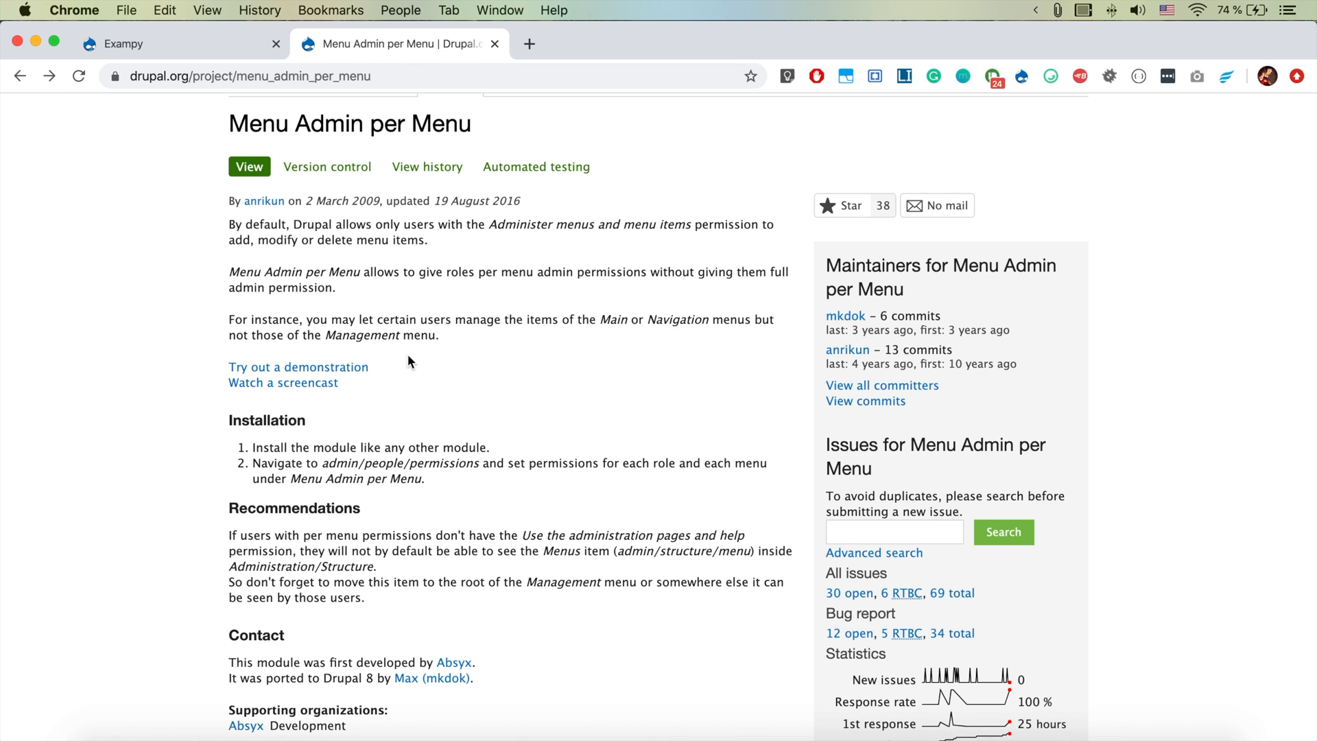
mouse_move(523, 451)
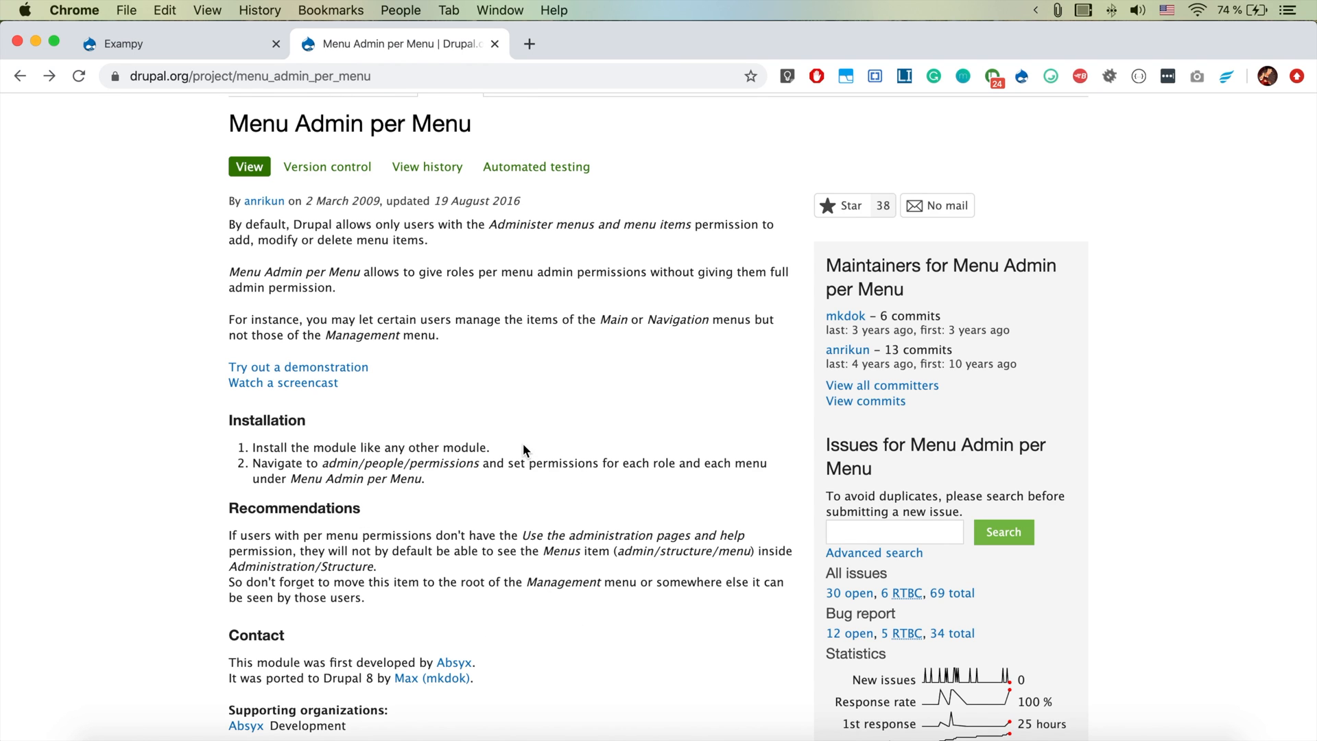
scroll("down", 3)
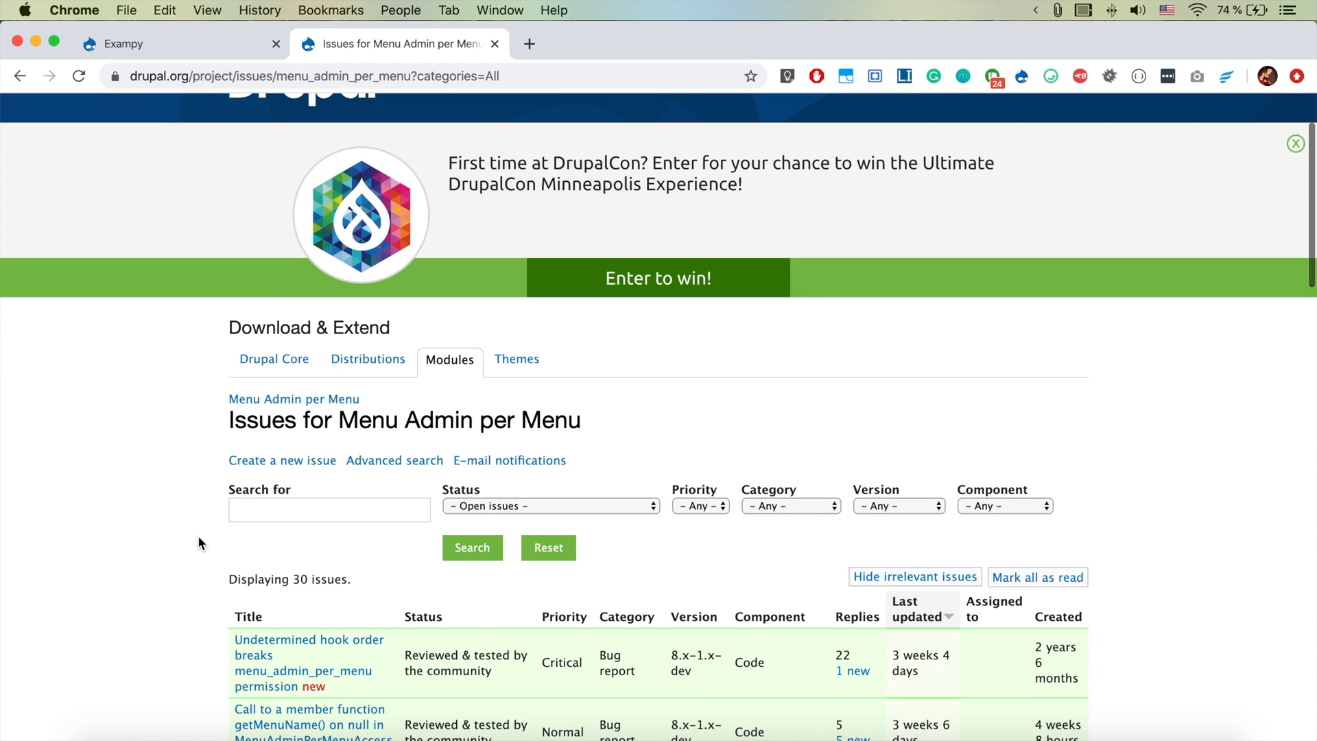
- Search the module's issues for '/admin/structure/menu' across all issue statuses
left_click(168, 44)
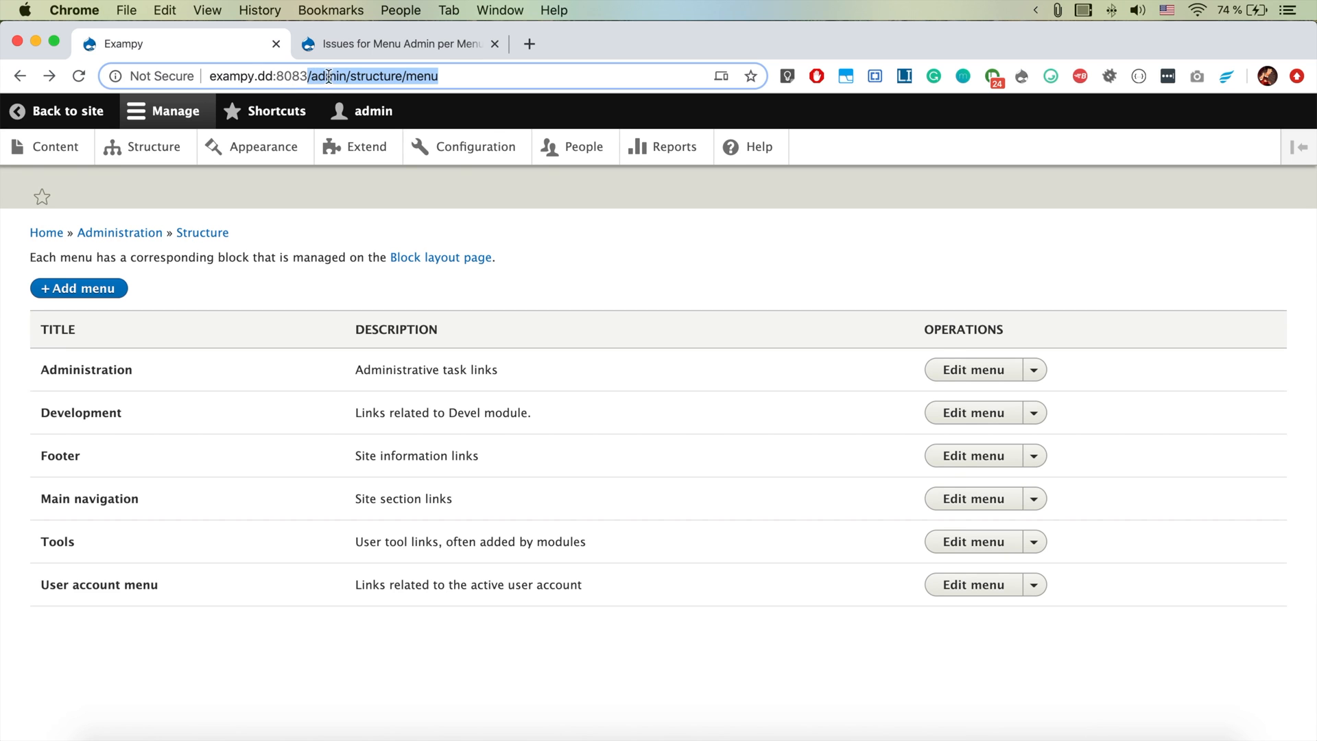
left_click(395, 44)
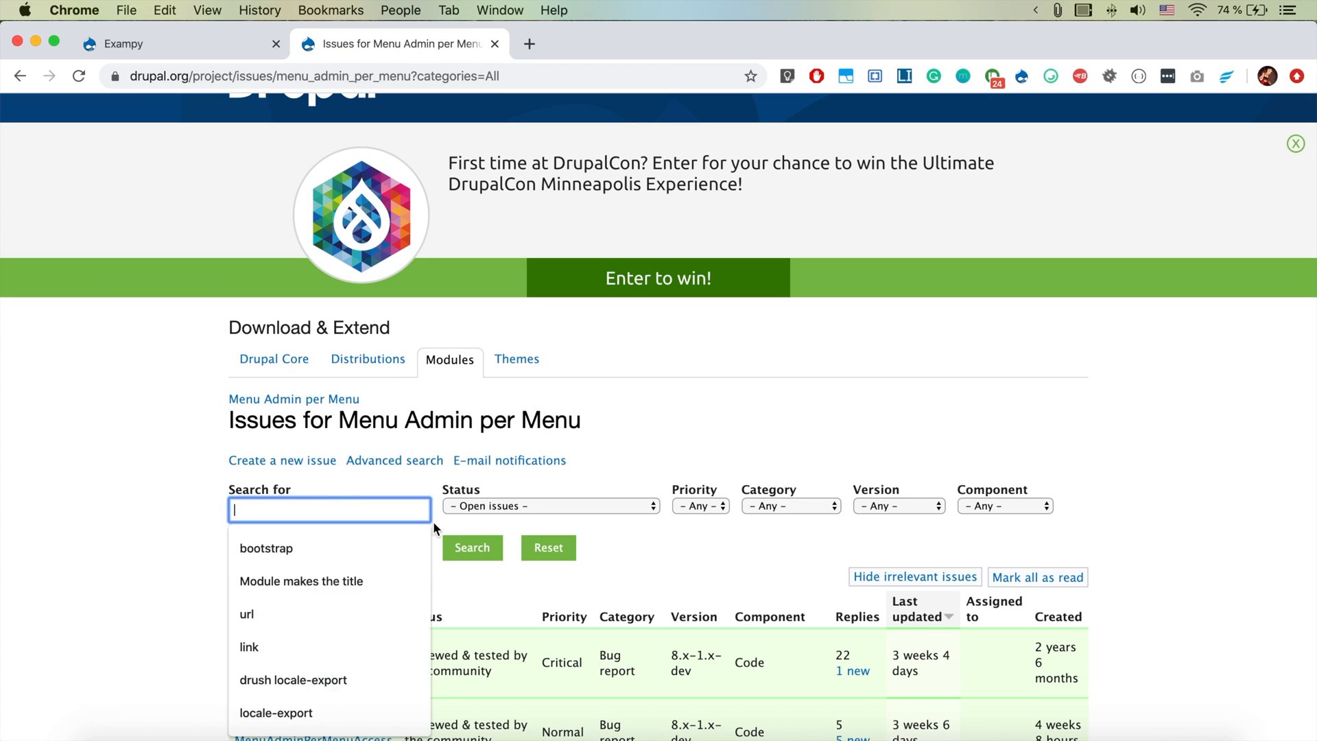
type("/admin/structure/menu")
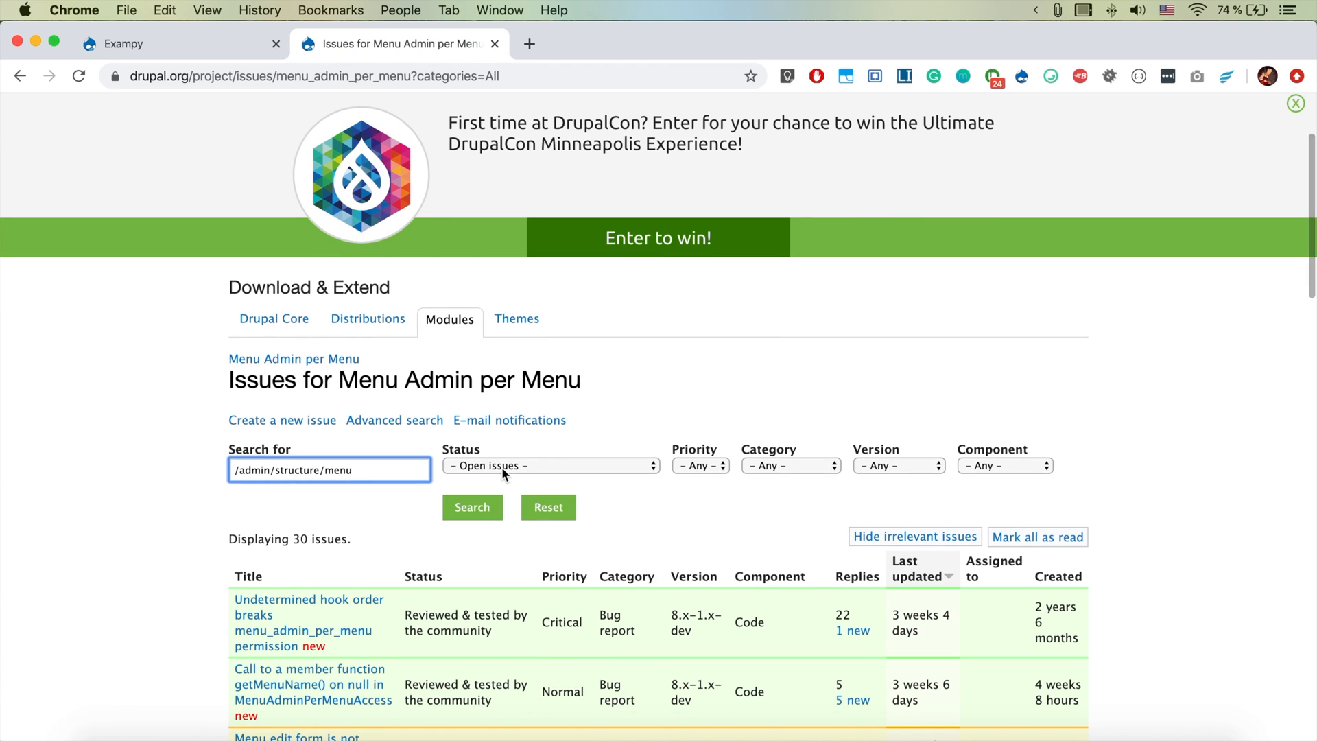
left_click(550, 465)
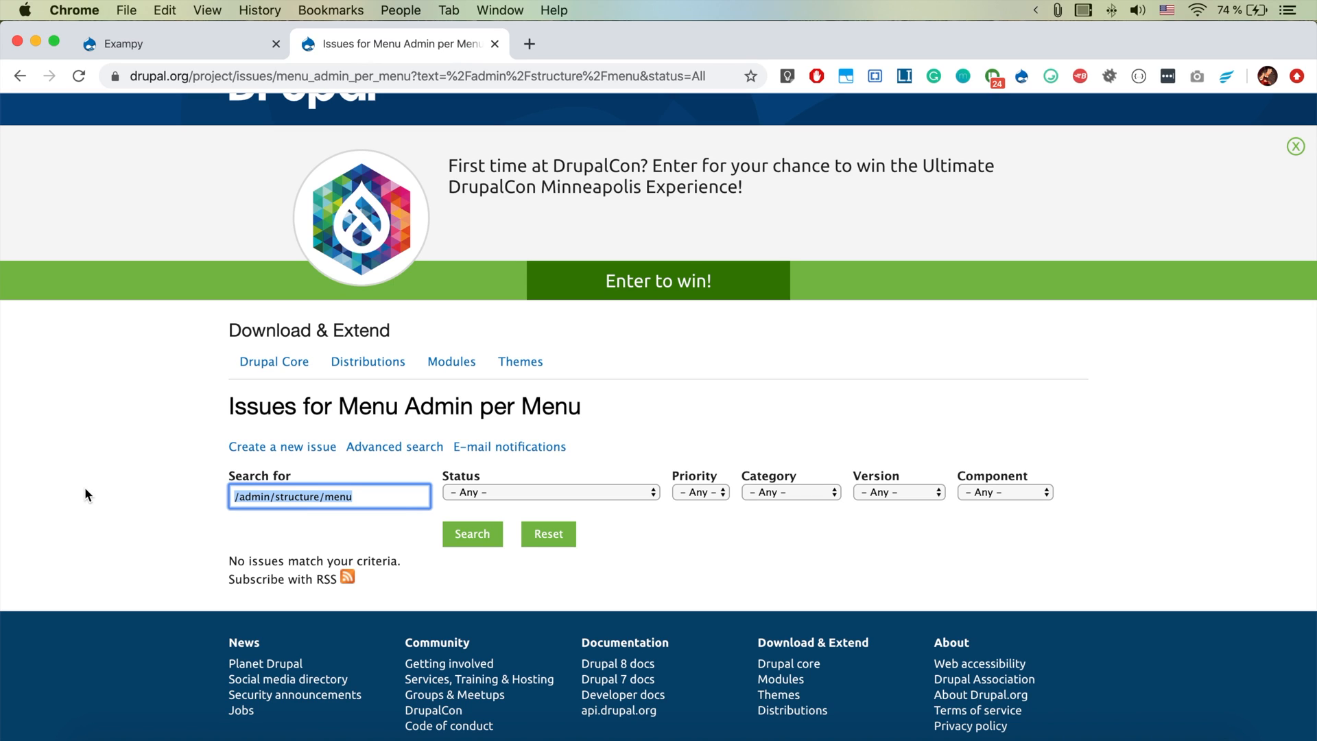
- Change the search term to 'Module makes the title' and run the search
type("Me")
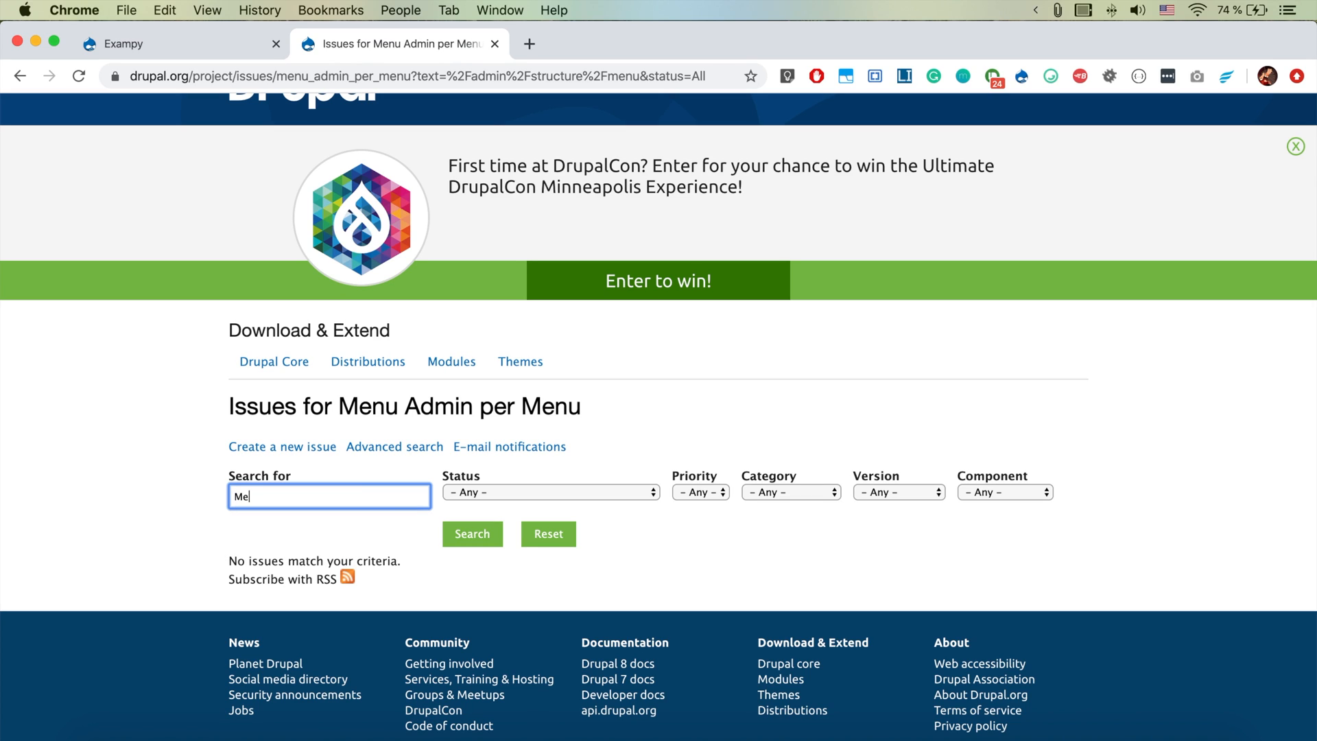
key("Backspace")
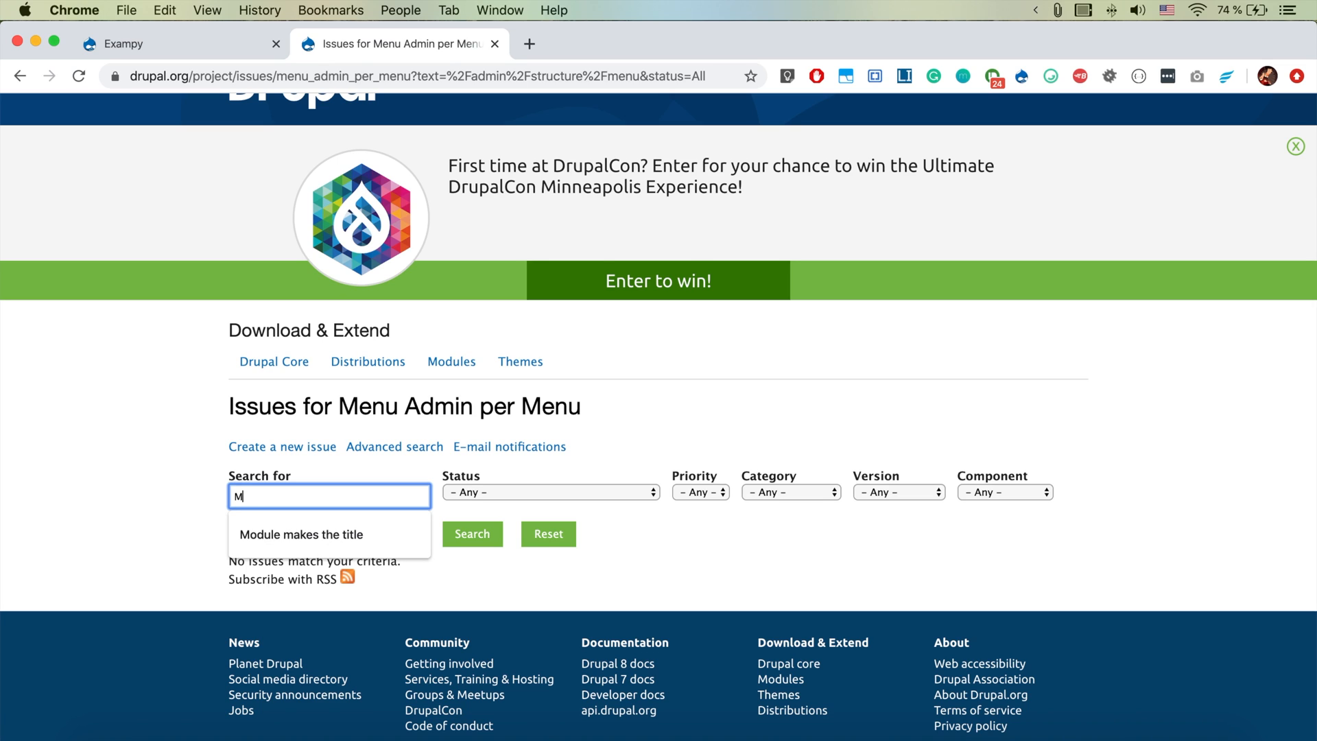
left_click(300, 535)
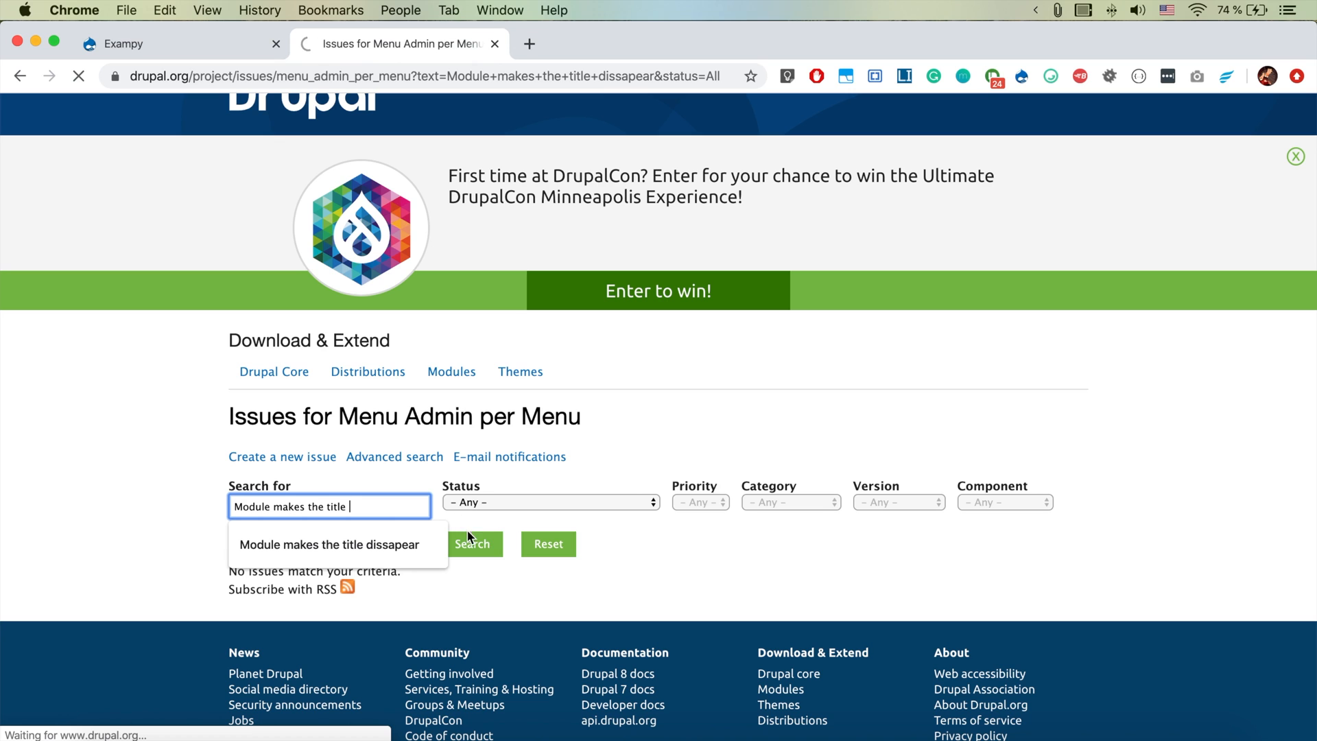
left_click(472, 544)
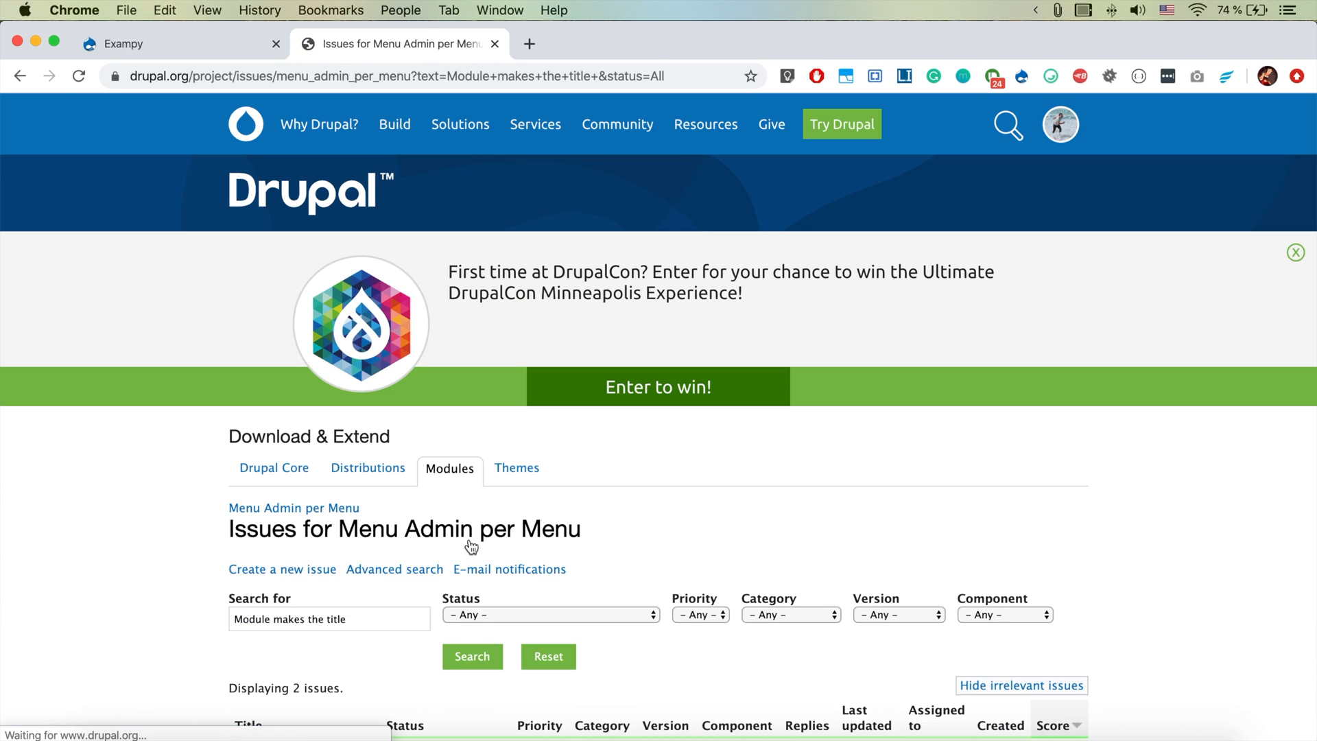
scroll("down", 3)
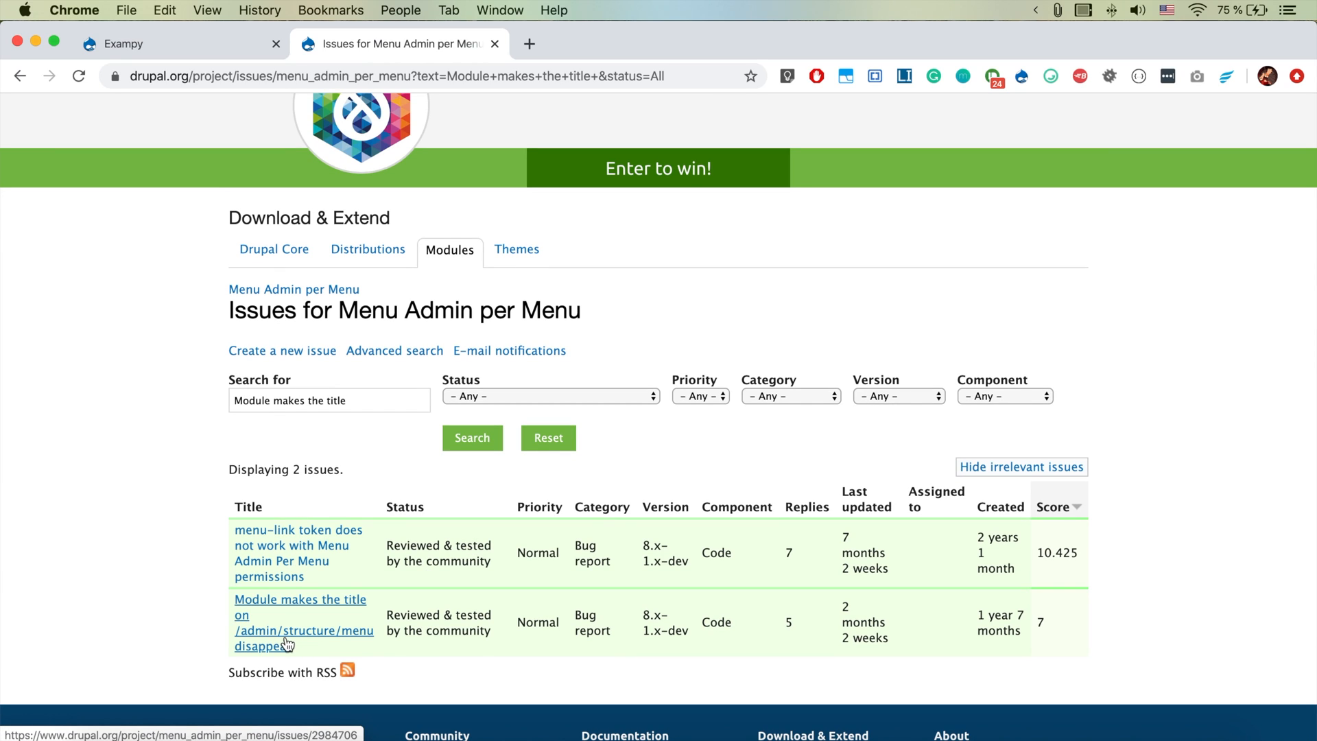
- Open the 'Module makes the title on /admin/structure/menu disappear' issue and view its patch
left_click(304, 630)
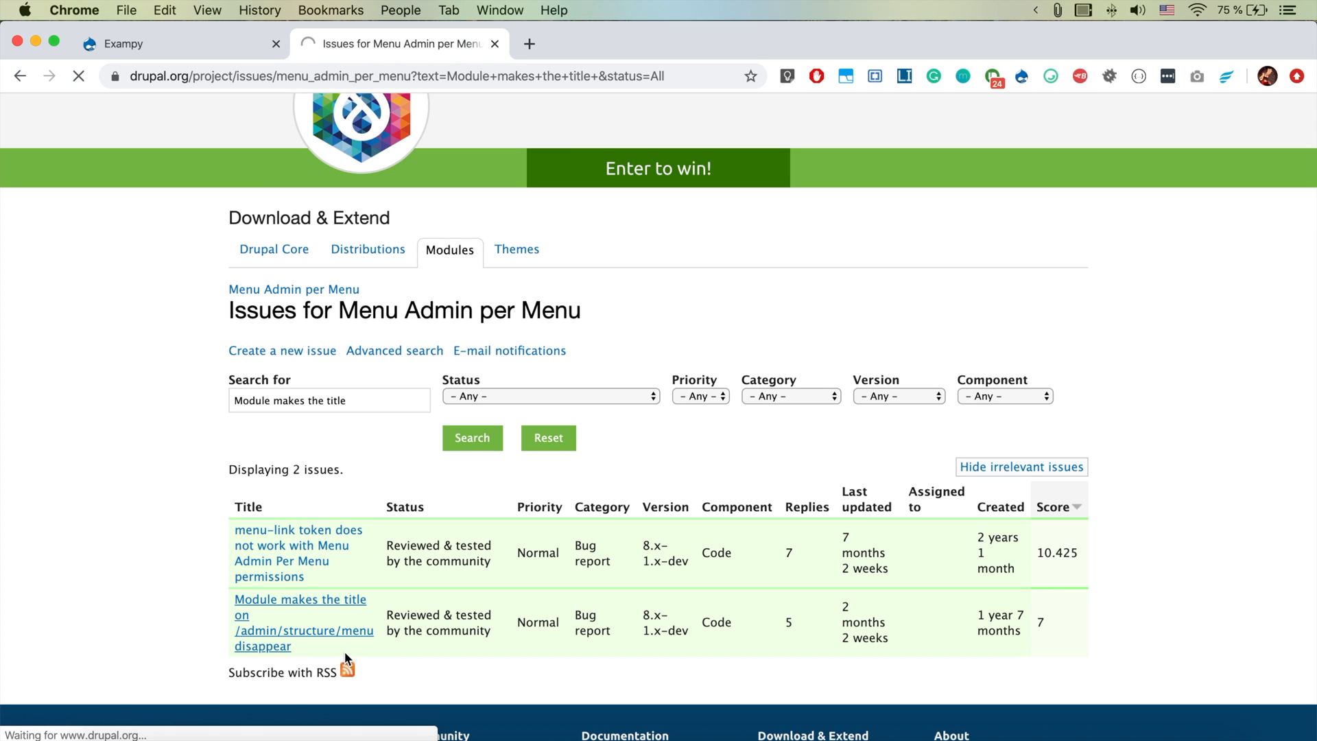
left_click(299, 622)
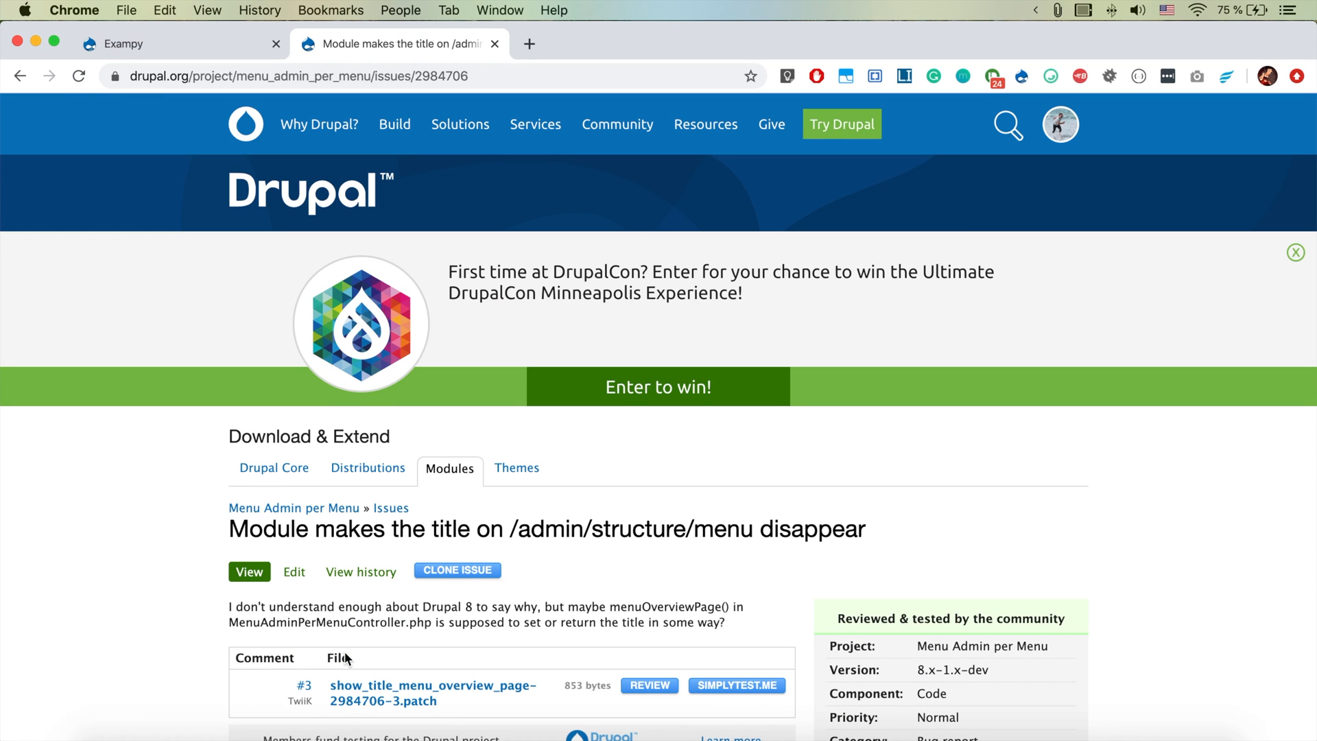
scroll("down", 3)
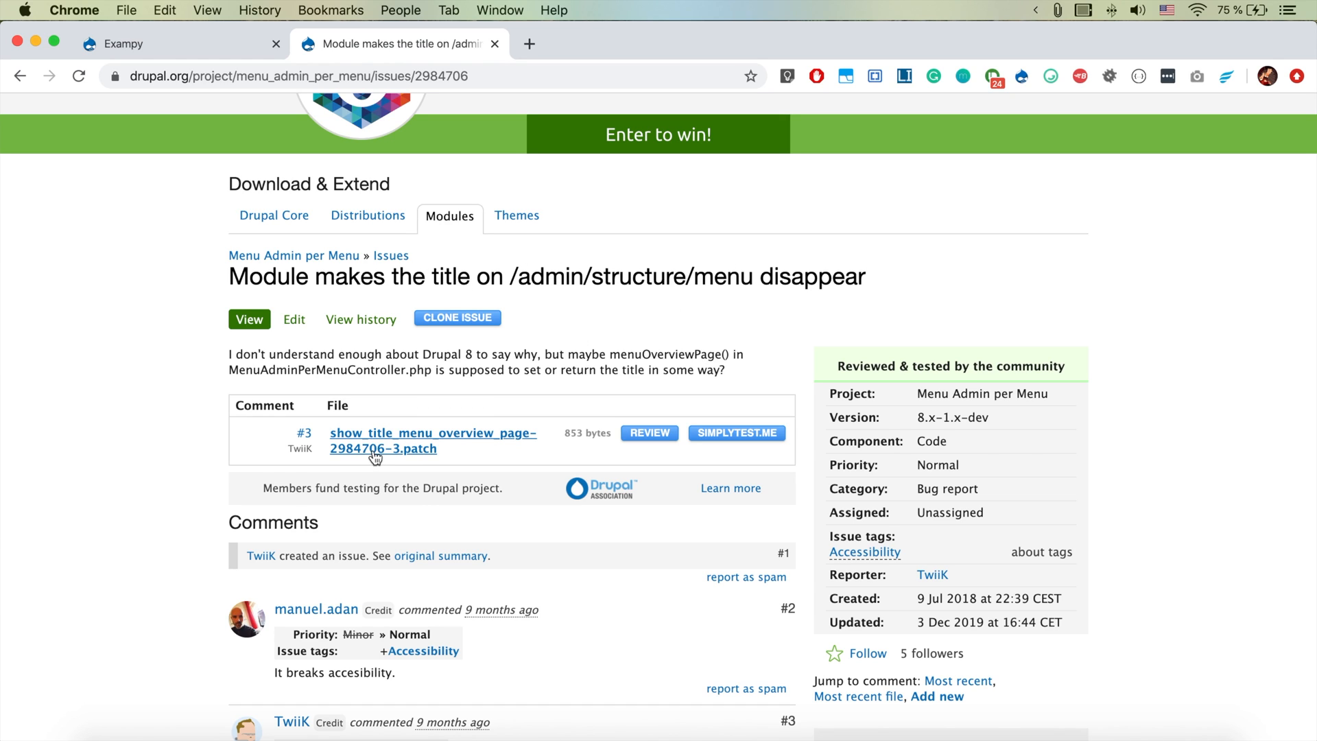
left_click(383, 448)
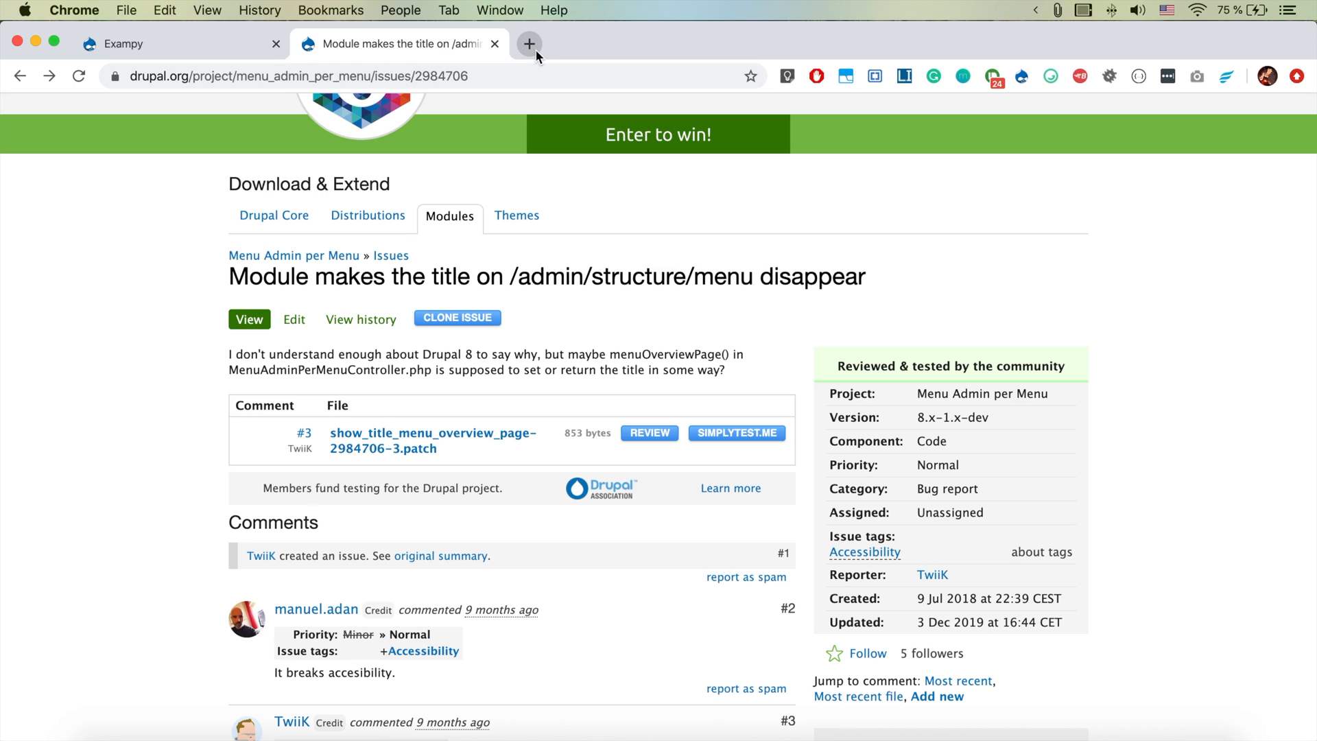
- In a new tab, open drupal-project's README section on applying patches, selecting 'extra'
left_click(528, 44)
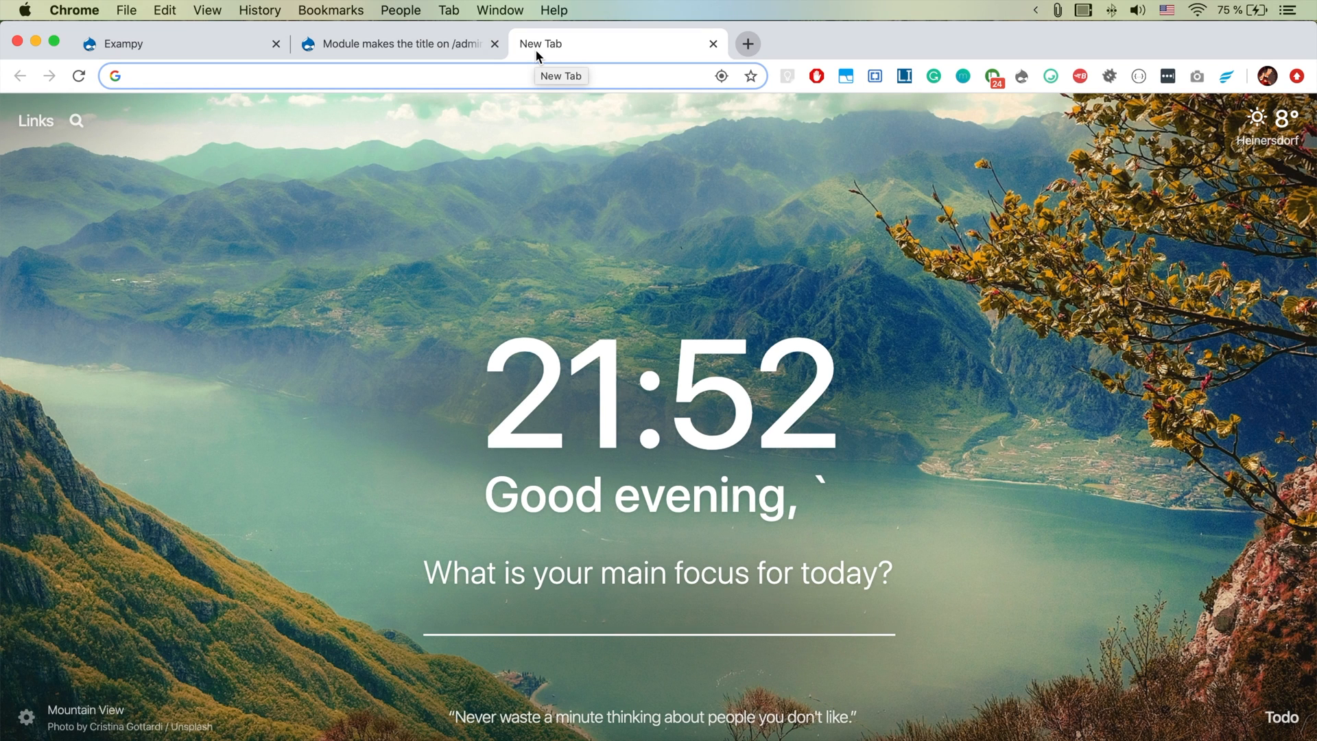
type("drupal.org")
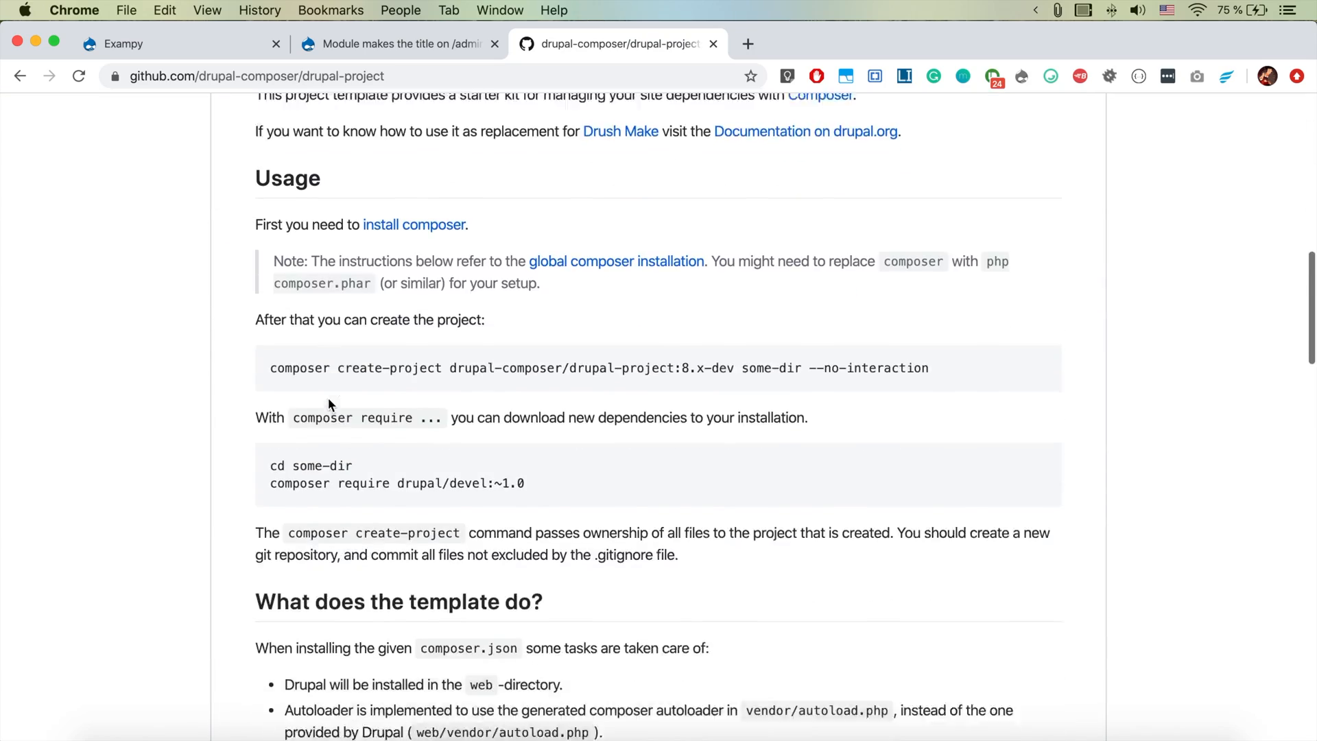
scroll("down", 3)
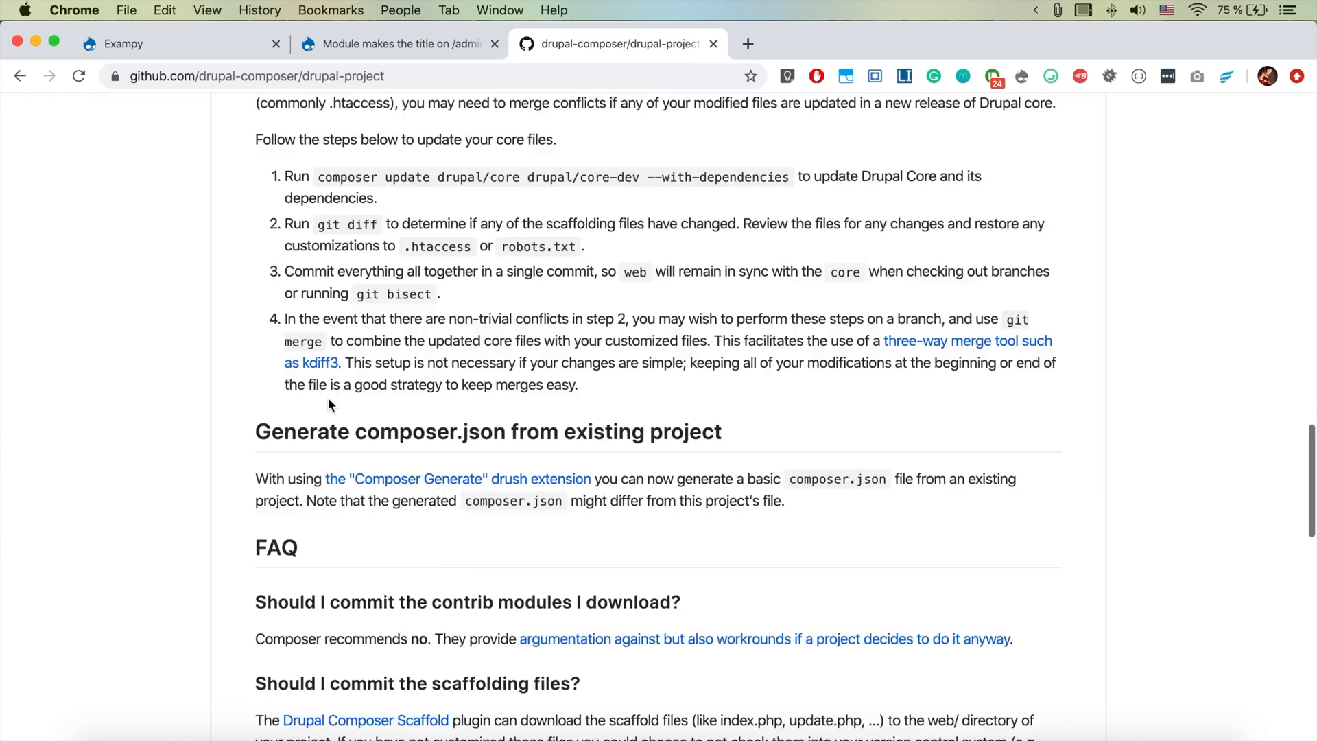
scroll("down", 3)
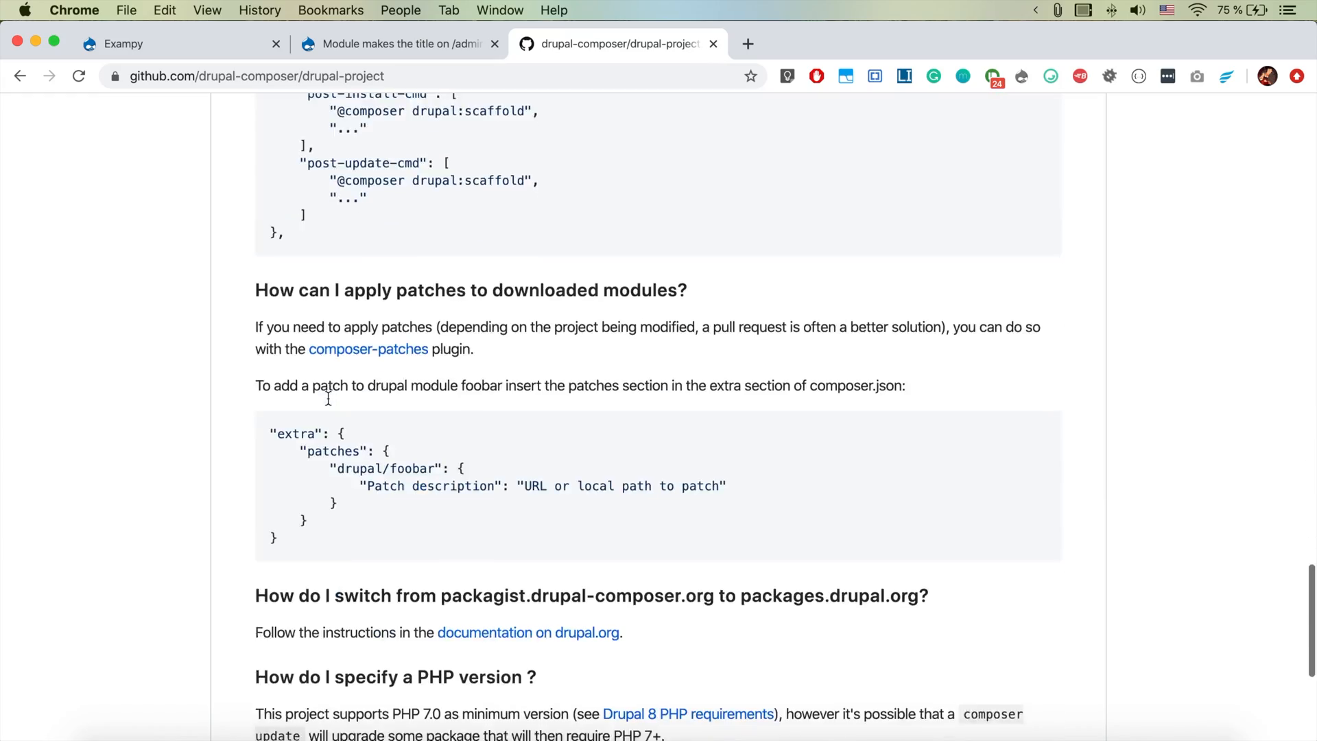
scroll("down", 3)
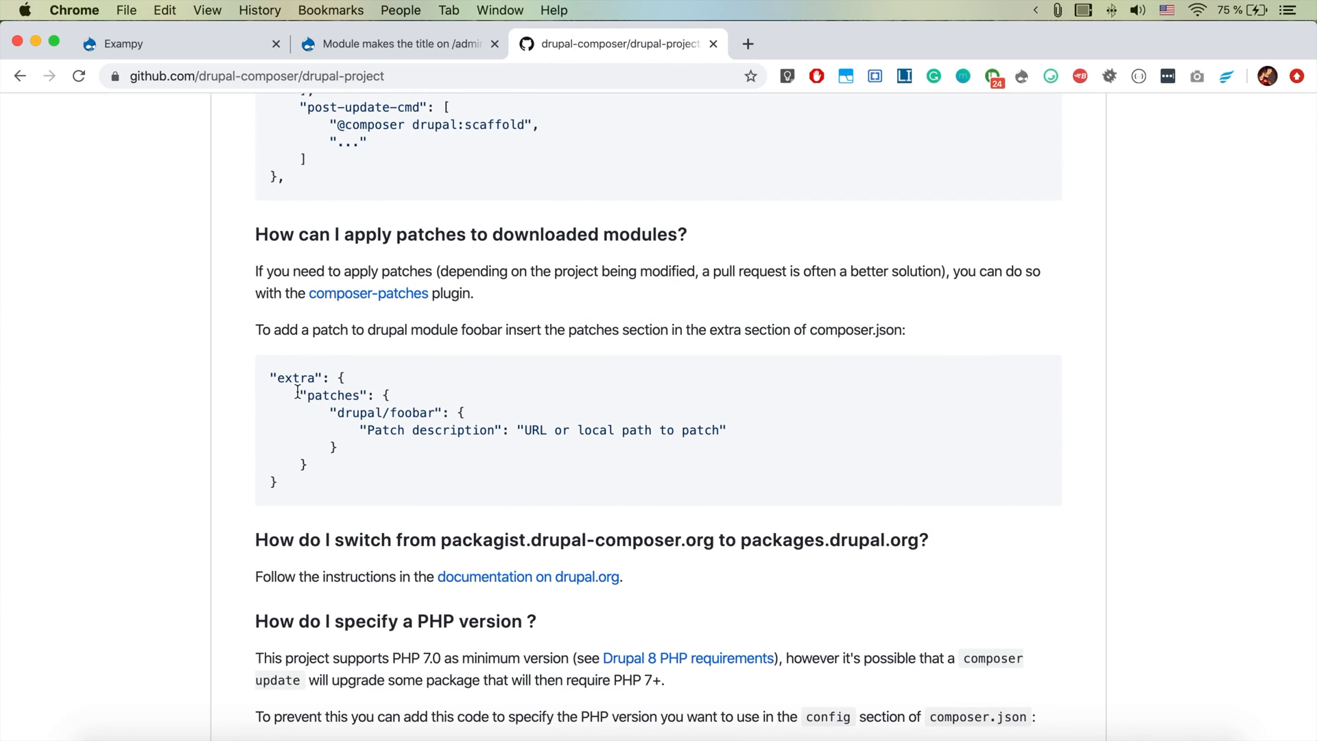
double_click(303, 377)
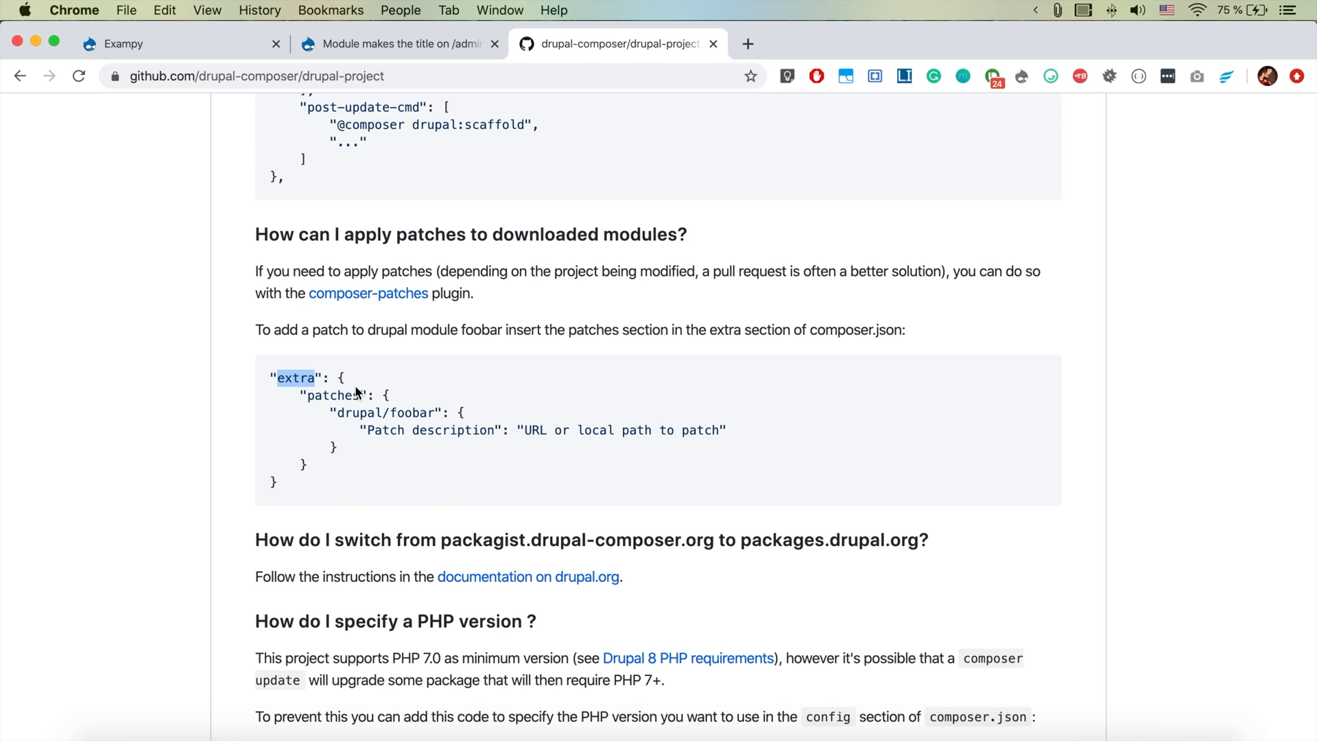
mouse_move(684, 658)
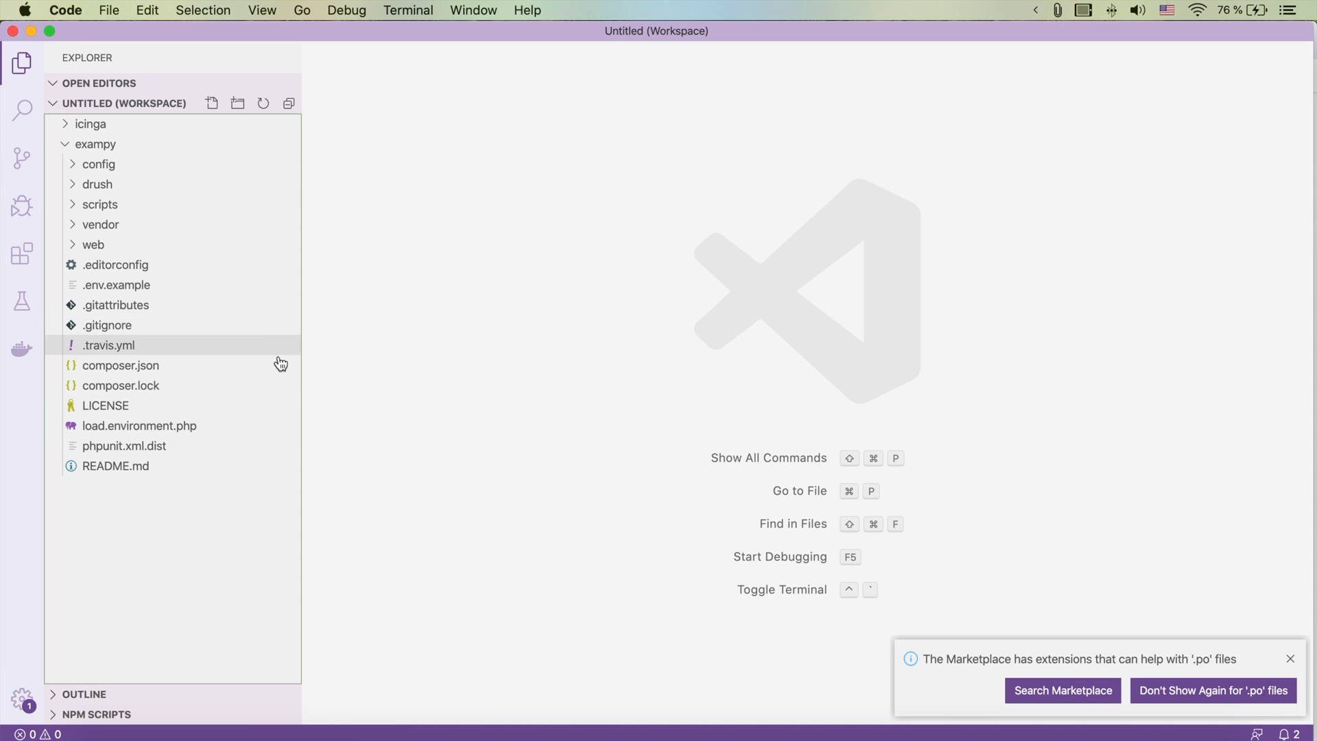
mouse_move(120, 385)
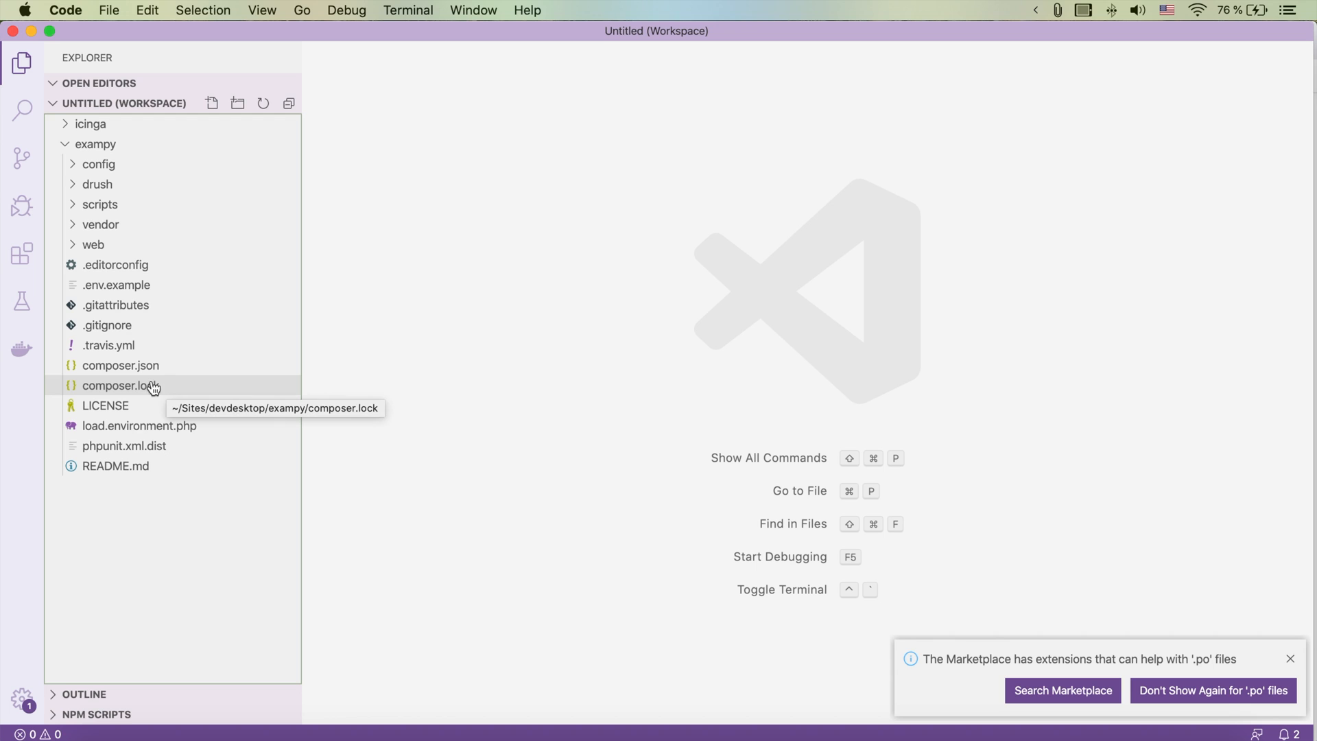
- Open composer.json and begin a "patches": { block with an empty key inside "extra"
left_click(119, 364)
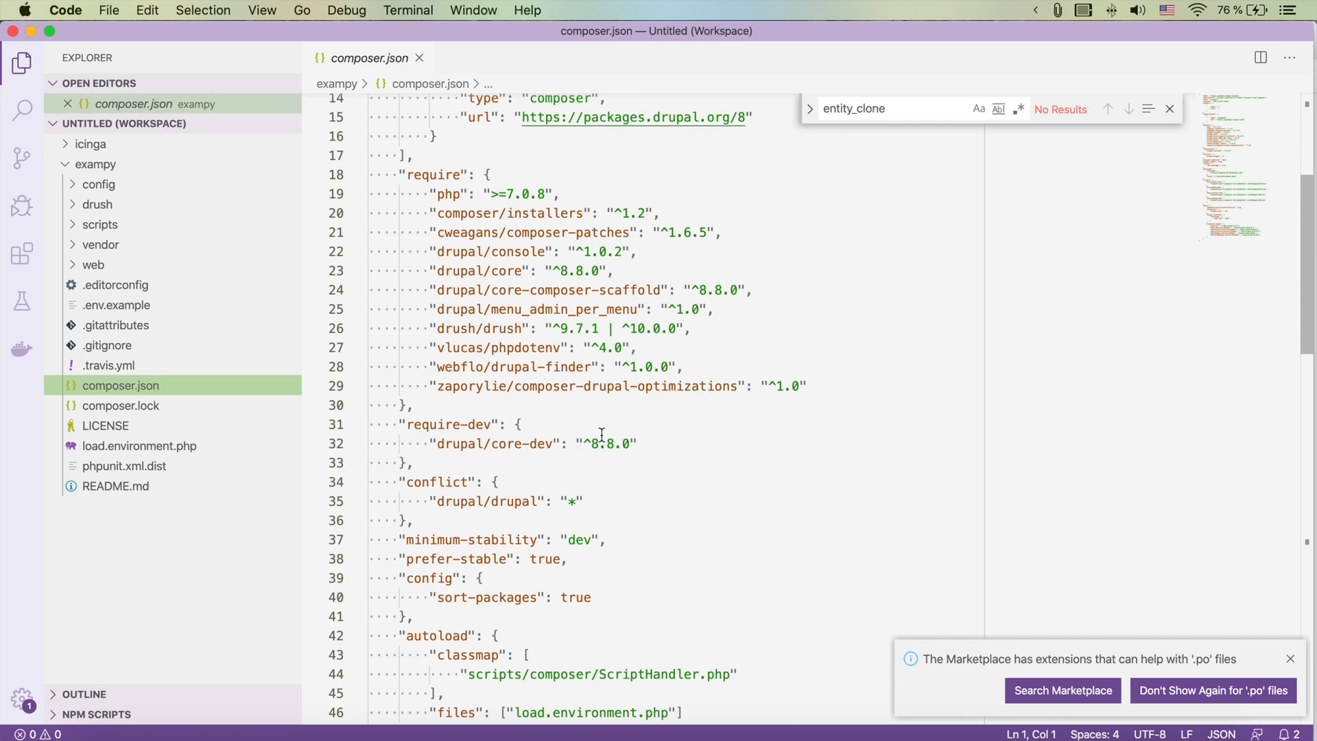
scroll("down", 3)
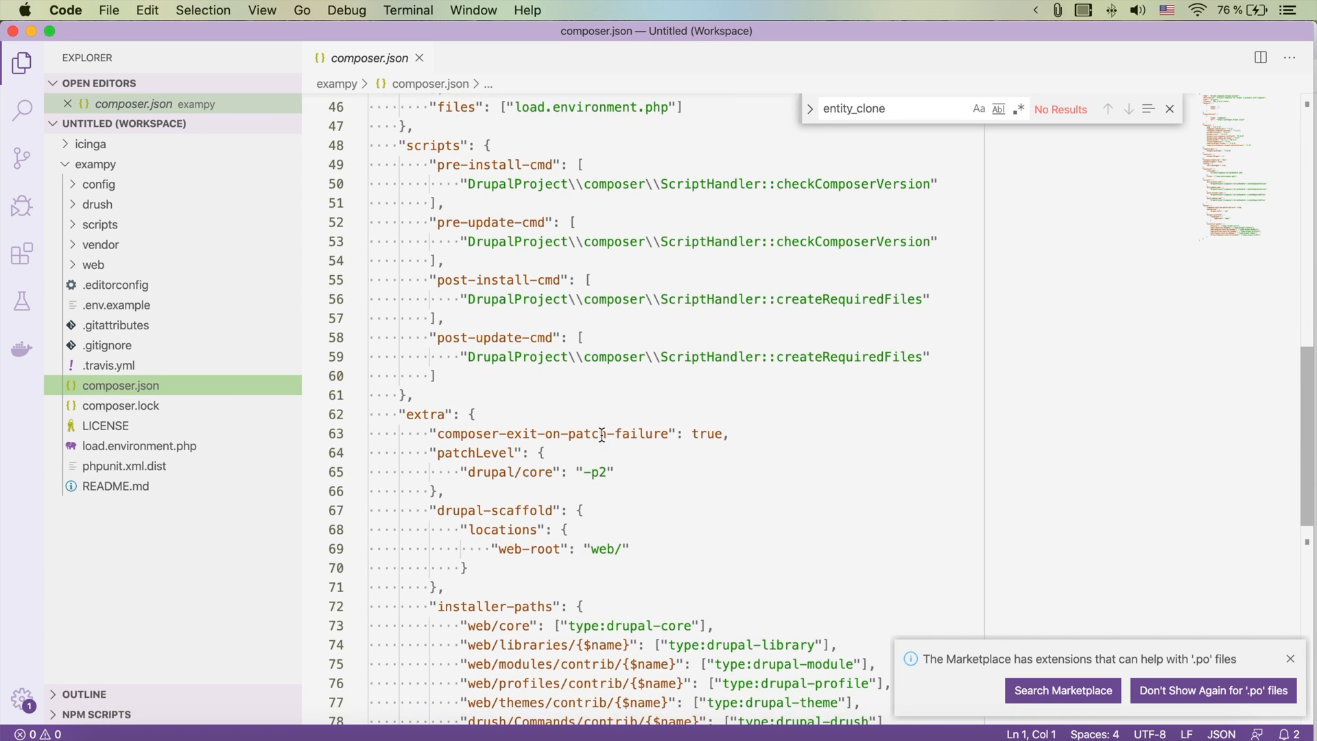
double_click(425, 413)
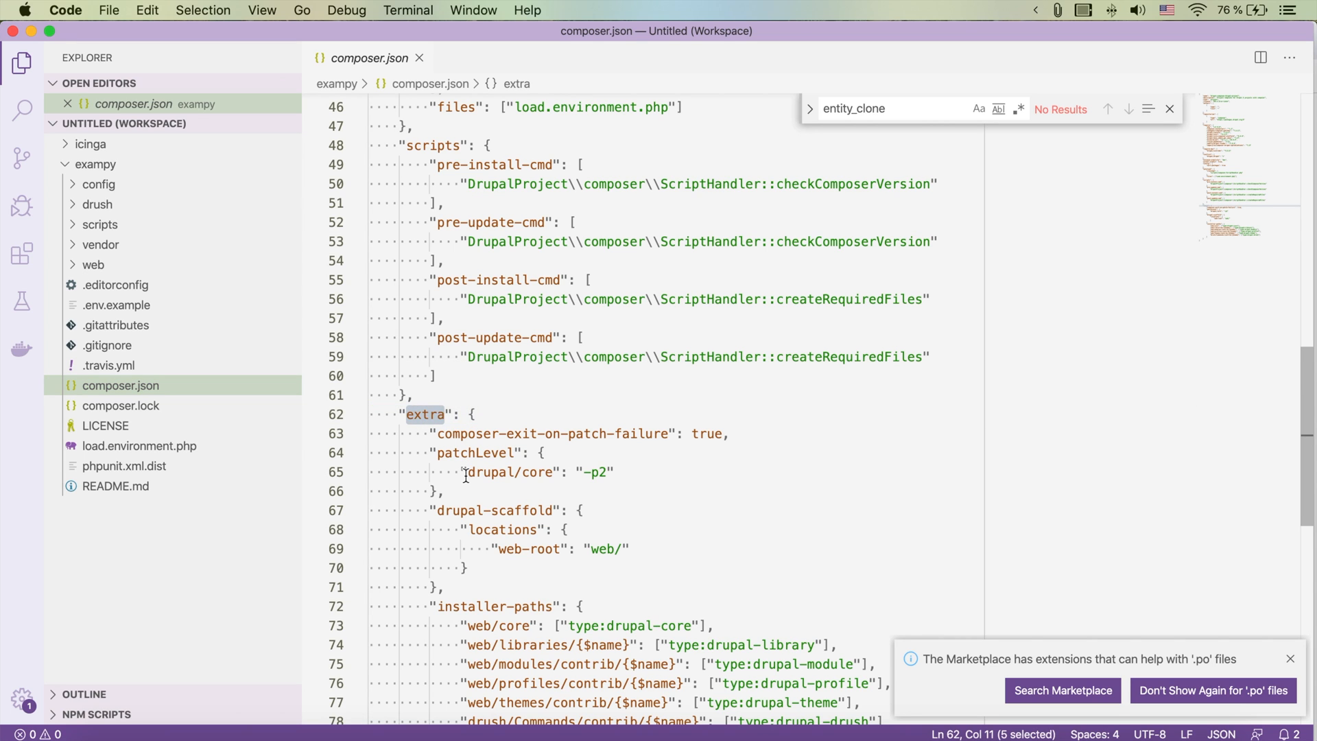
scroll("down", 3)
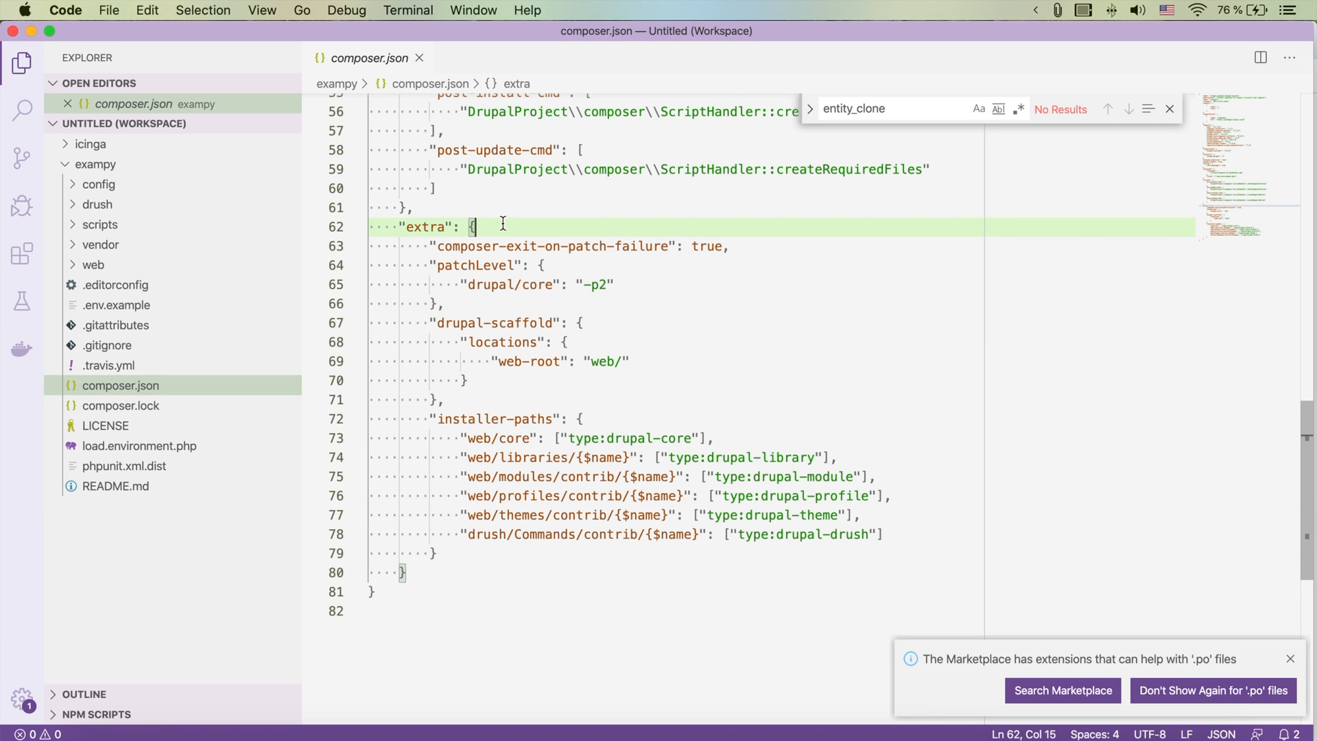
type("\"patches\": {")
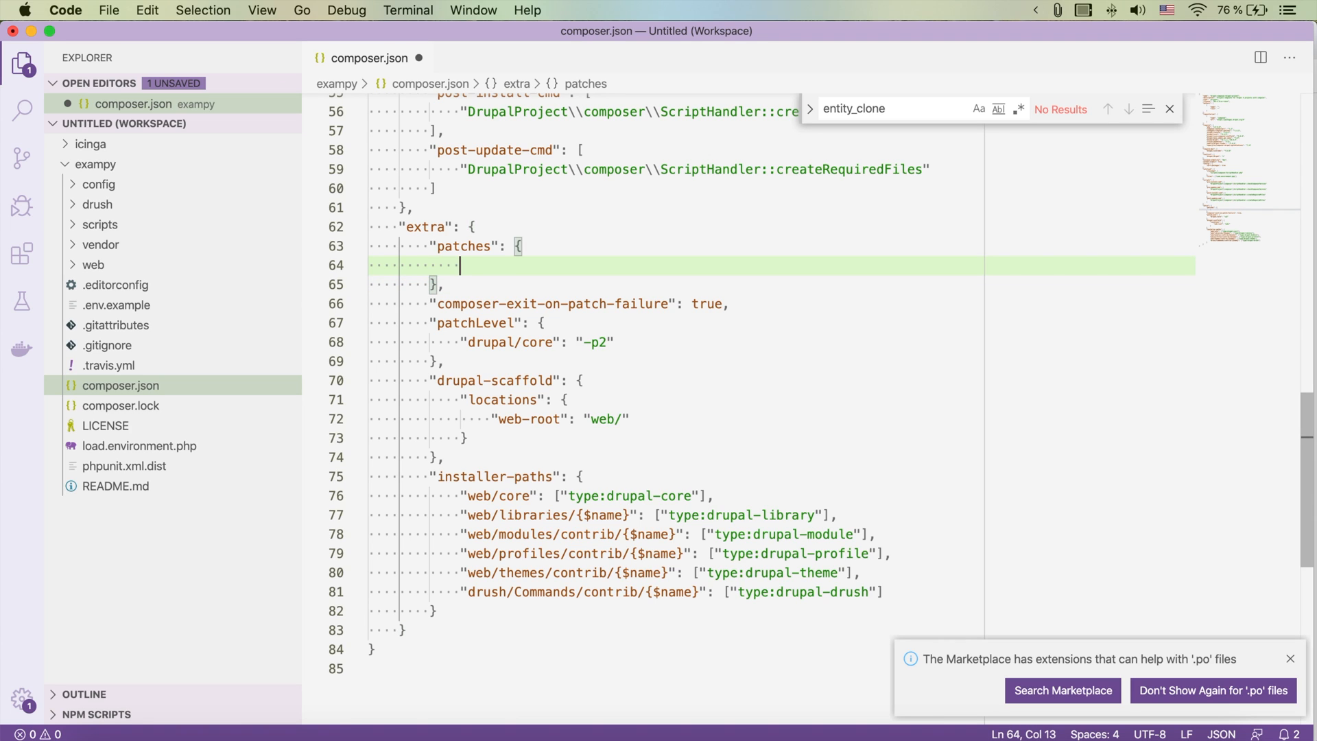
type("\"\"")
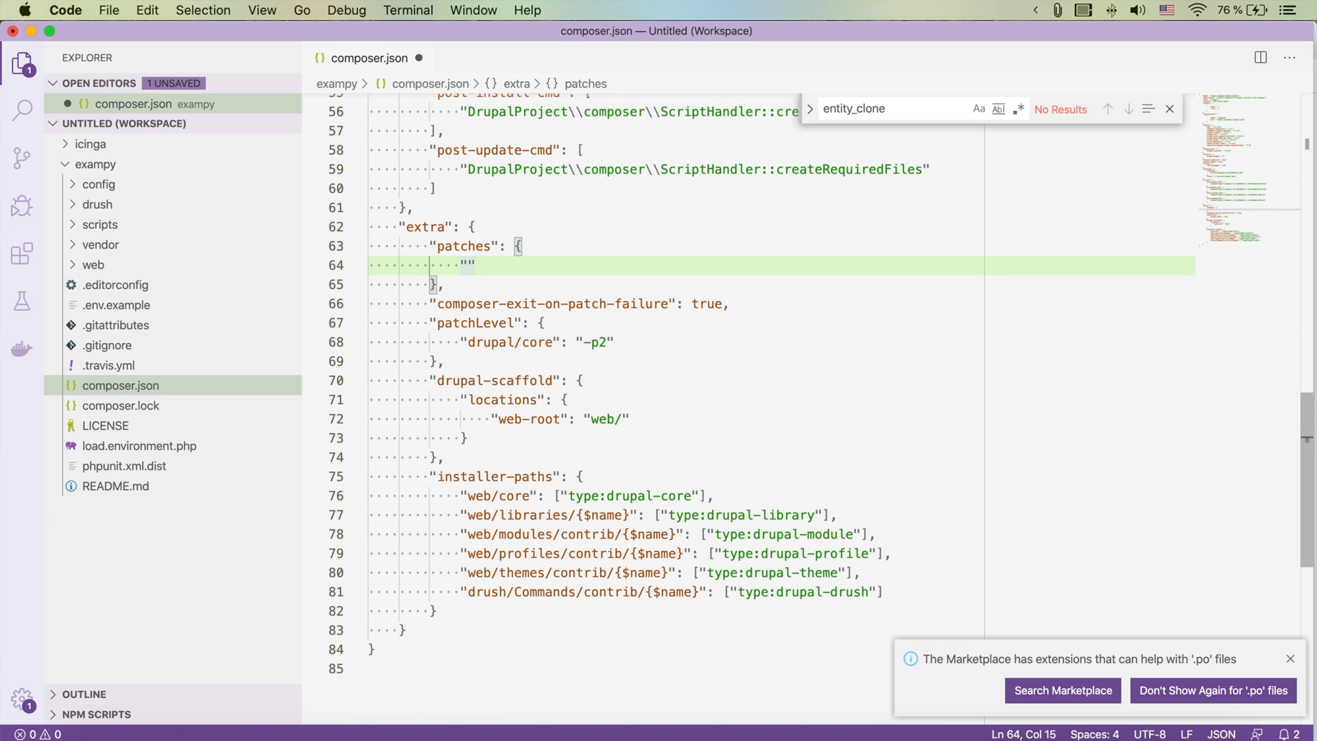
- Add a drupal/menu_admin_per_menu key to the patches block, copying the name from require
type(":")
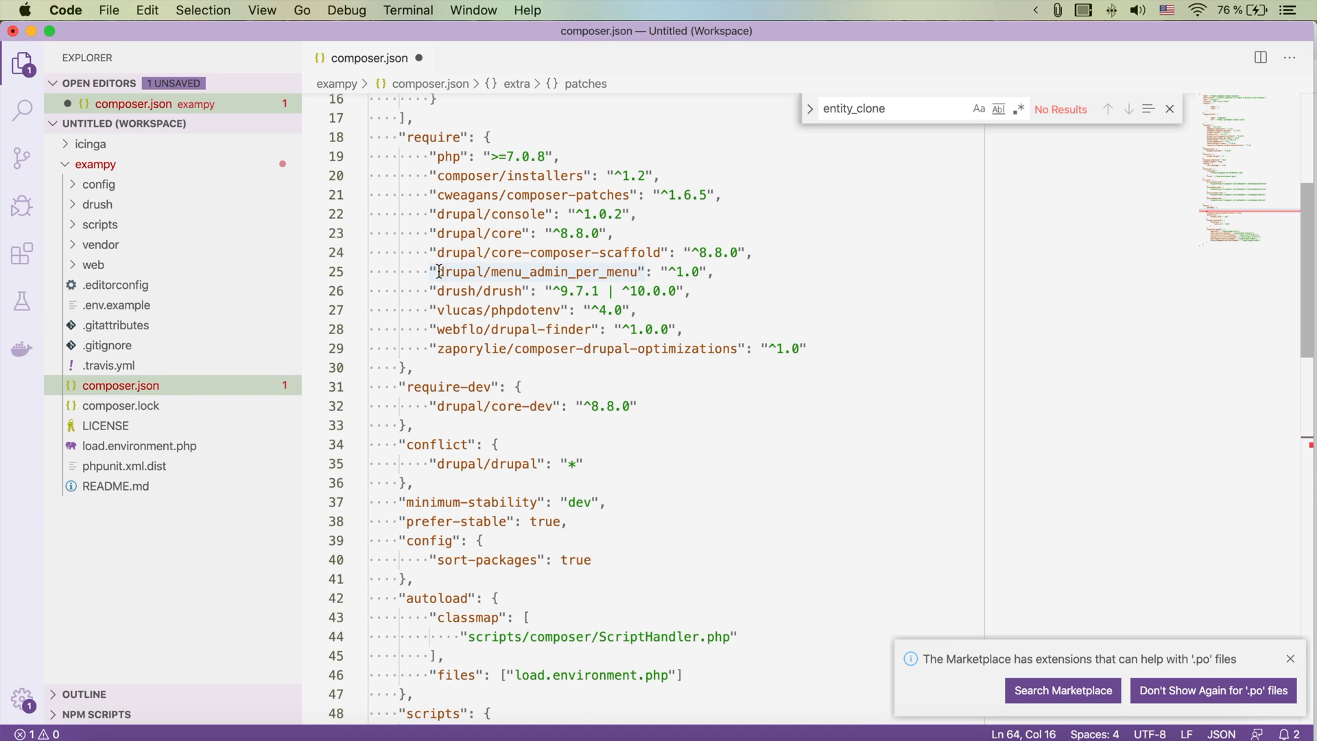
double_click(535, 271)
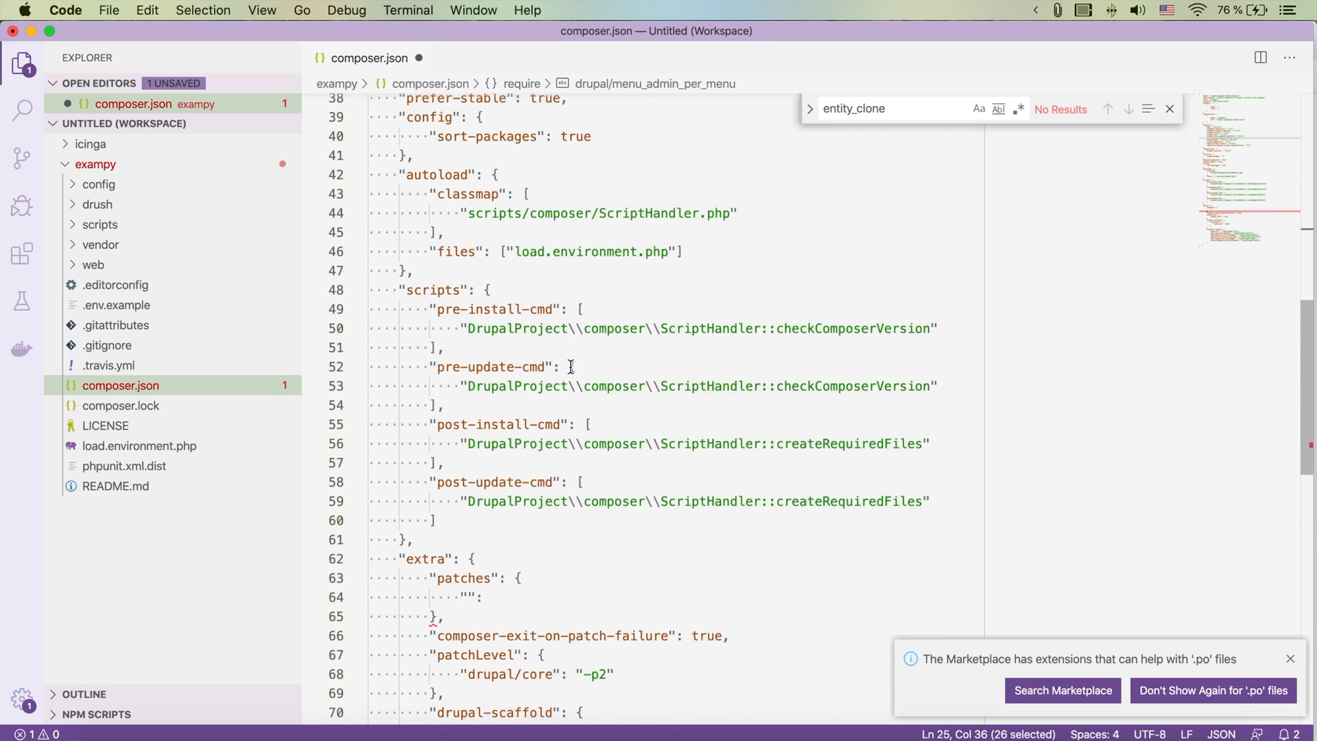
scroll("down", 3)
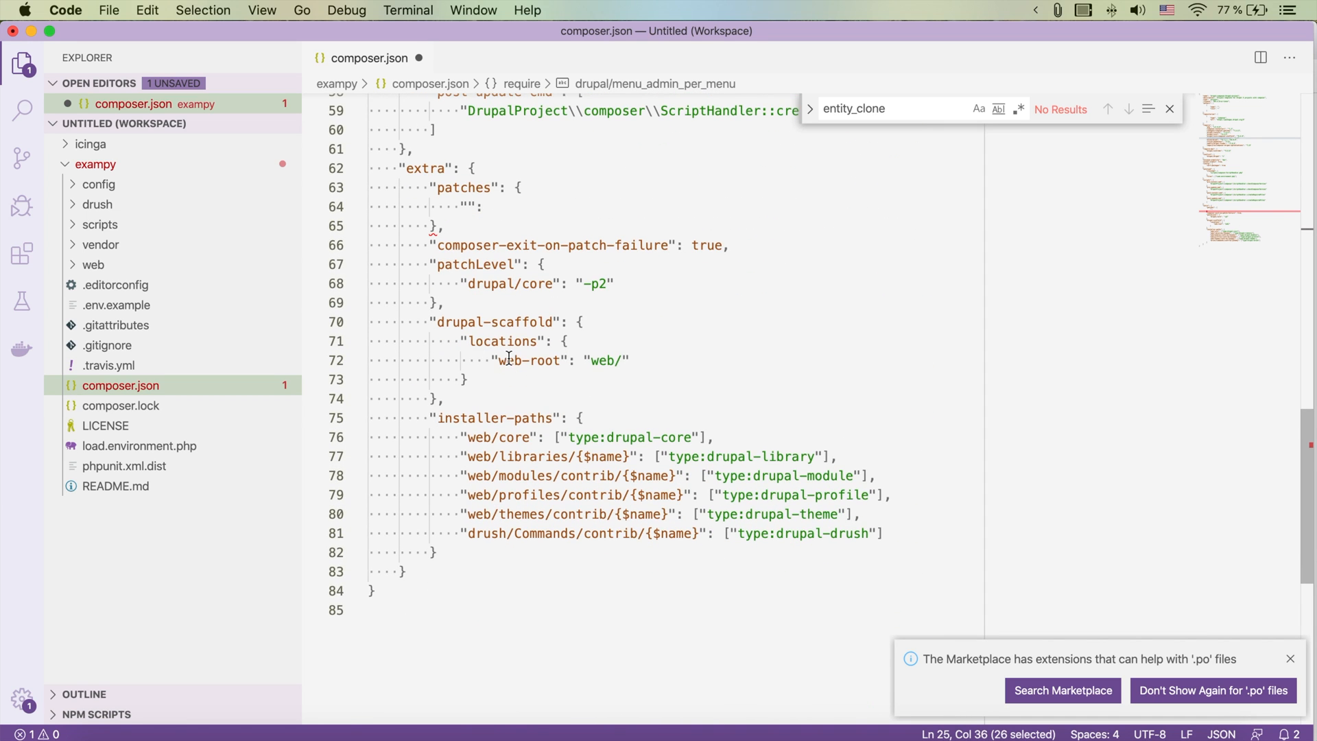
left_click(475, 206)
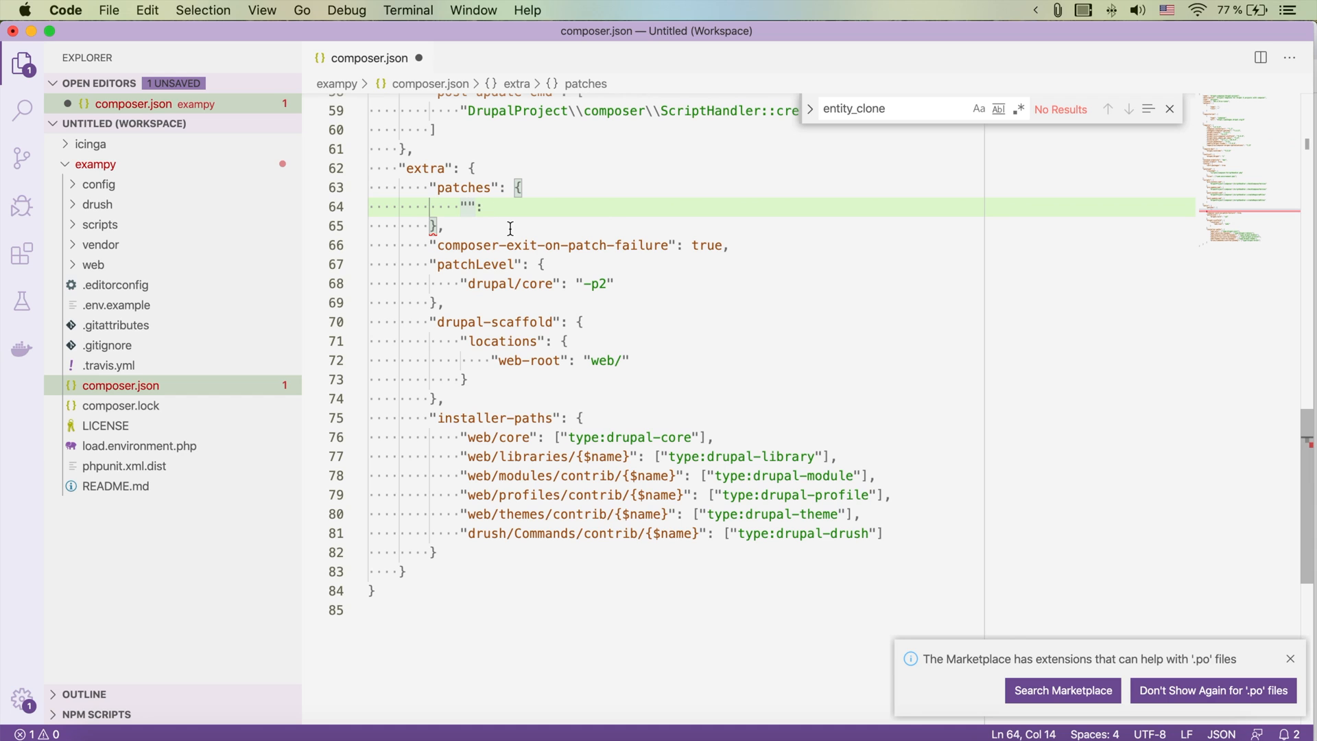
type("drupal/menu_admin_per_menu")
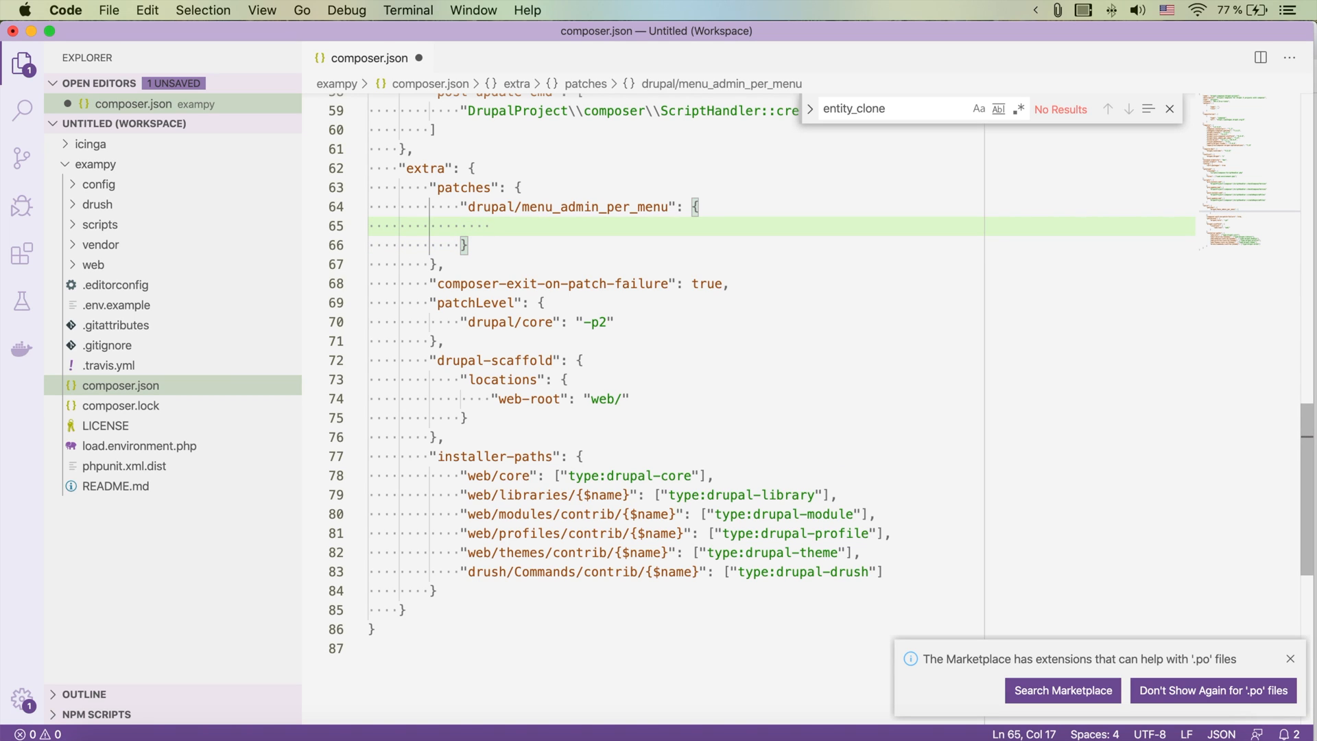
type("\"")
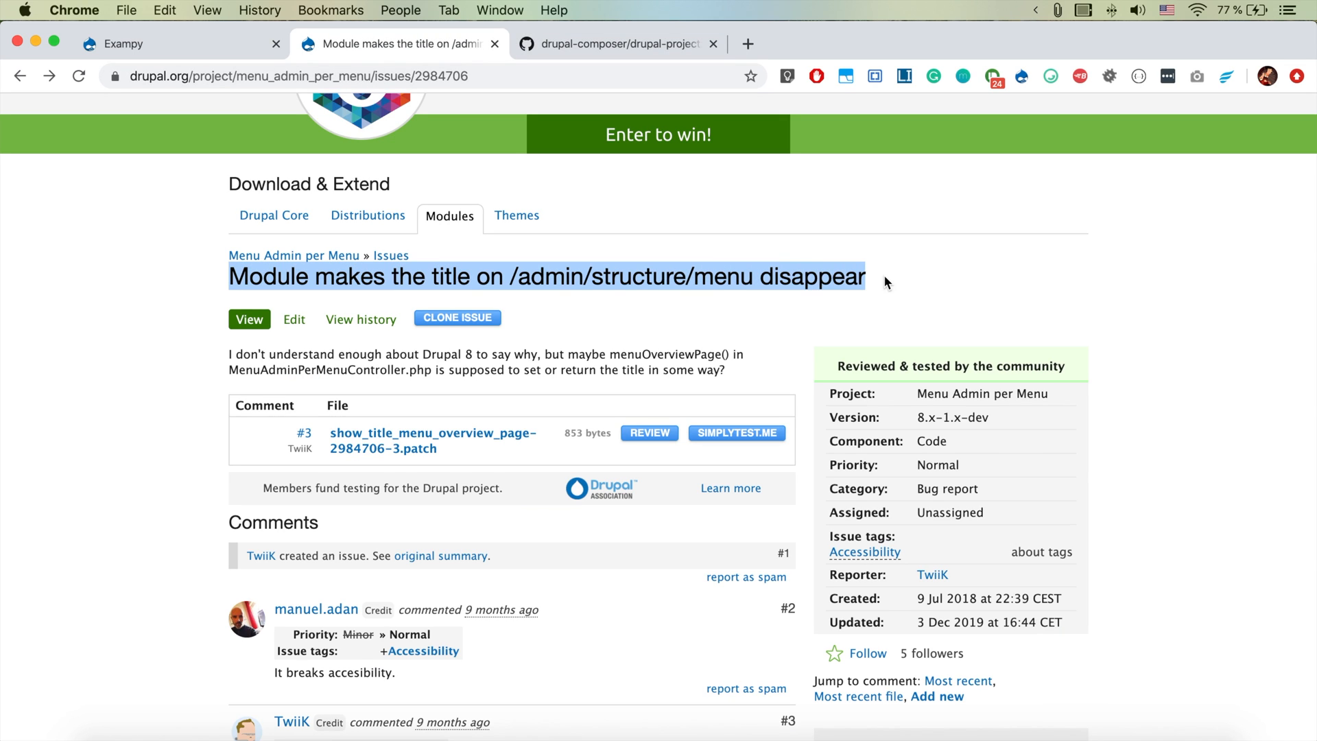
mouse_move(574, 69)
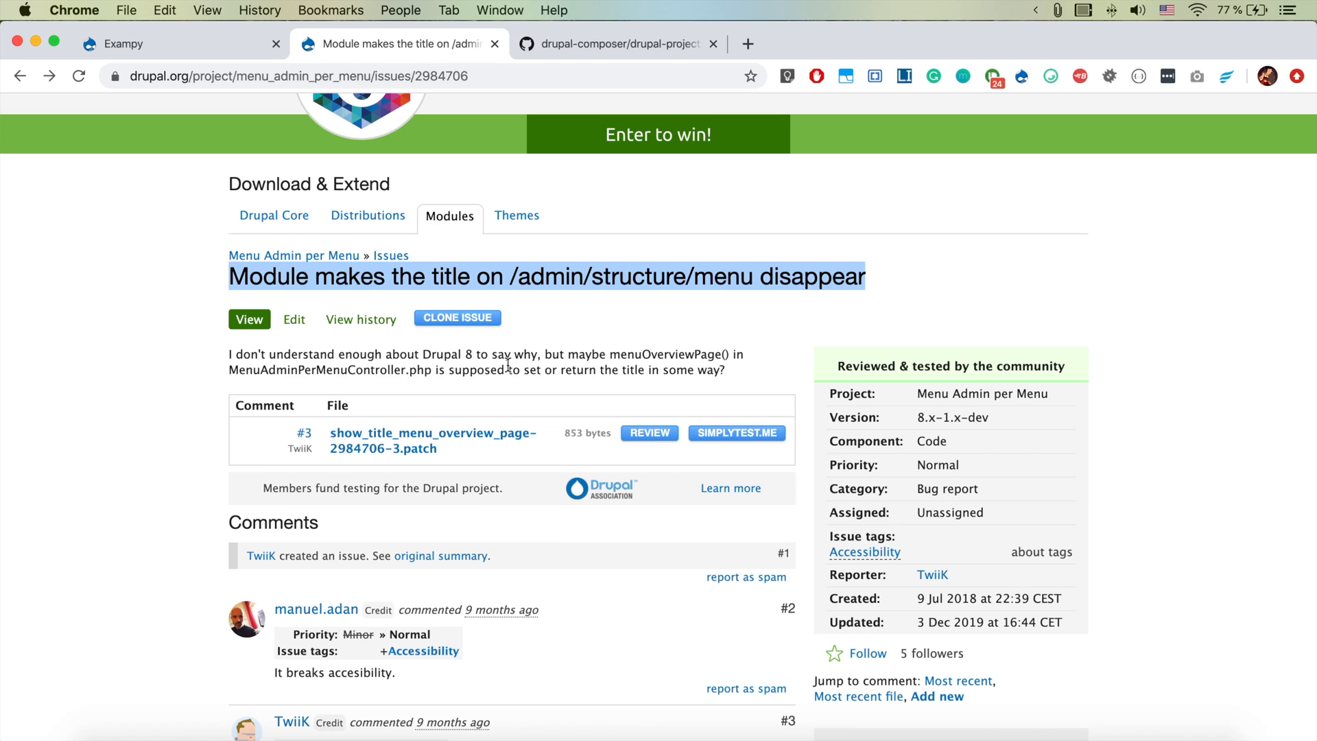
- Copy the link address of the show_title_menu_overview_page patch file from the issue page
scroll("down", 3)
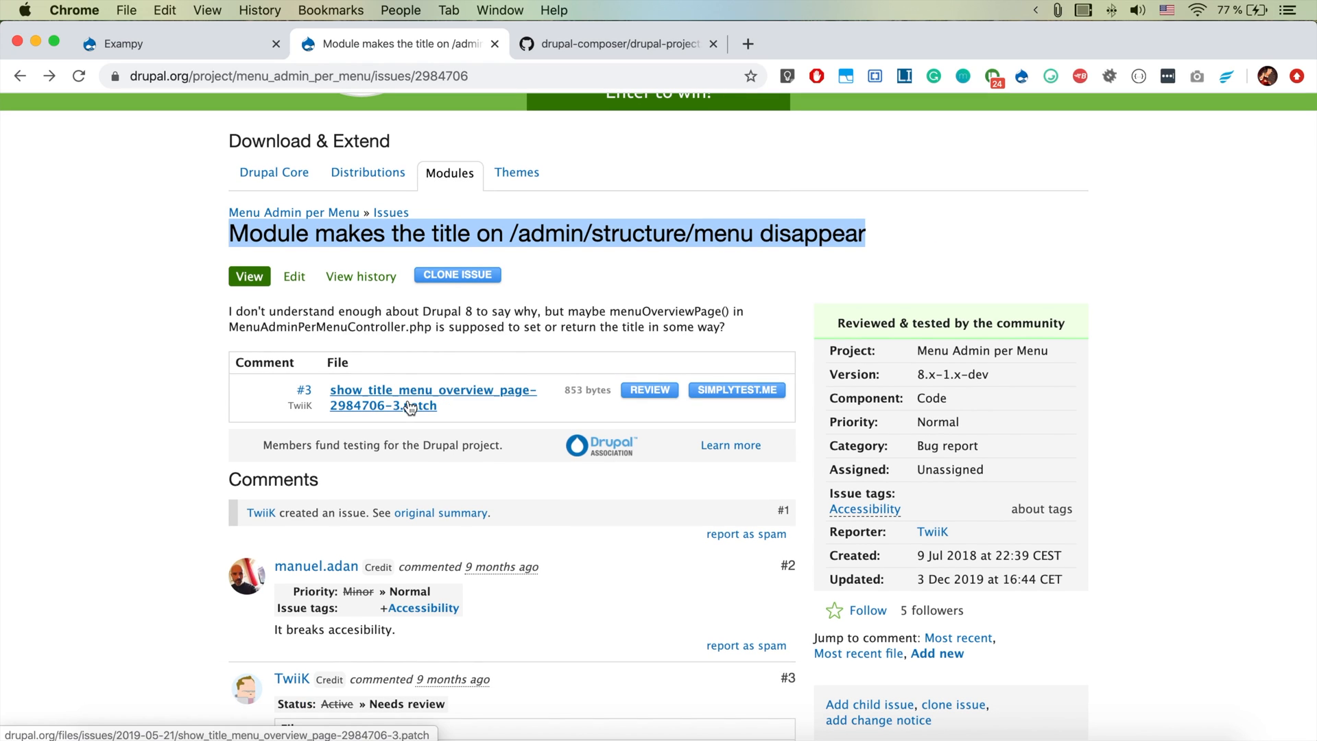
right_click(382, 397)
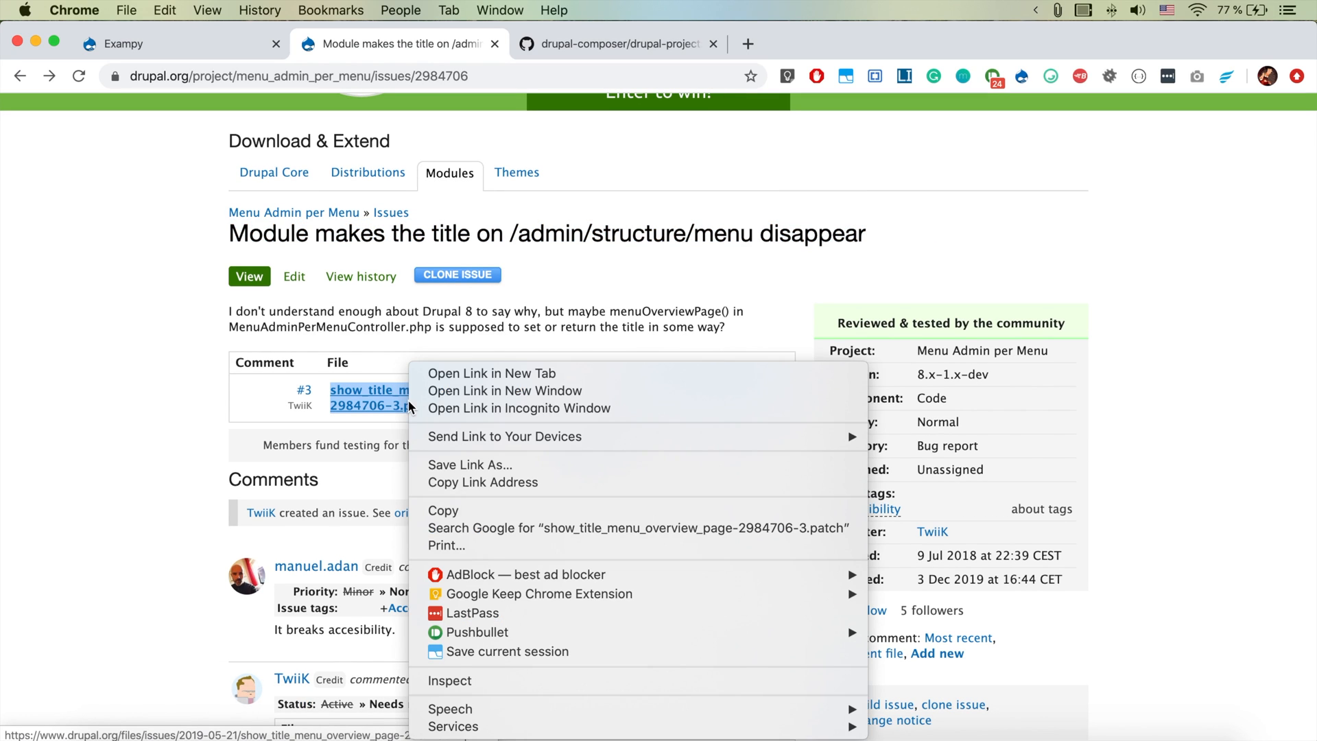
mouse_move(482, 482)
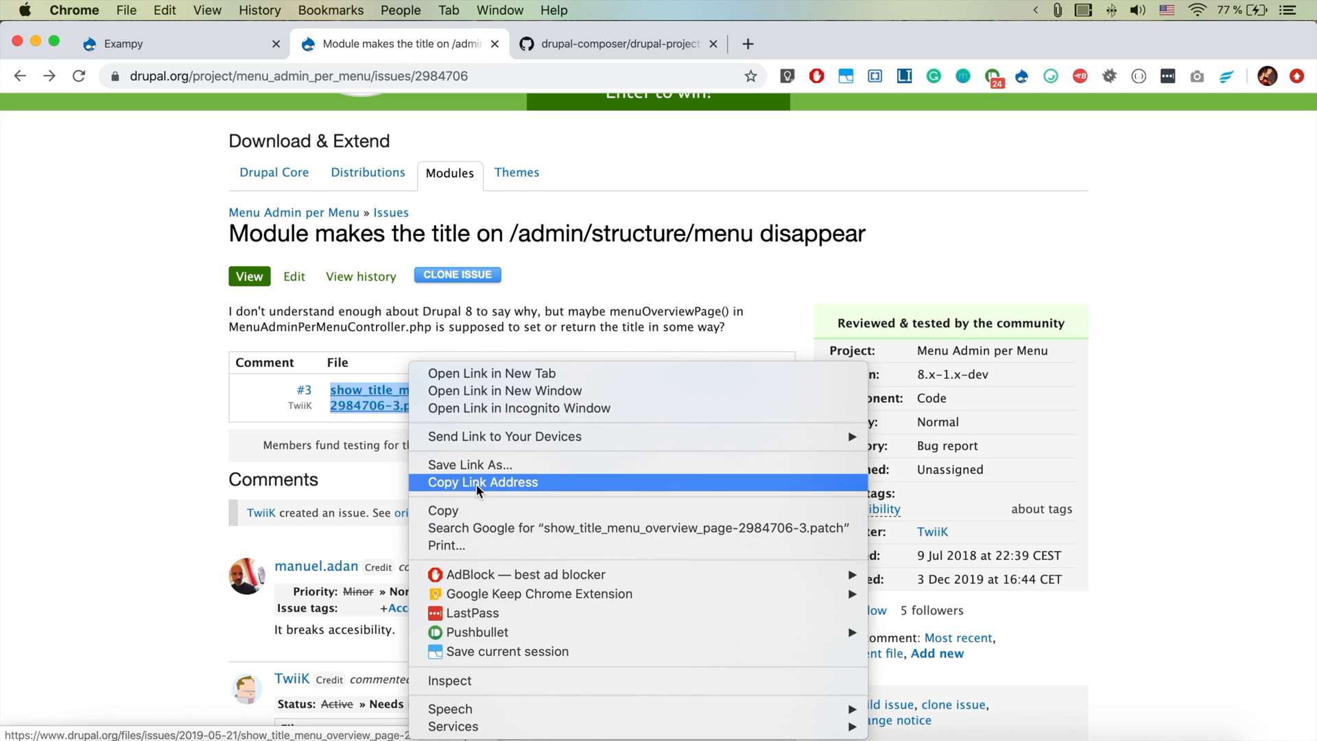
left_click(483, 482)
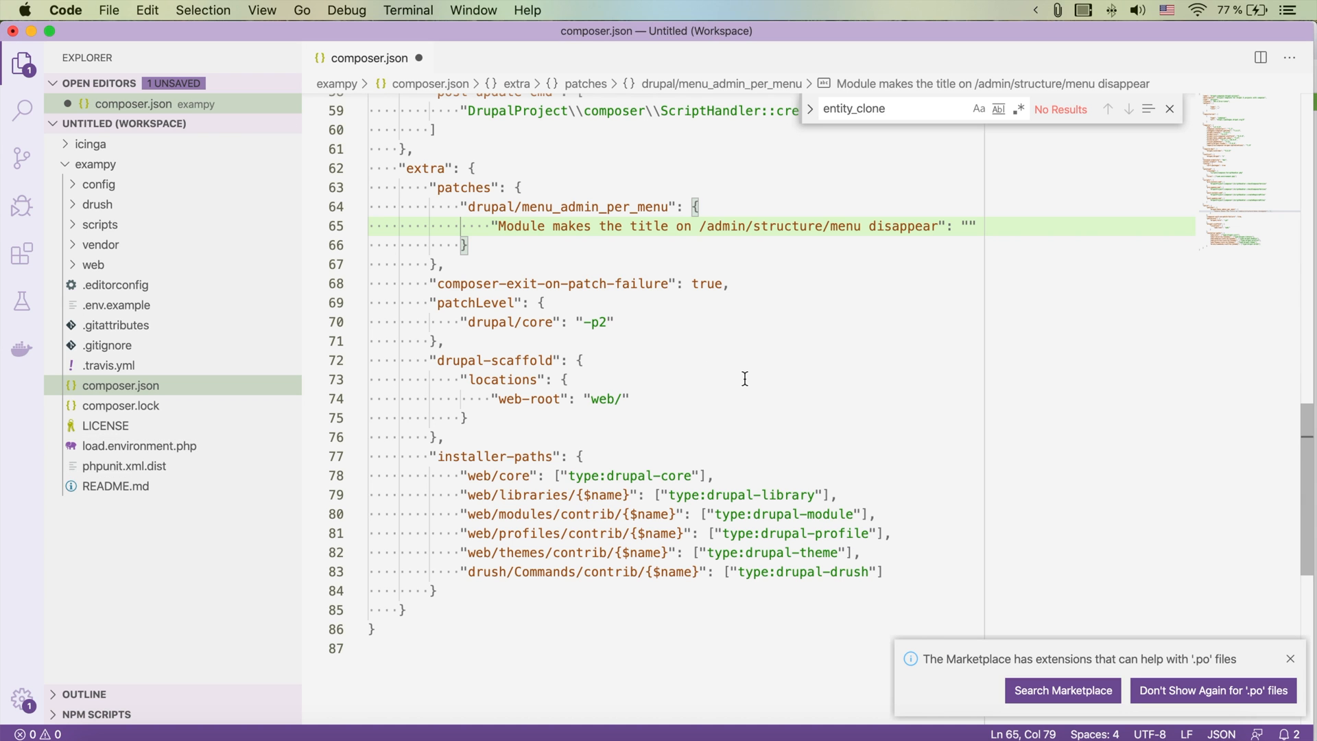
- Paste the drupal.org show_title_menu_overview_page-2984706 patch URL as the entry's value
type("https://www.drupal.org/files/issues/2019-05-21/show_title_menu_overview_page-2984706-3.patch")
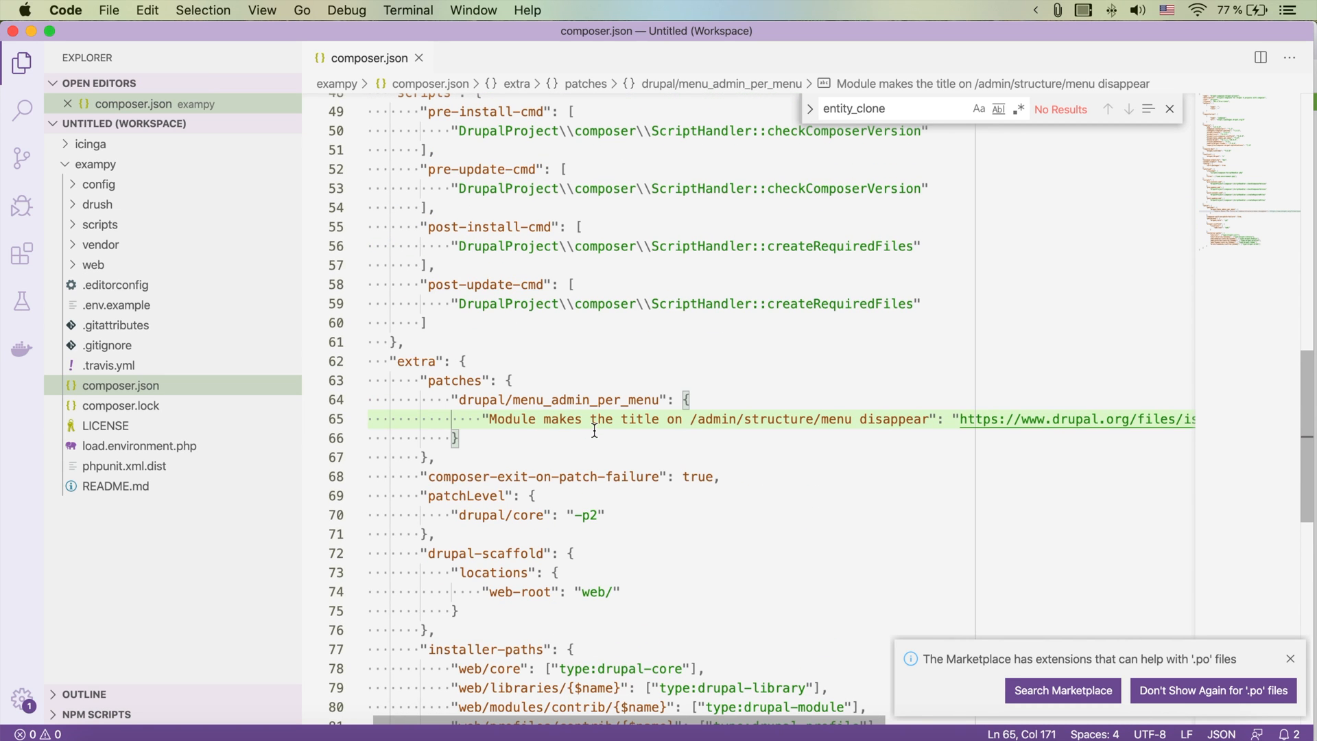
mouse_move(571, 443)
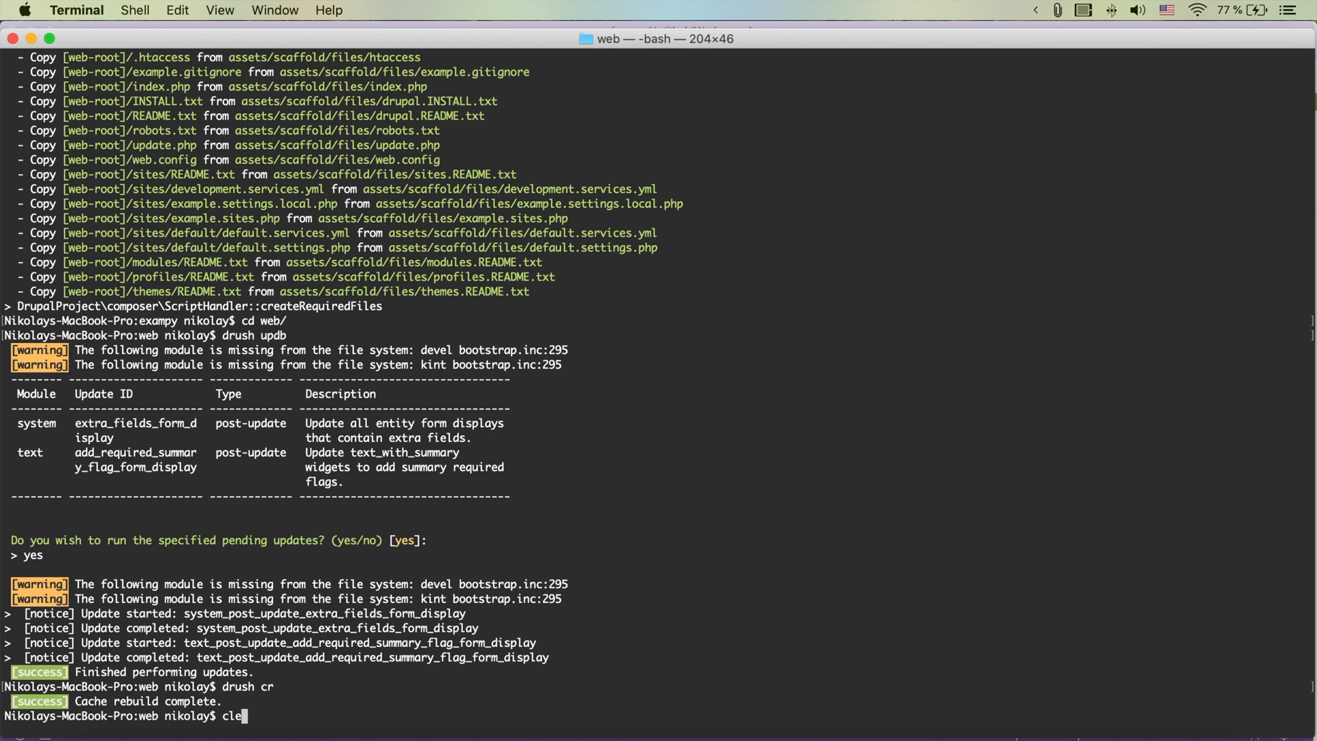
- Run composer install from the project root and check the output for the applied title patch
key("enter")
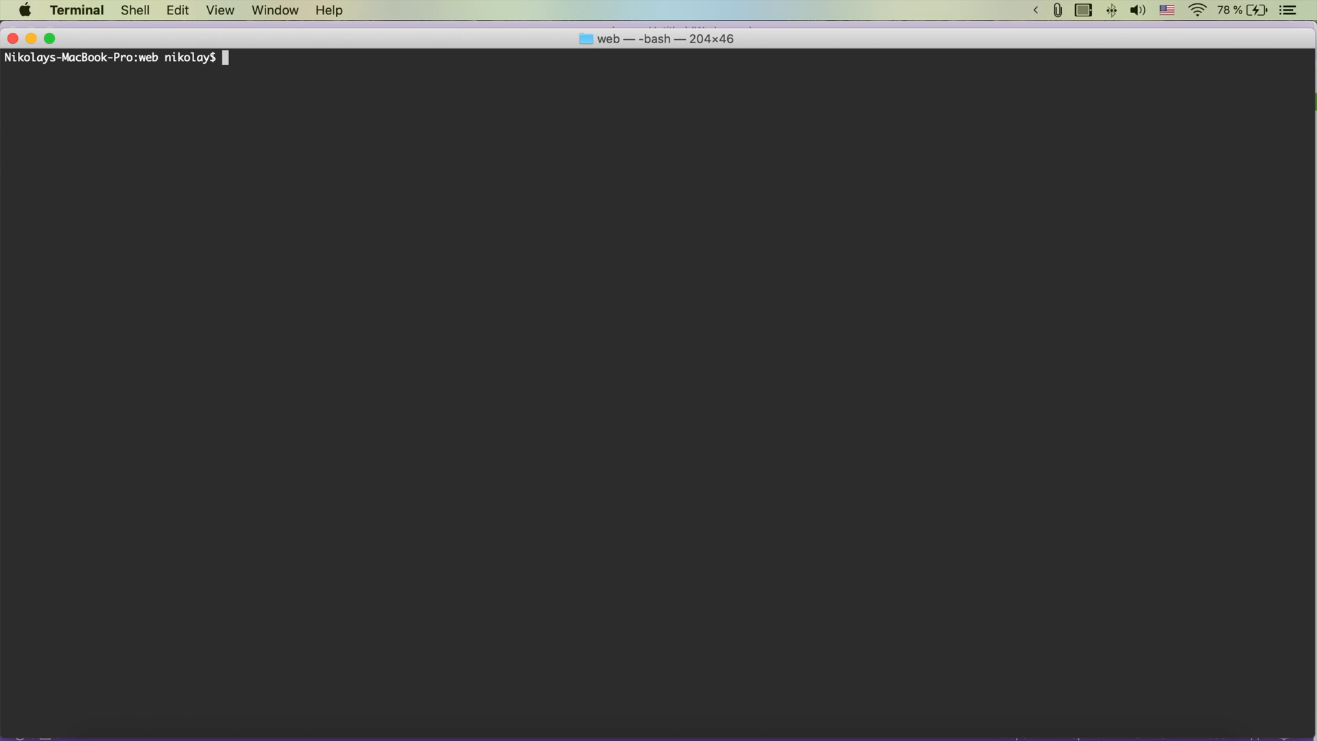
type("cd ..")
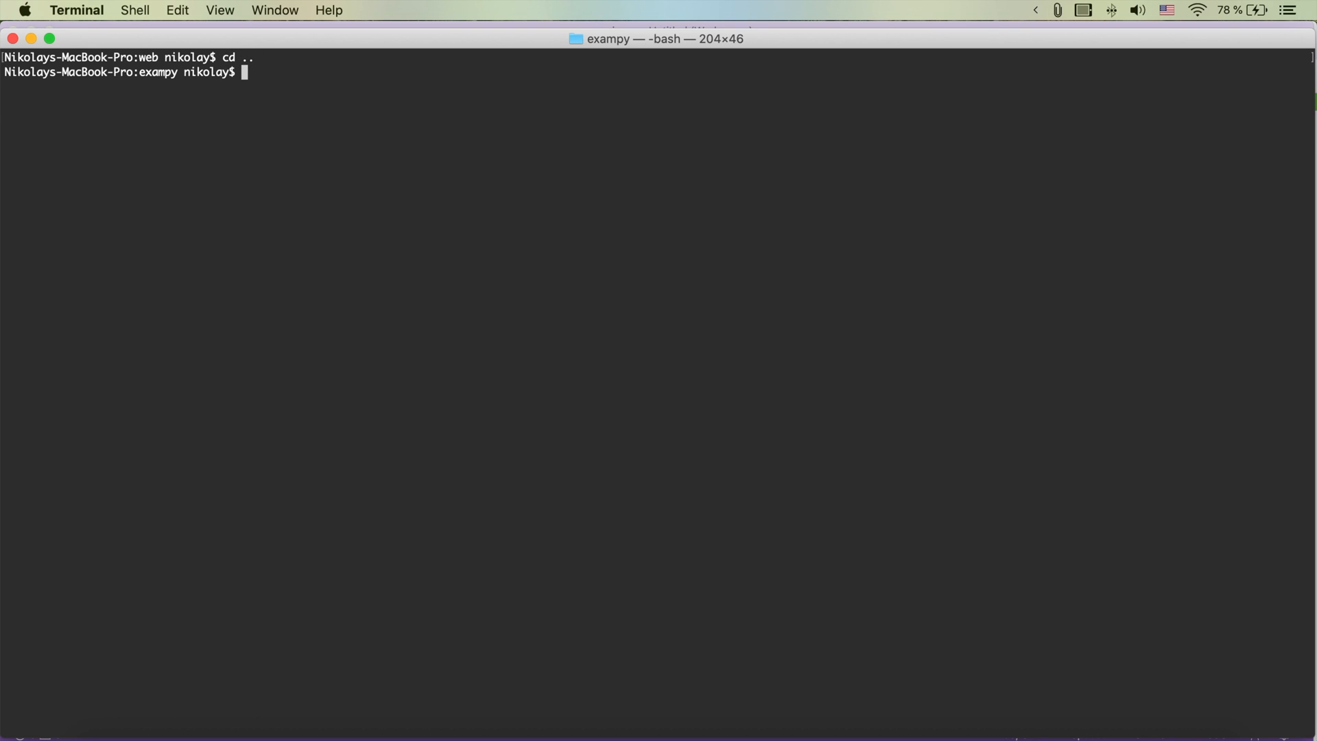
type("ls")
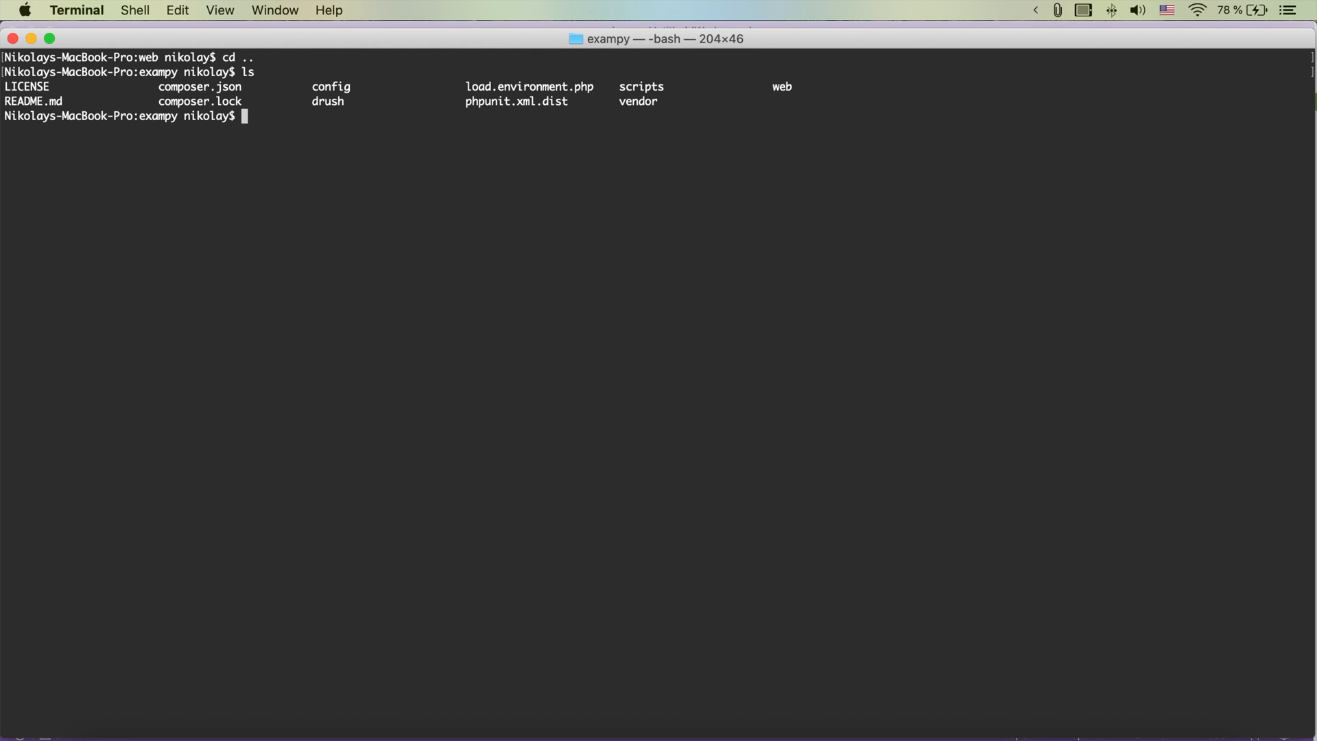
type("composer install")
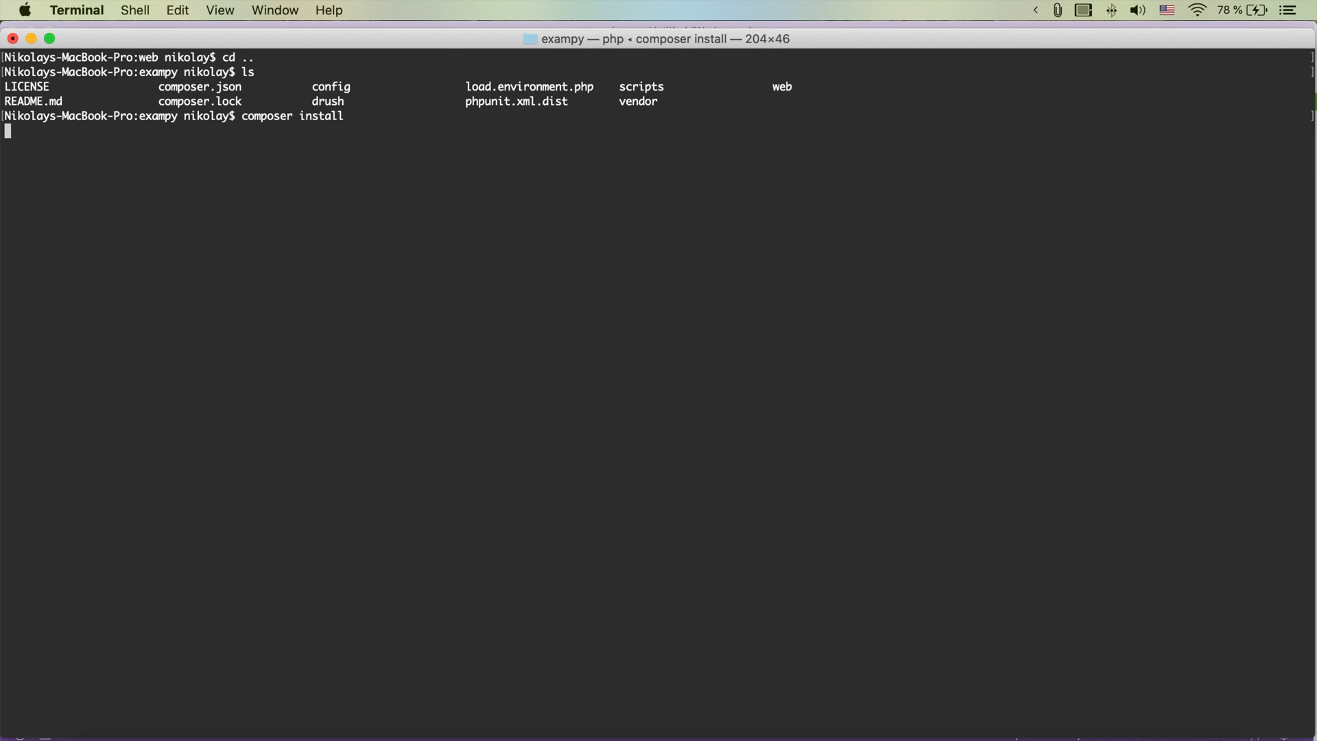
key("enter")
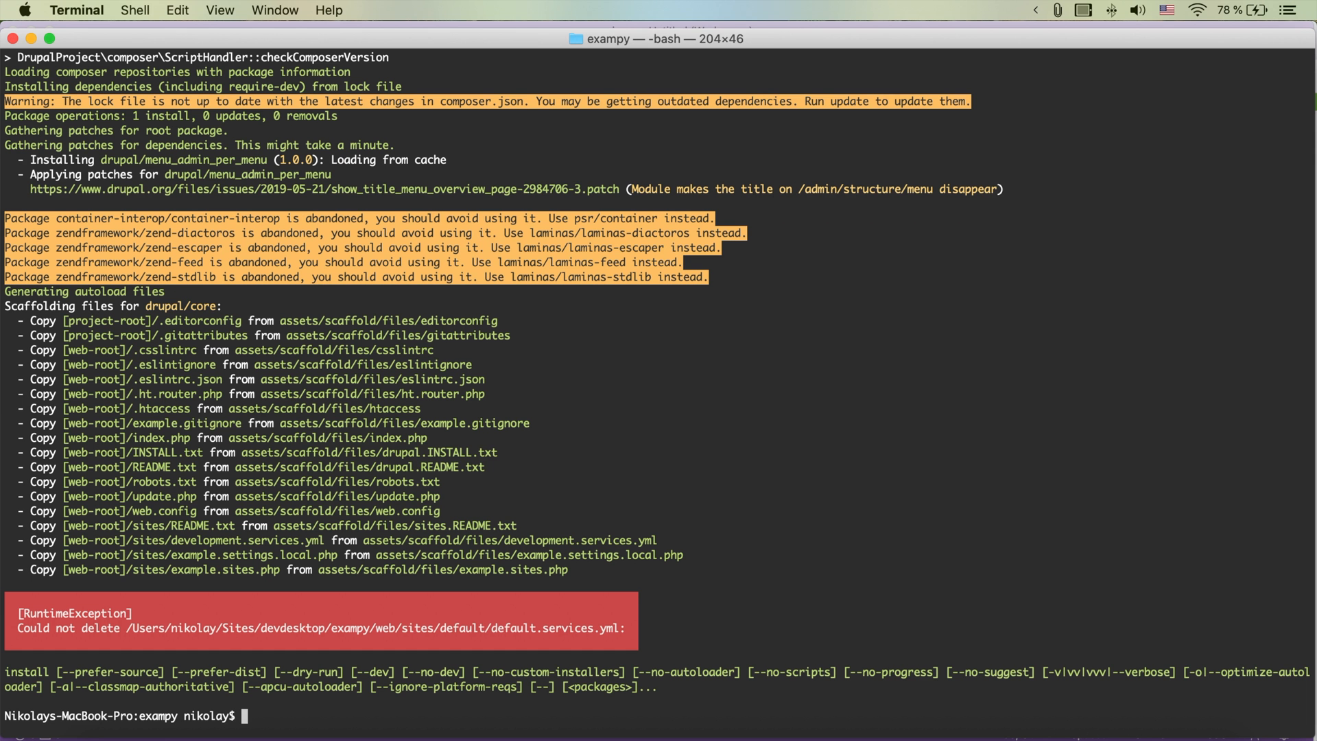
mouse_move(395, 512)
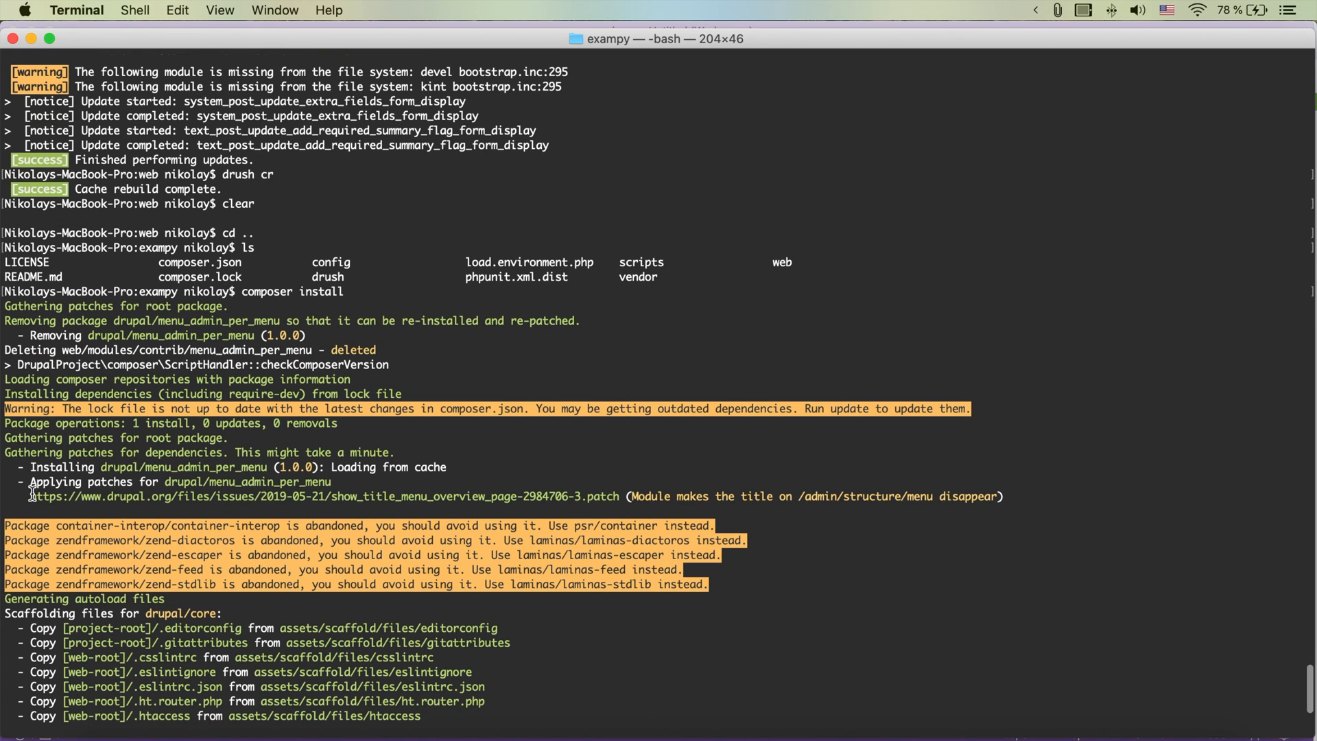
left_click_drag(30, 495, 621, 495)
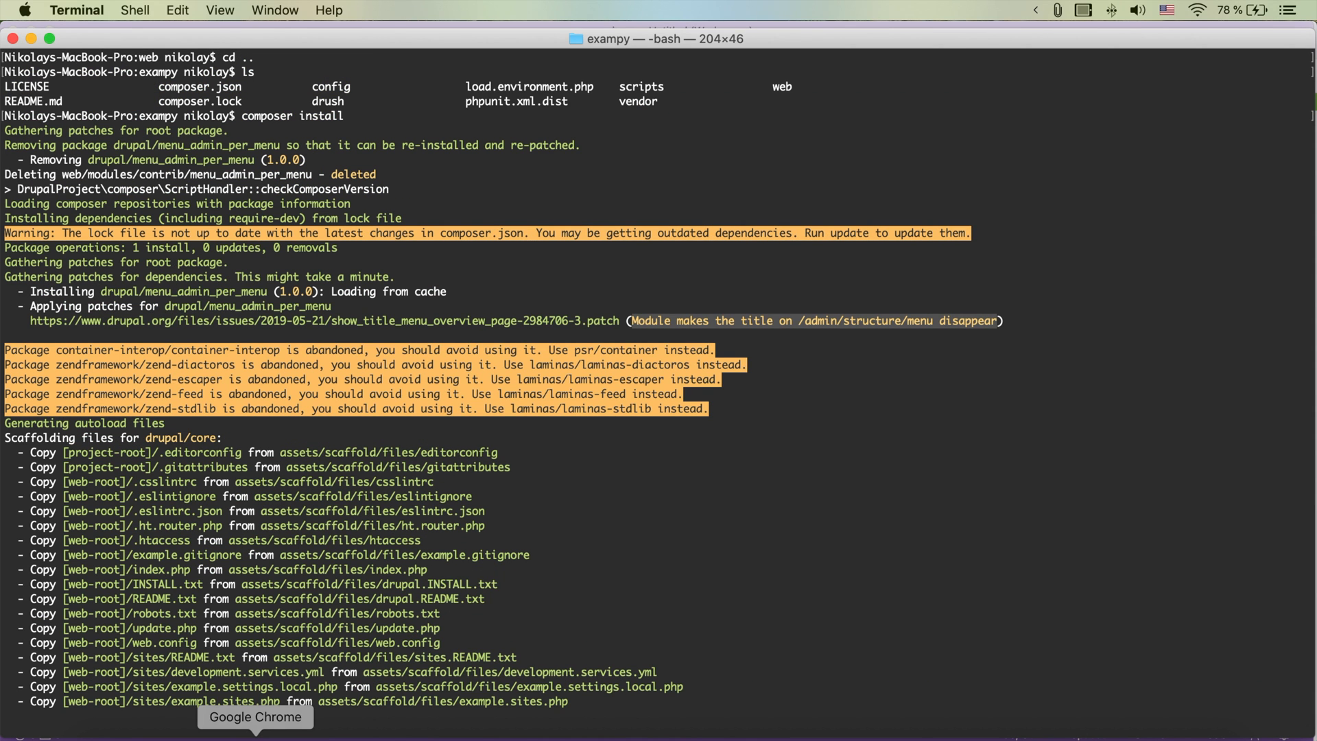
left_click(255, 729)
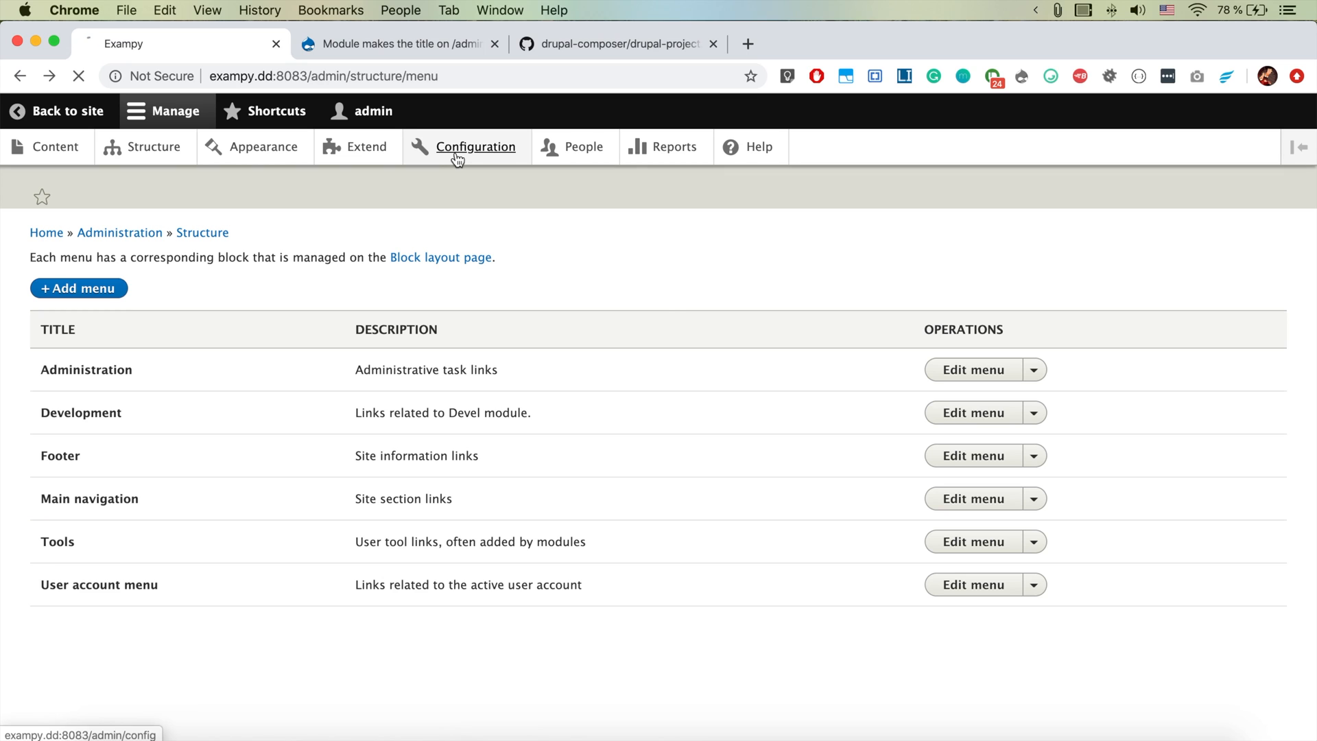
- Clear all caches from Configuration > Performance
left_click(475, 146)
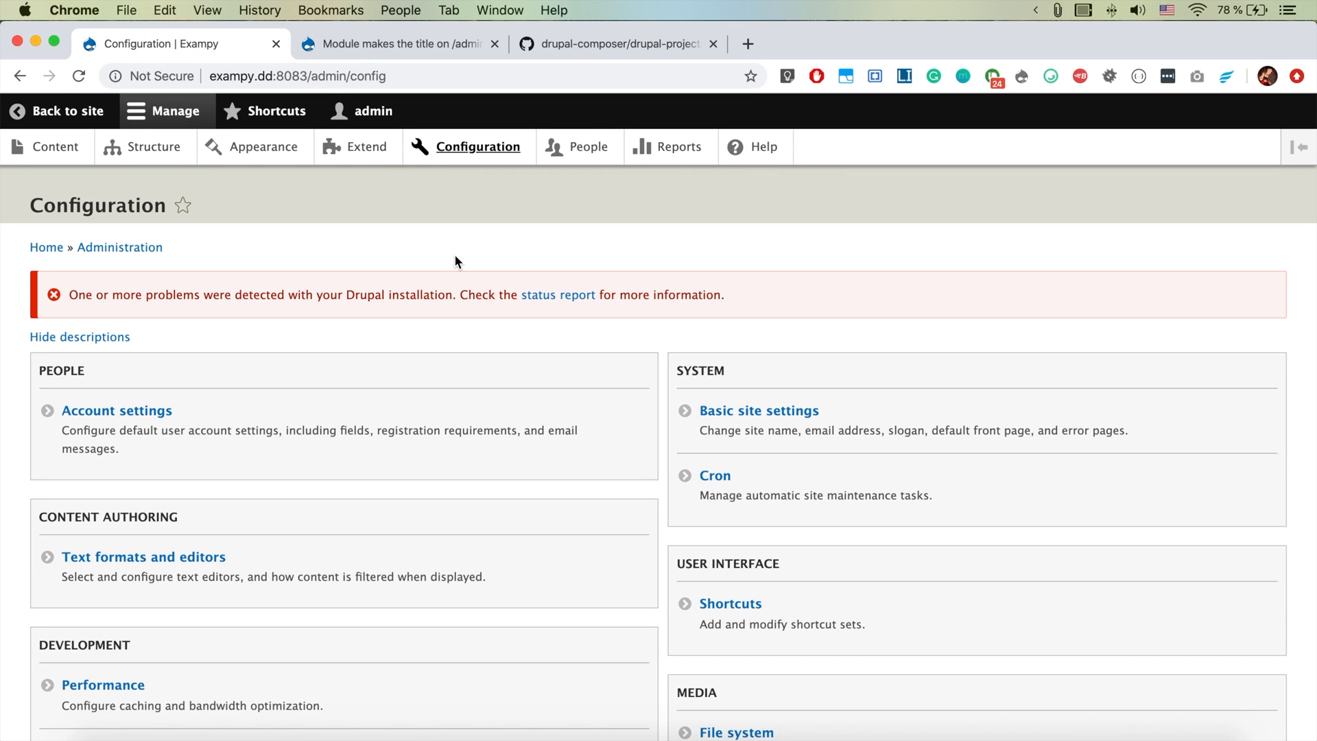
scroll("down", 3)
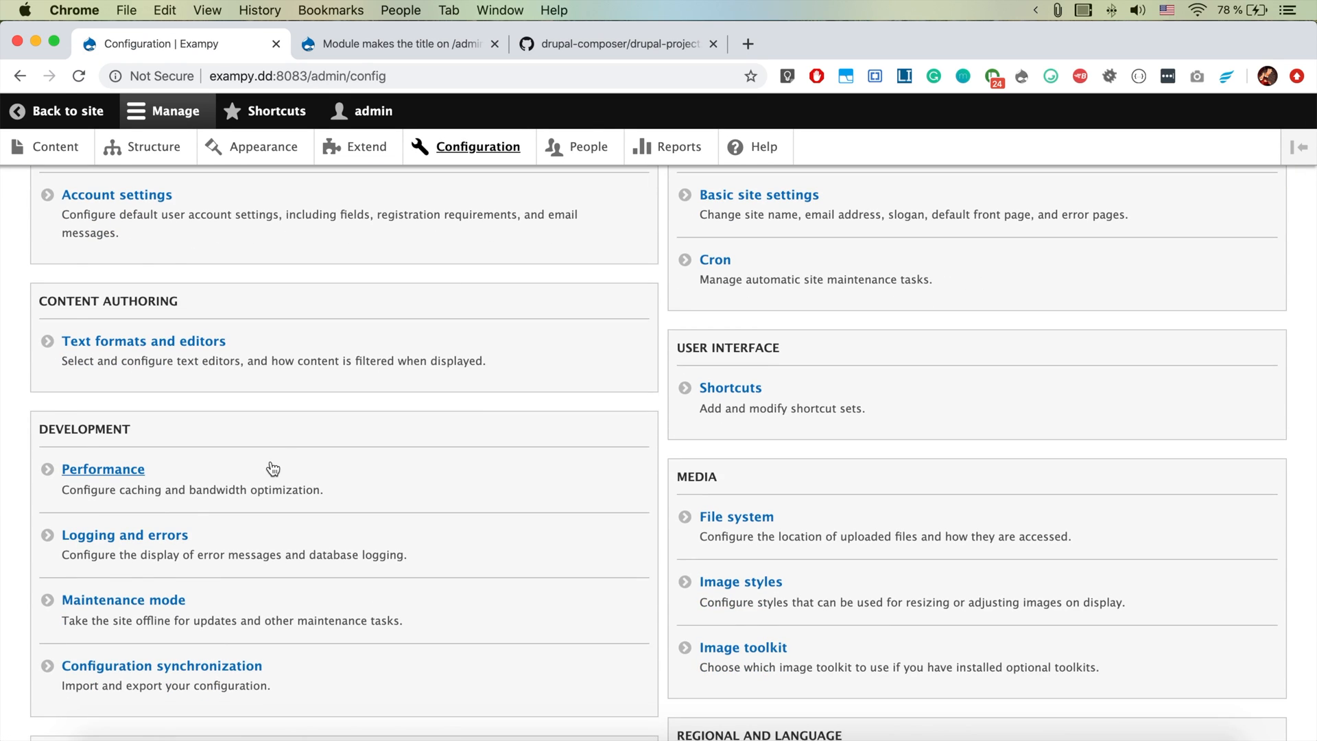
left_click(102, 468)
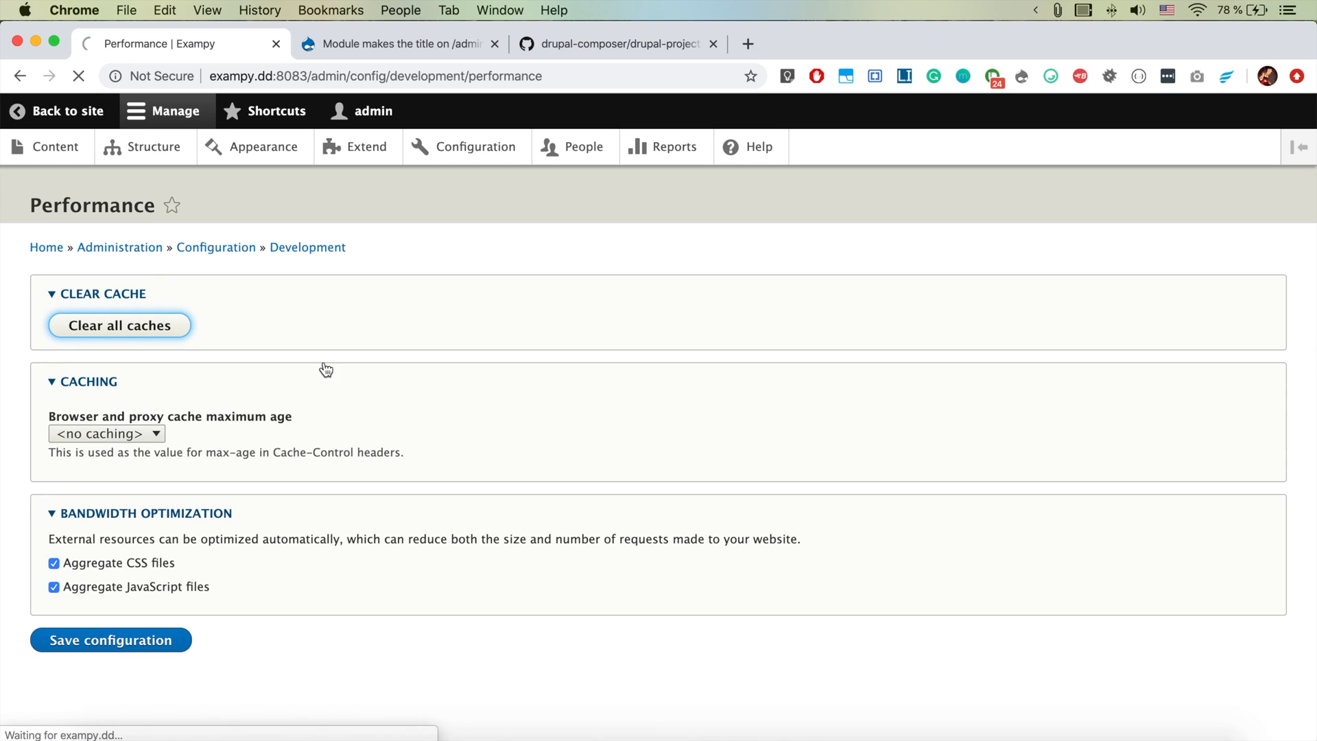
left_click(119, 325)
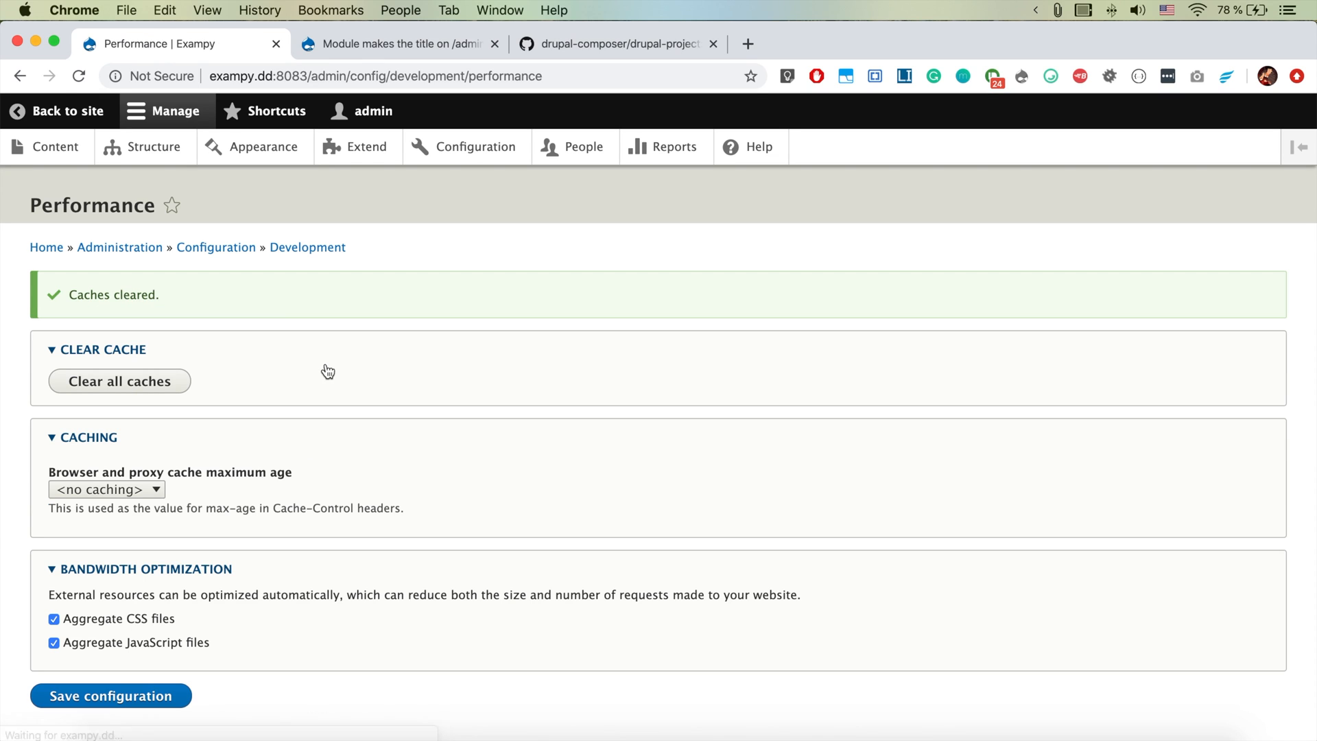
- Go to Structure > Menus to confirm the Menus title now appears
left_click(153, 146)
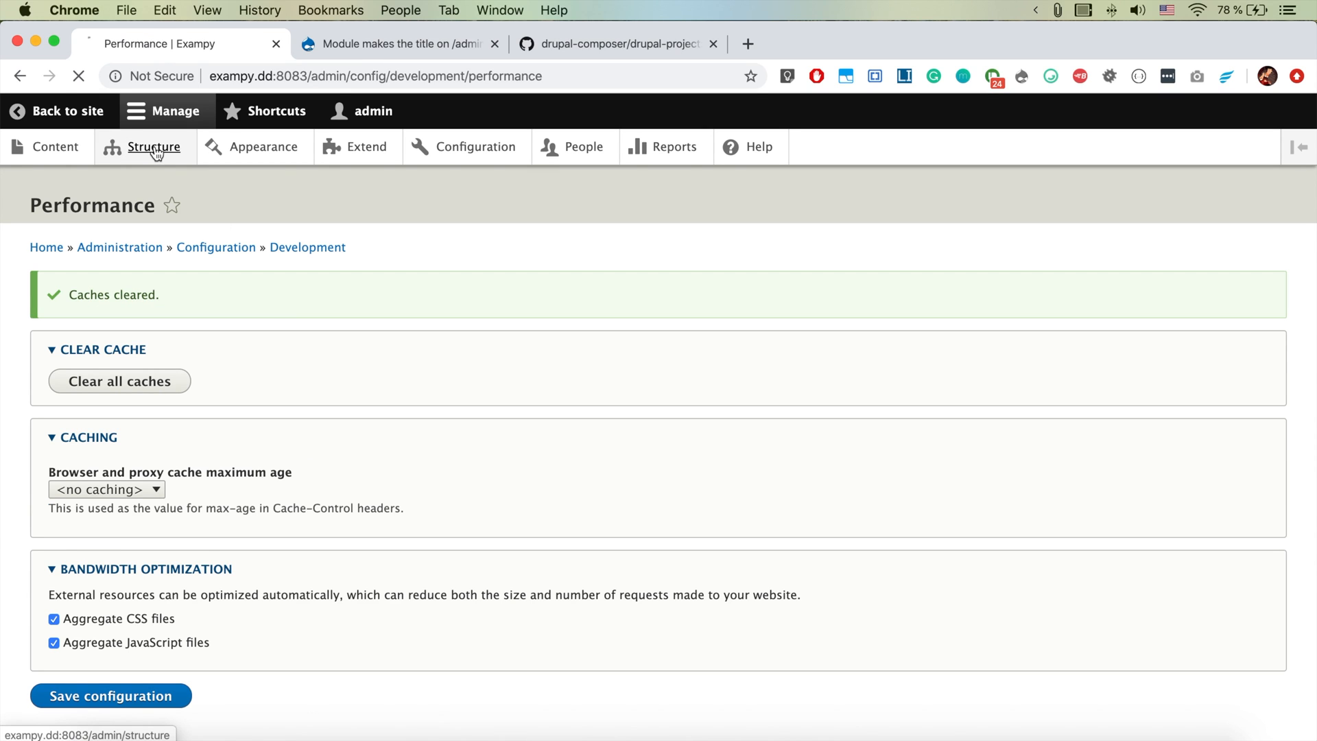
left_click(154, 147)
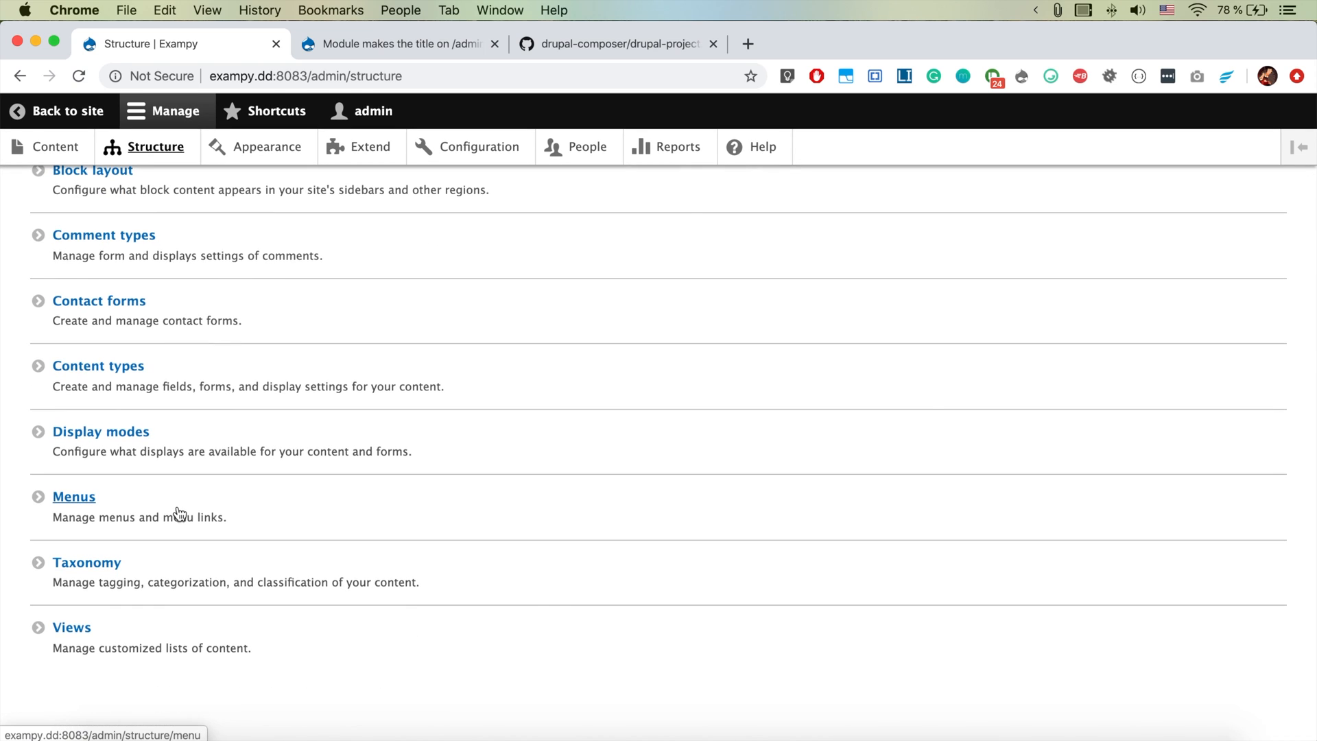
left_click(74, 495)
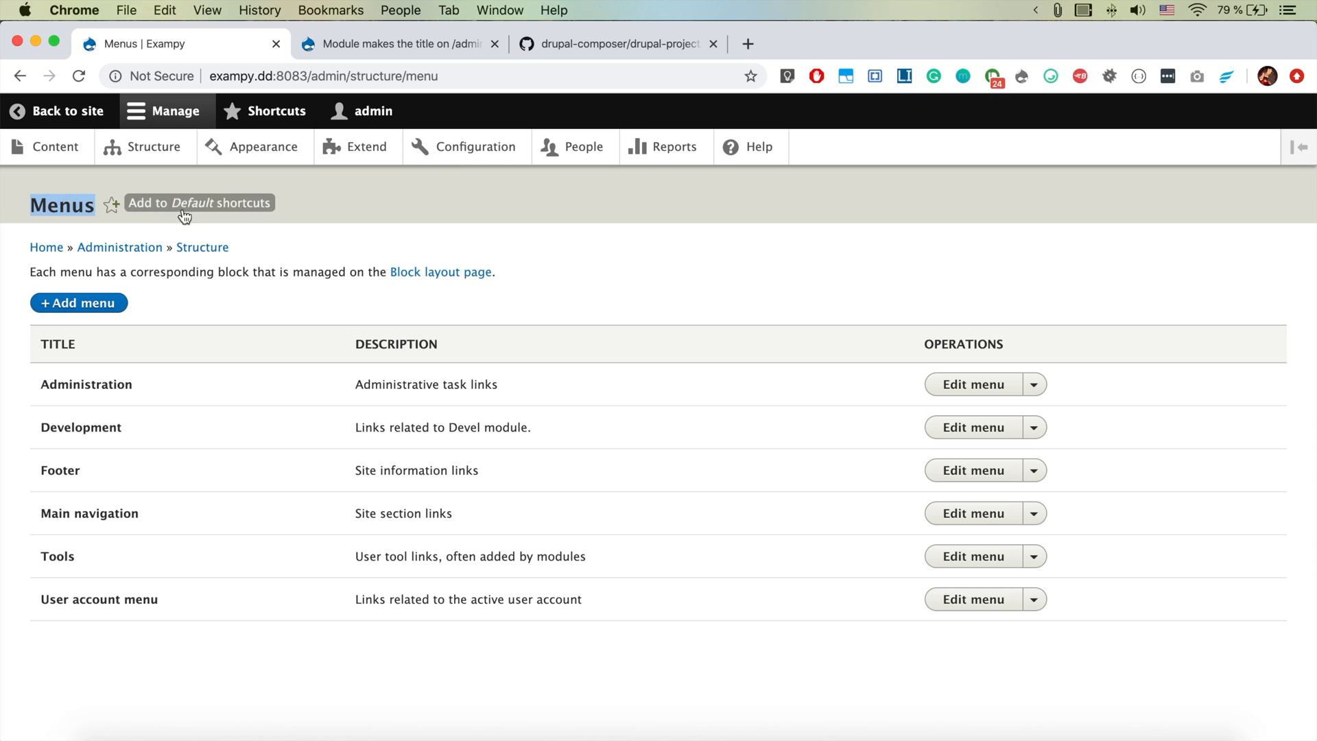
mouse_move(222, 264)
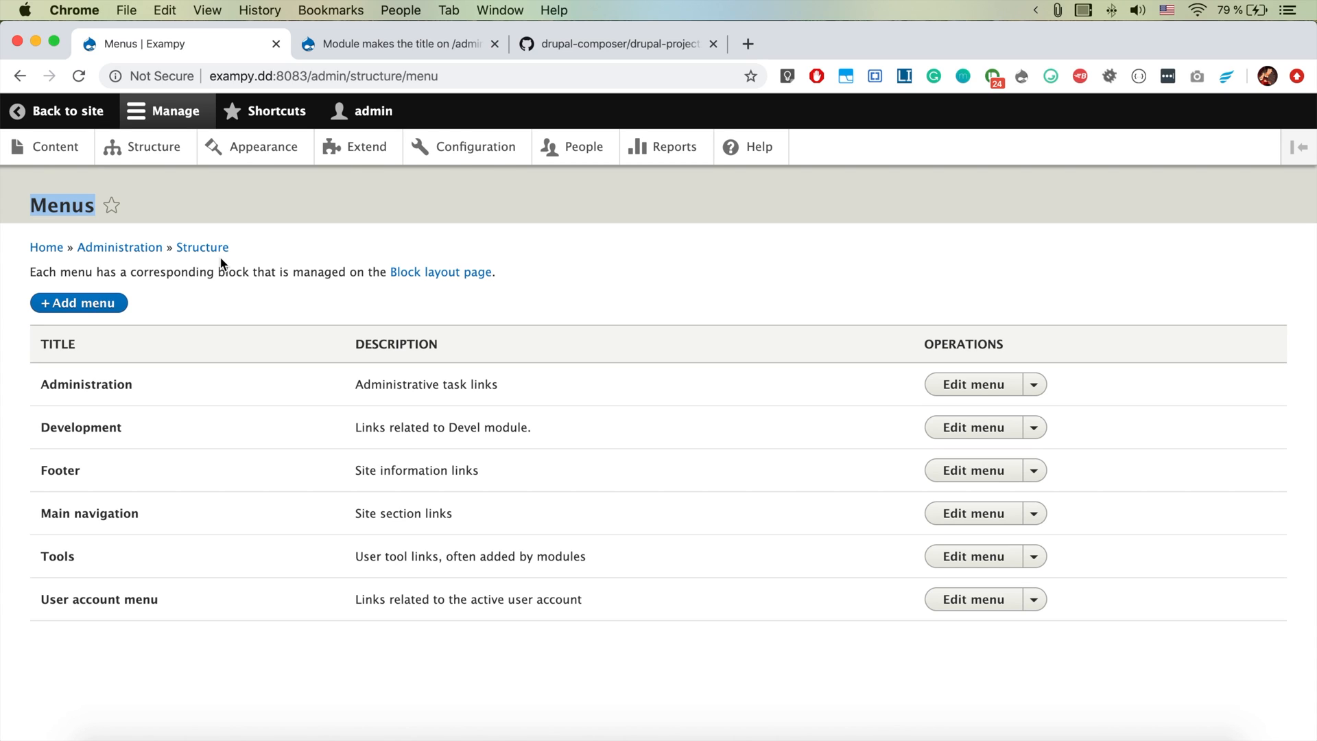
mouse_move(333, 266)
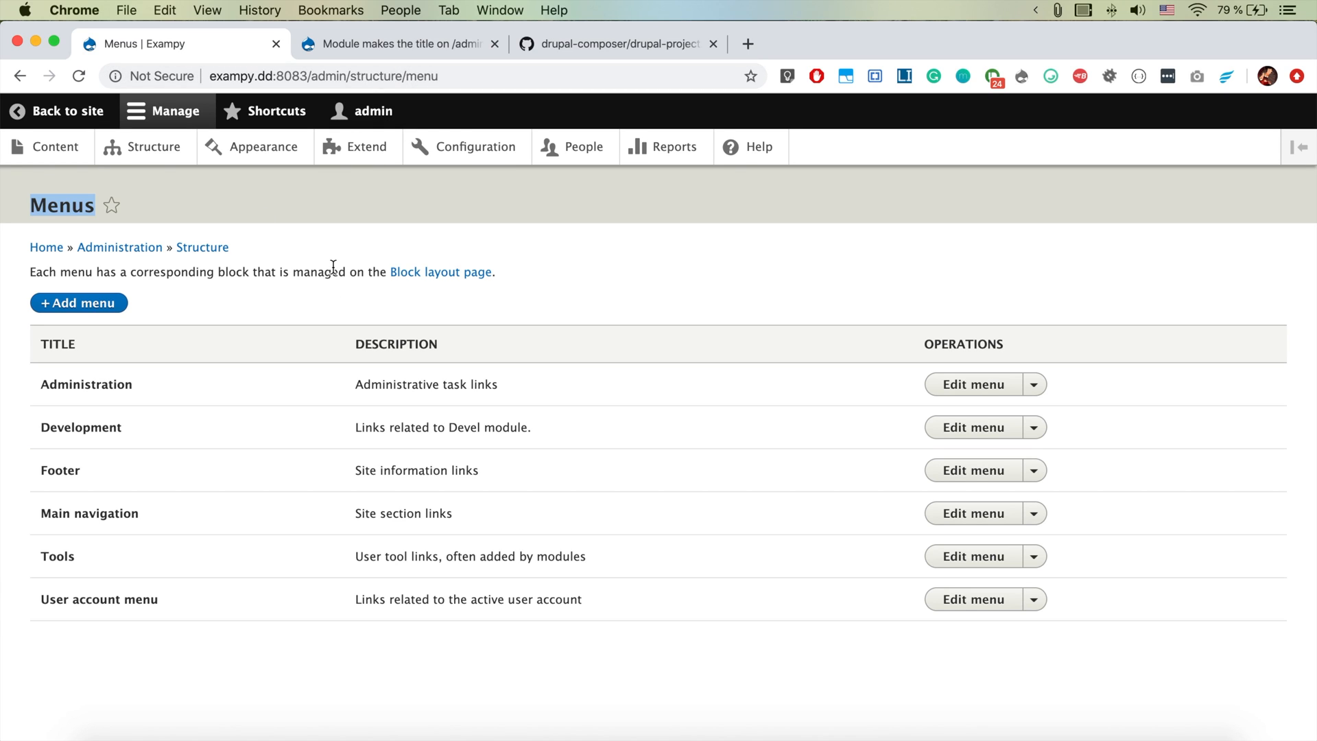